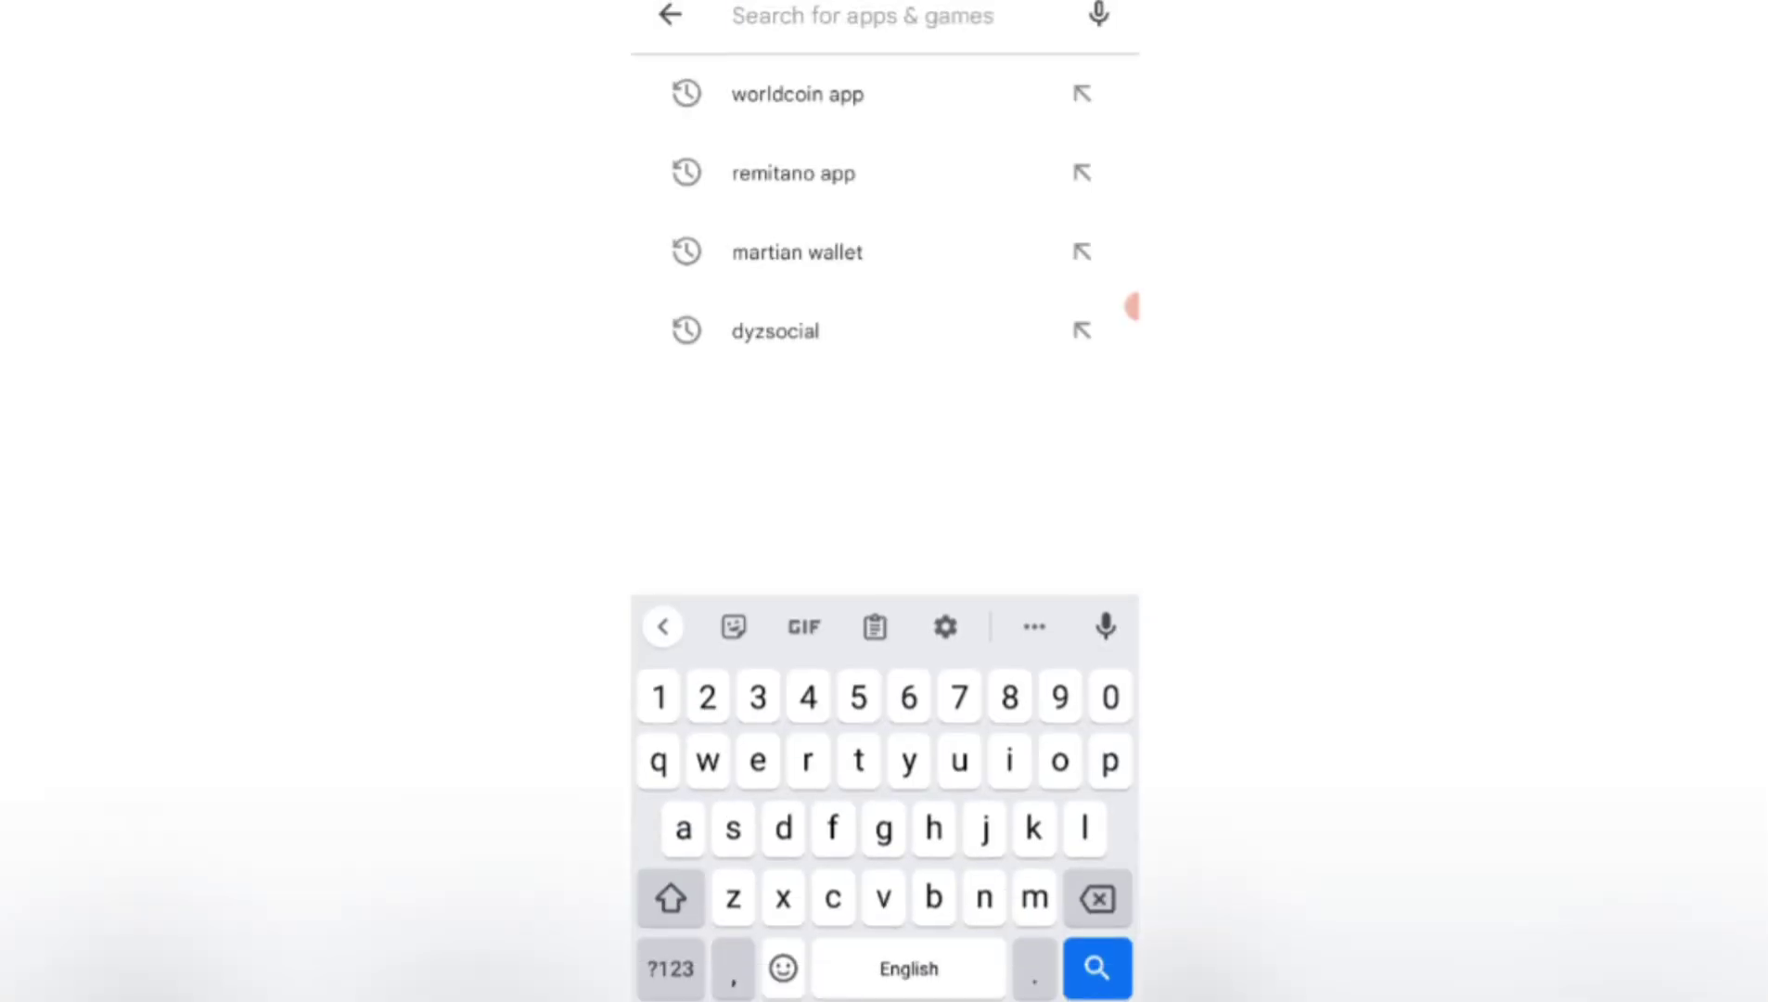
Search the Play Store for 'kiwi' and open the Kiwi Browser - Fast & Quiet listing.
text(kiwi)
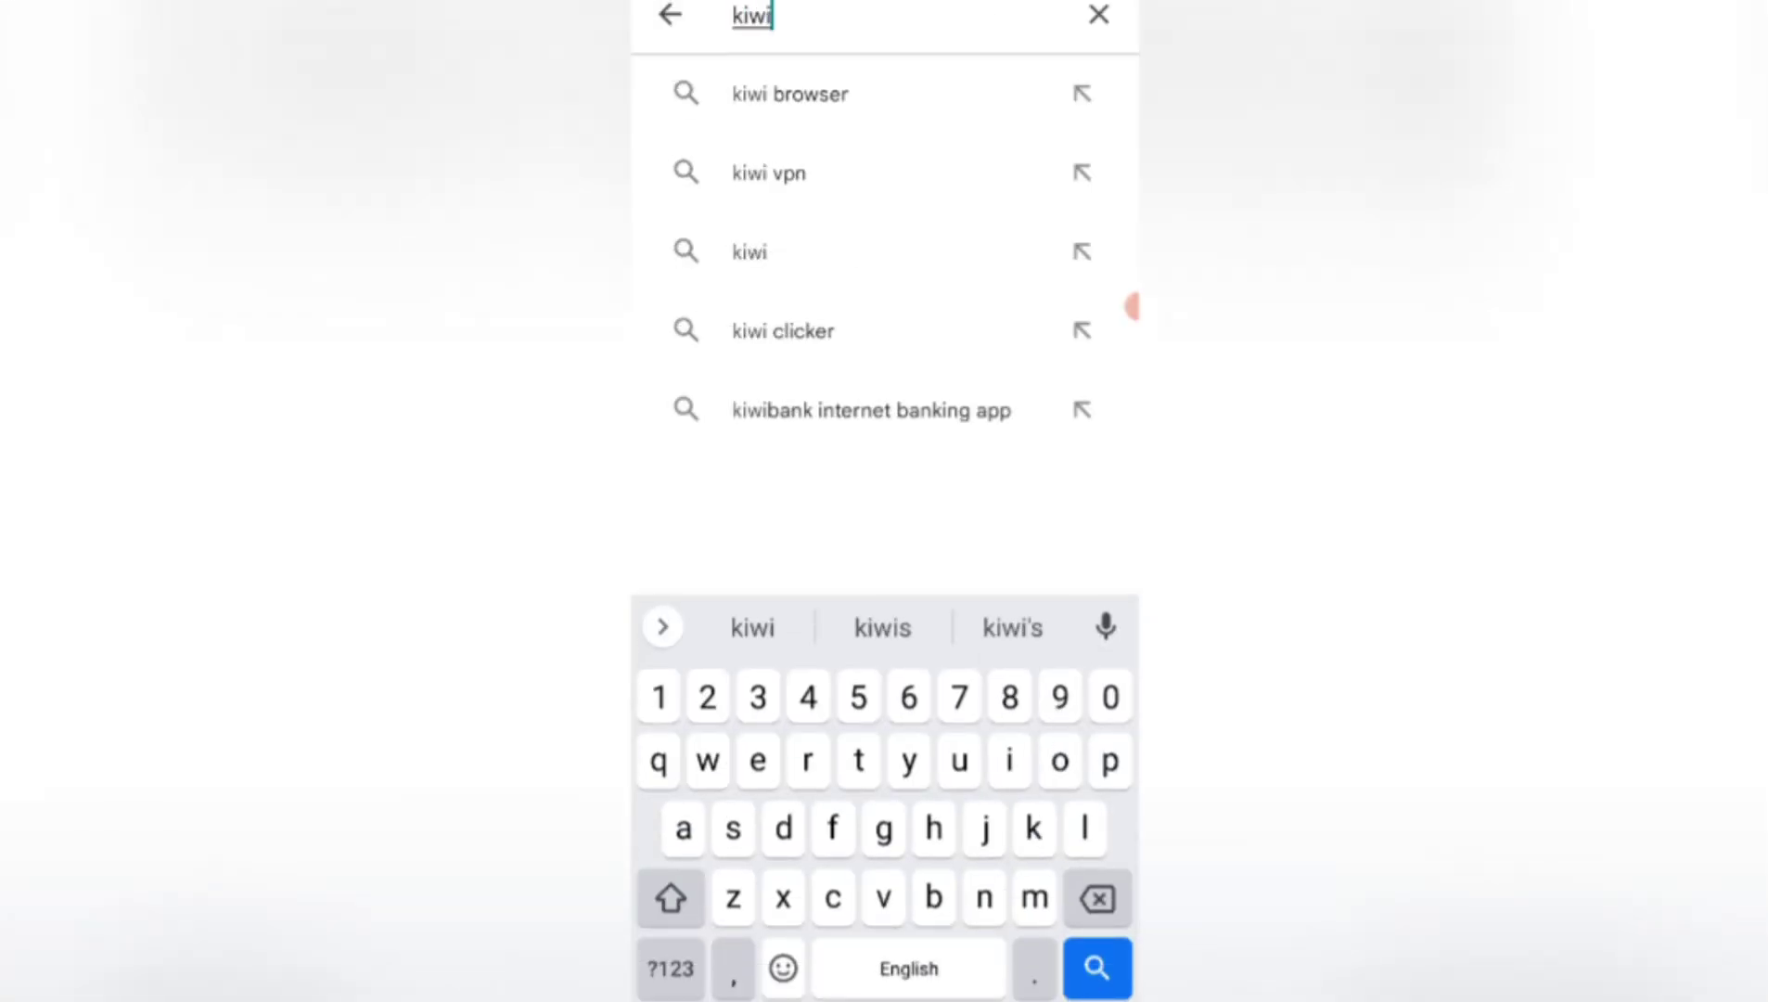
click(789, 94)
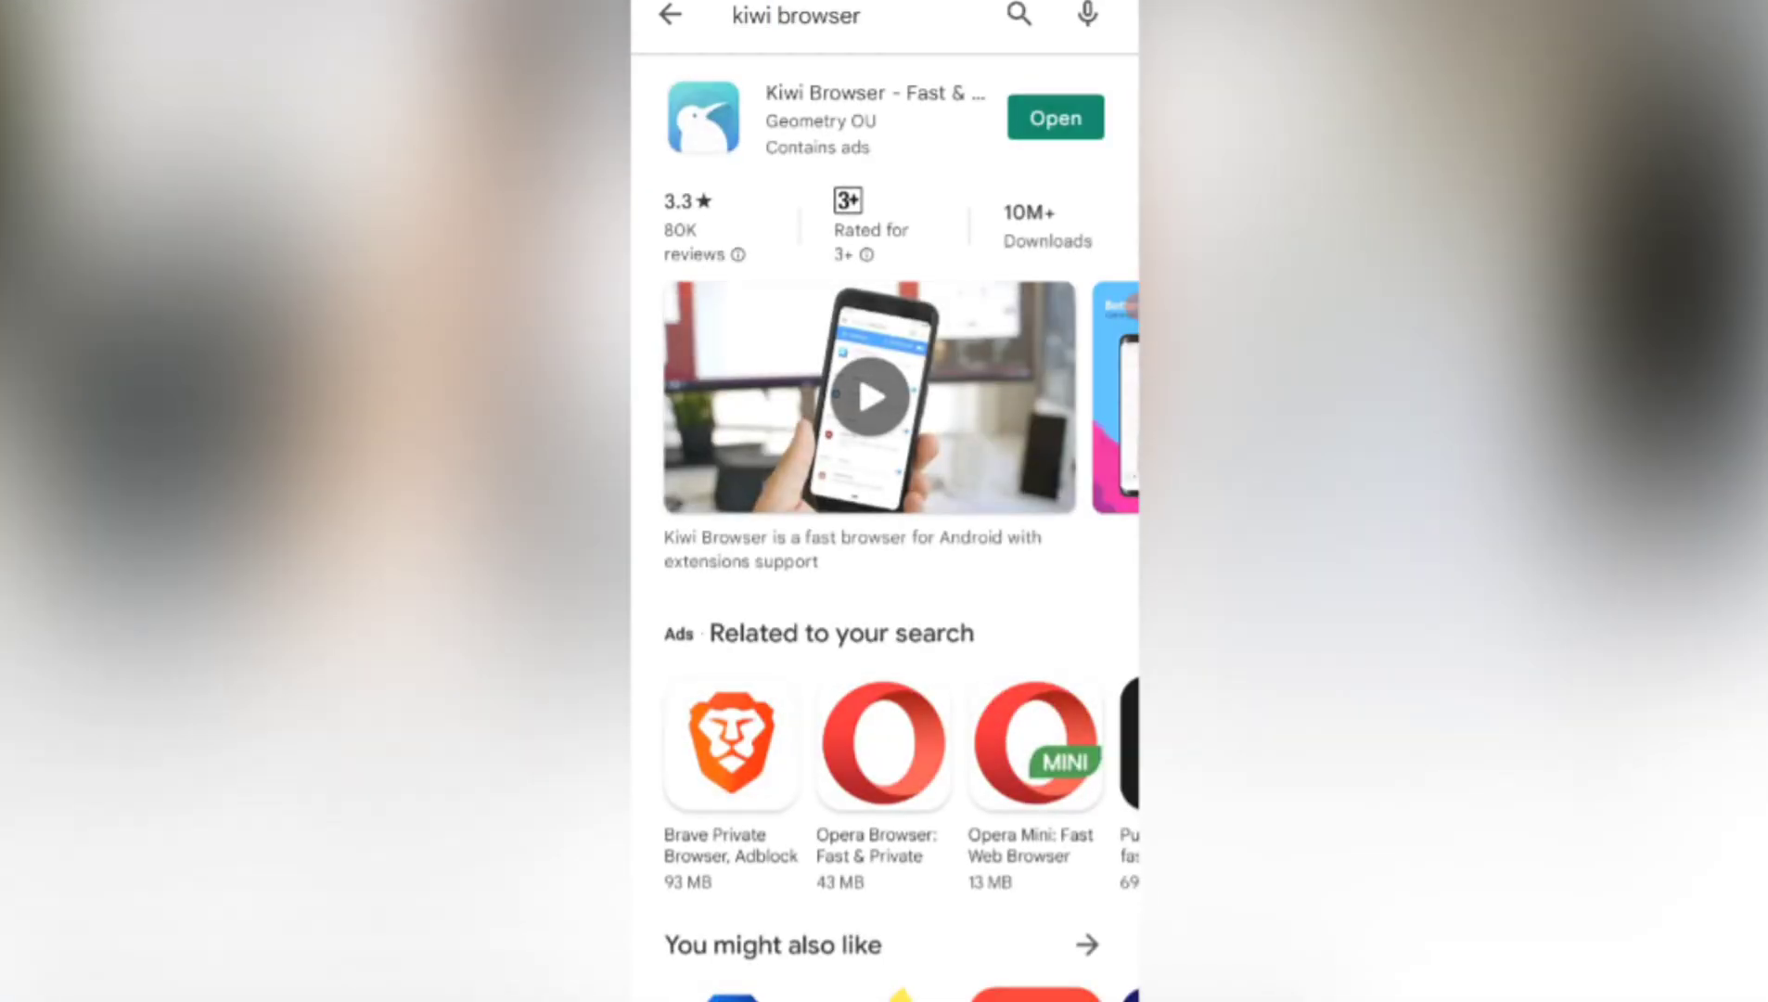
click(875, 117)
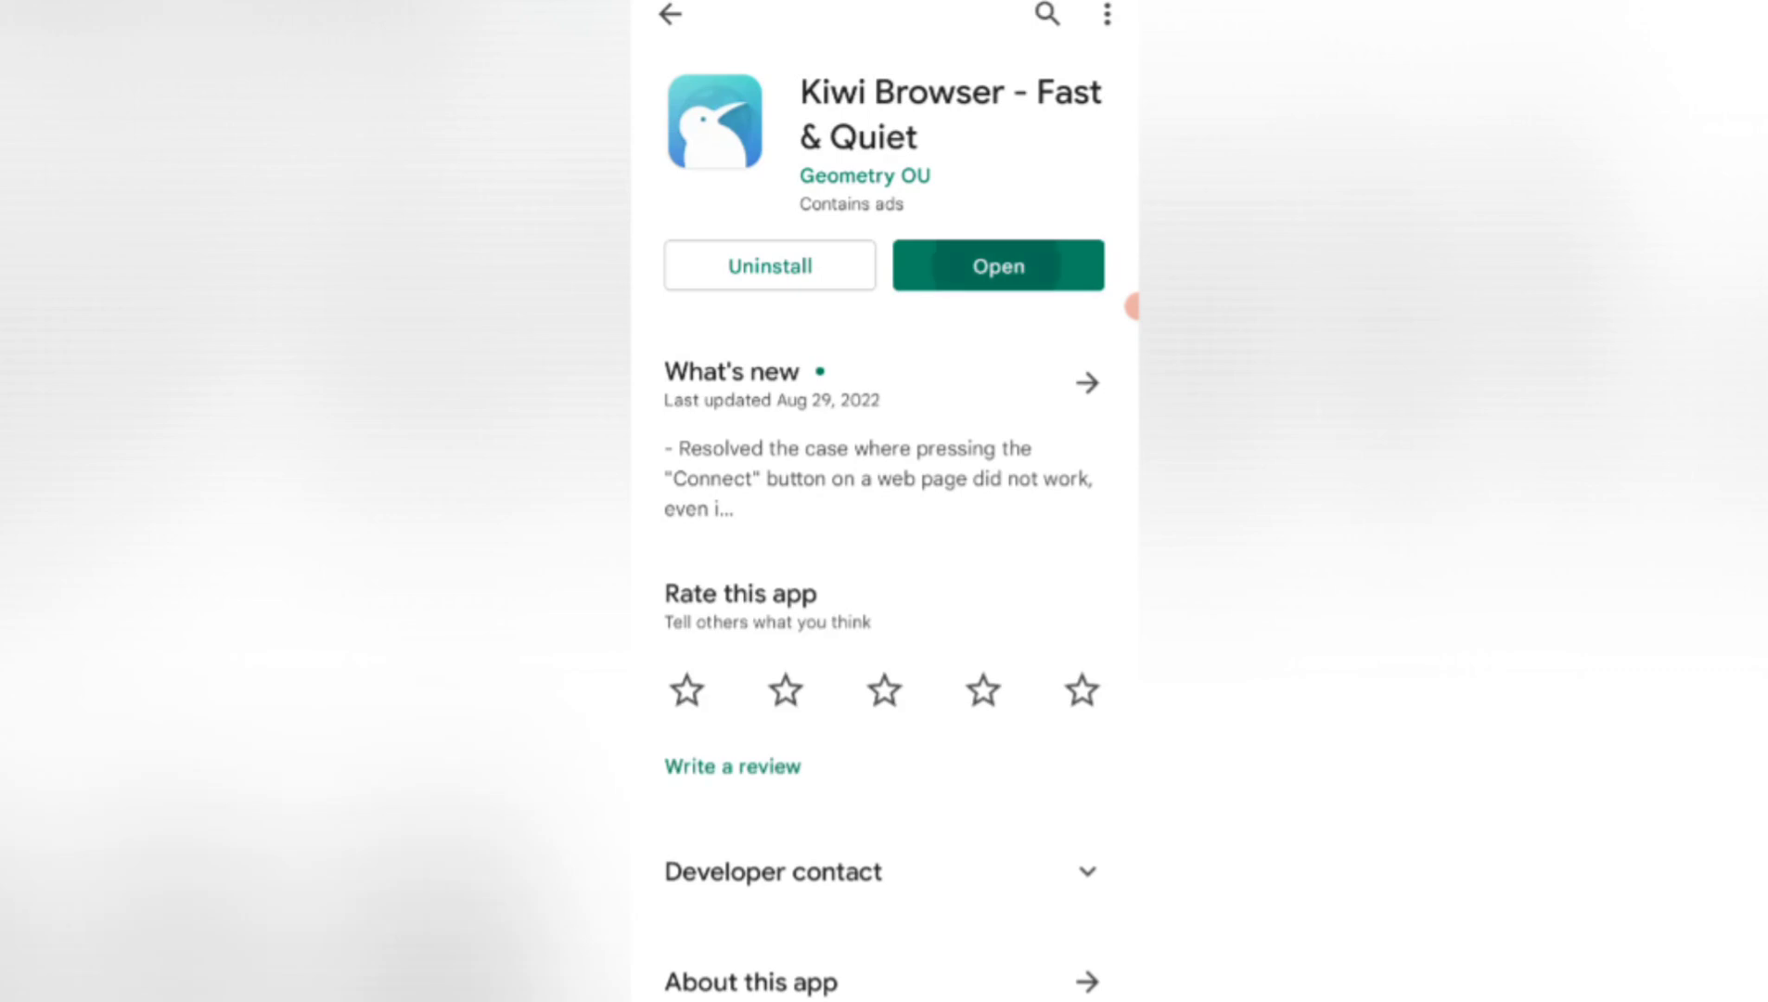
Launch Kiwi Browser and search Google for 'metamask' from the address bar suggestion.
click(997, 266)
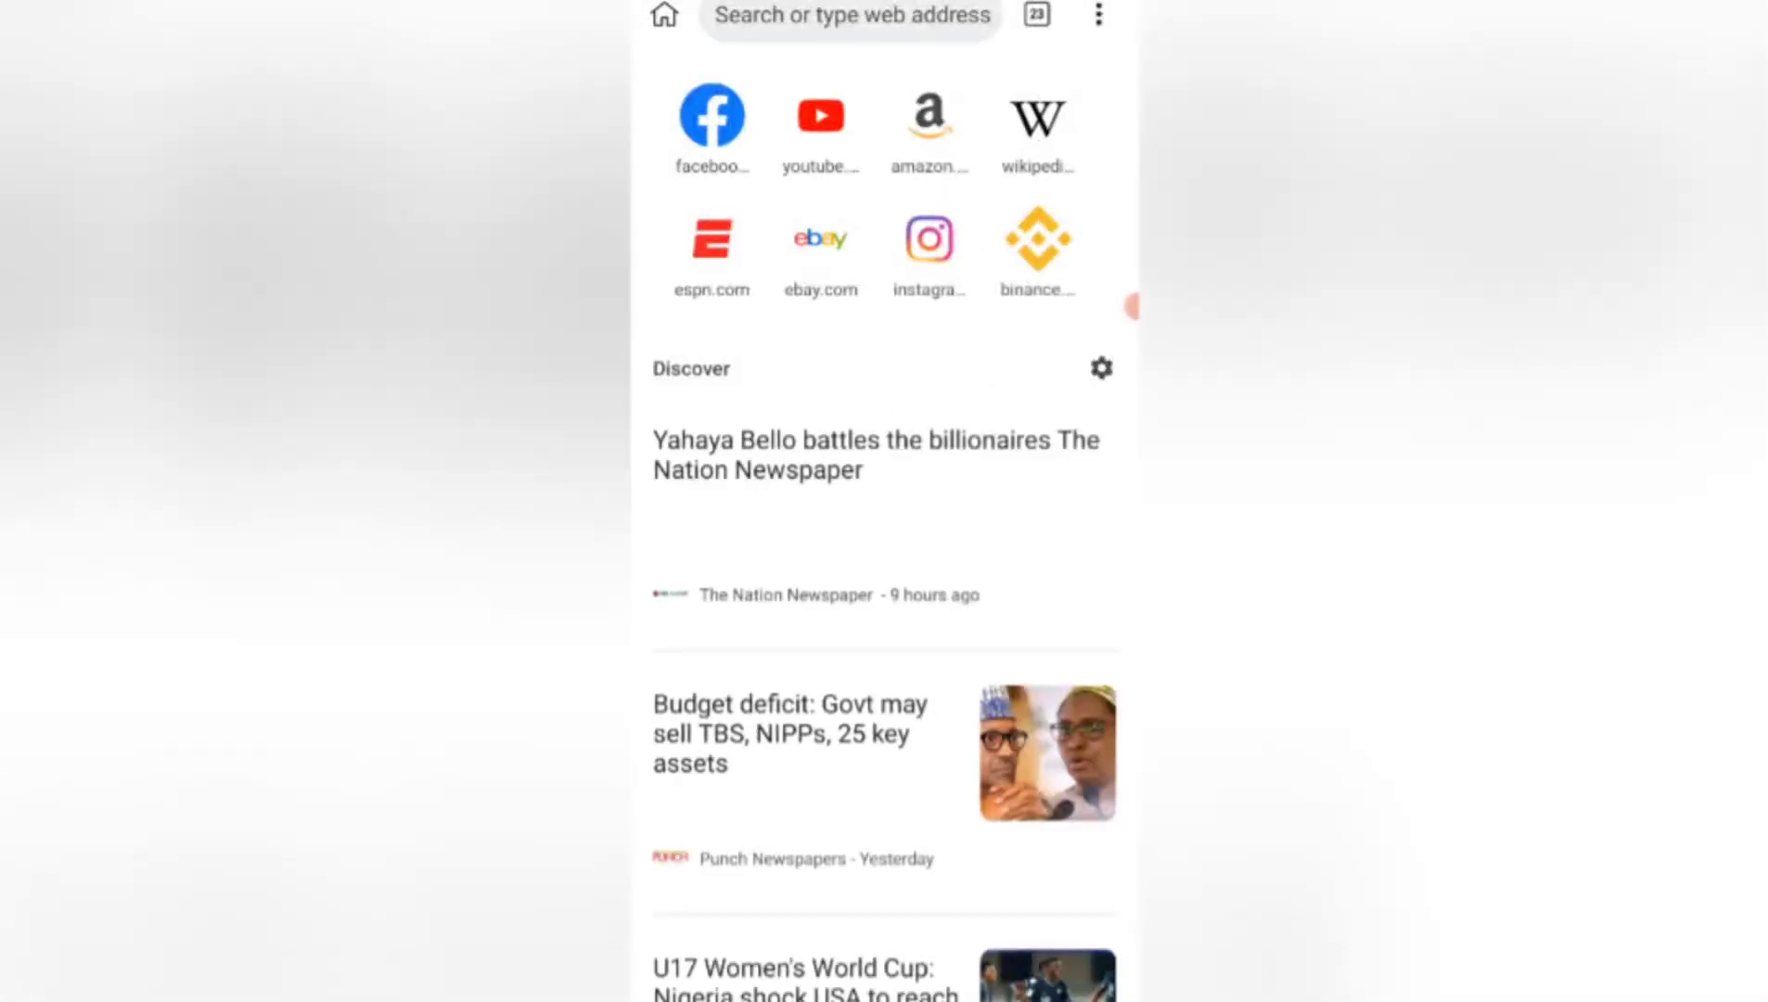
click(846, 15)
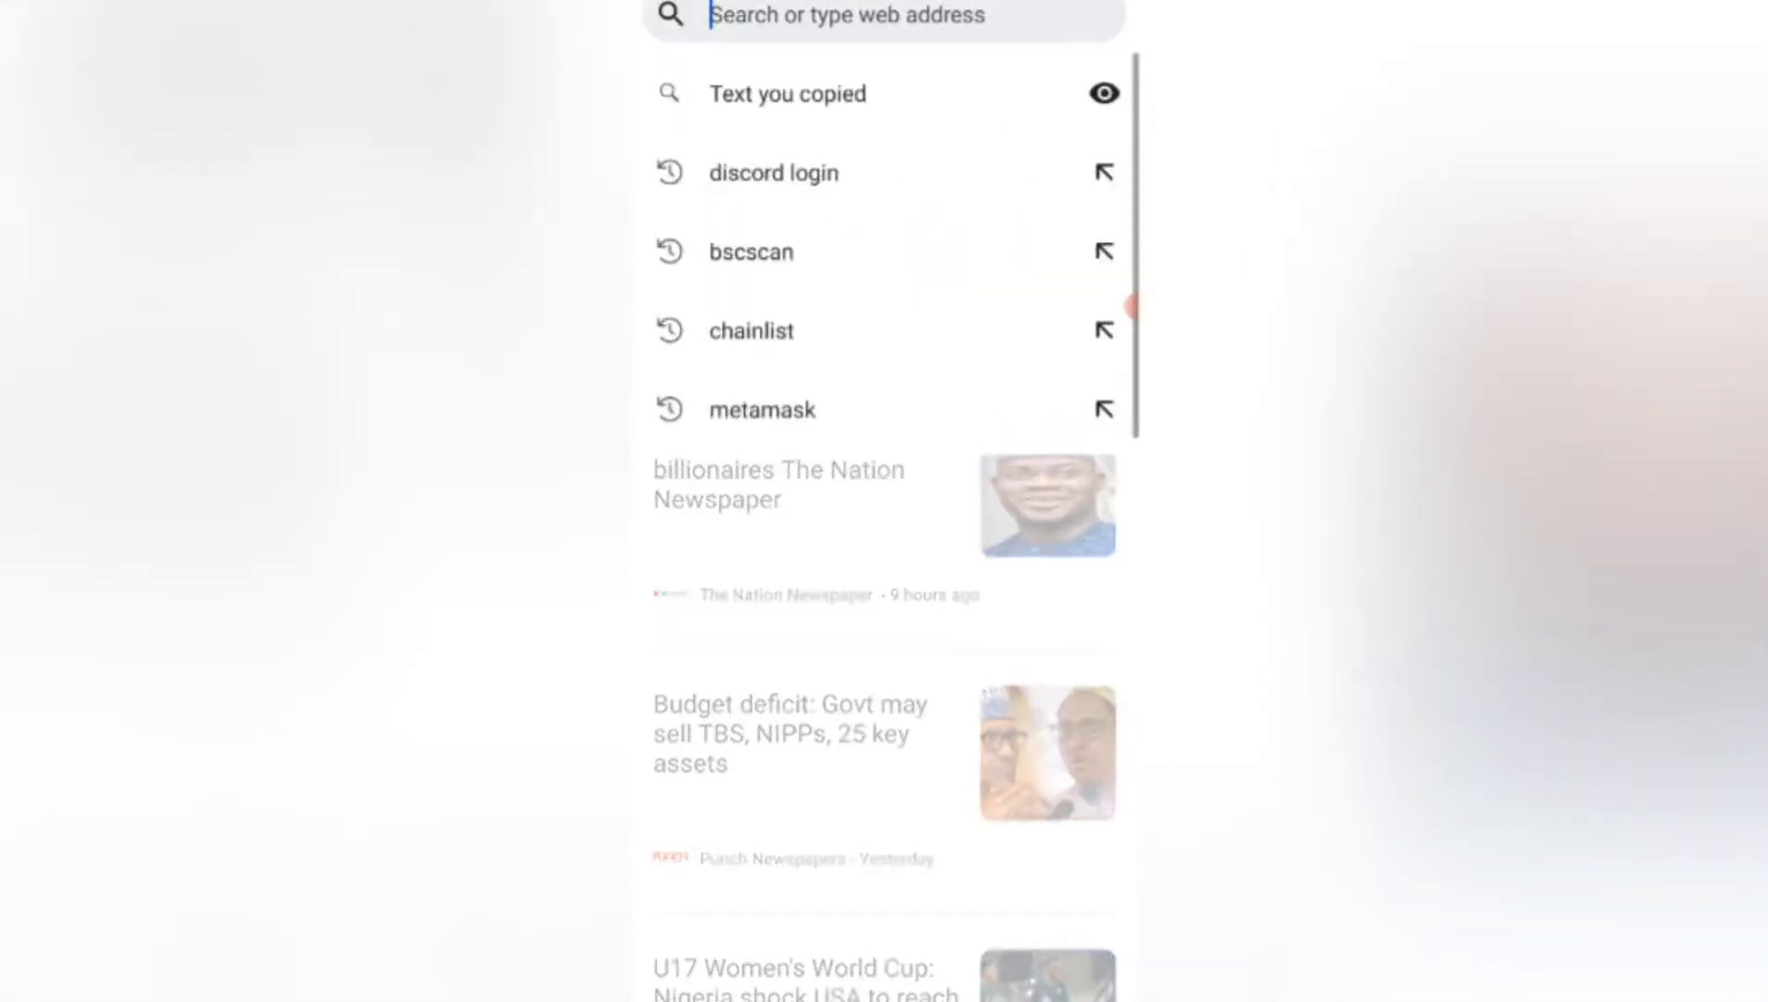
click(883, 16)
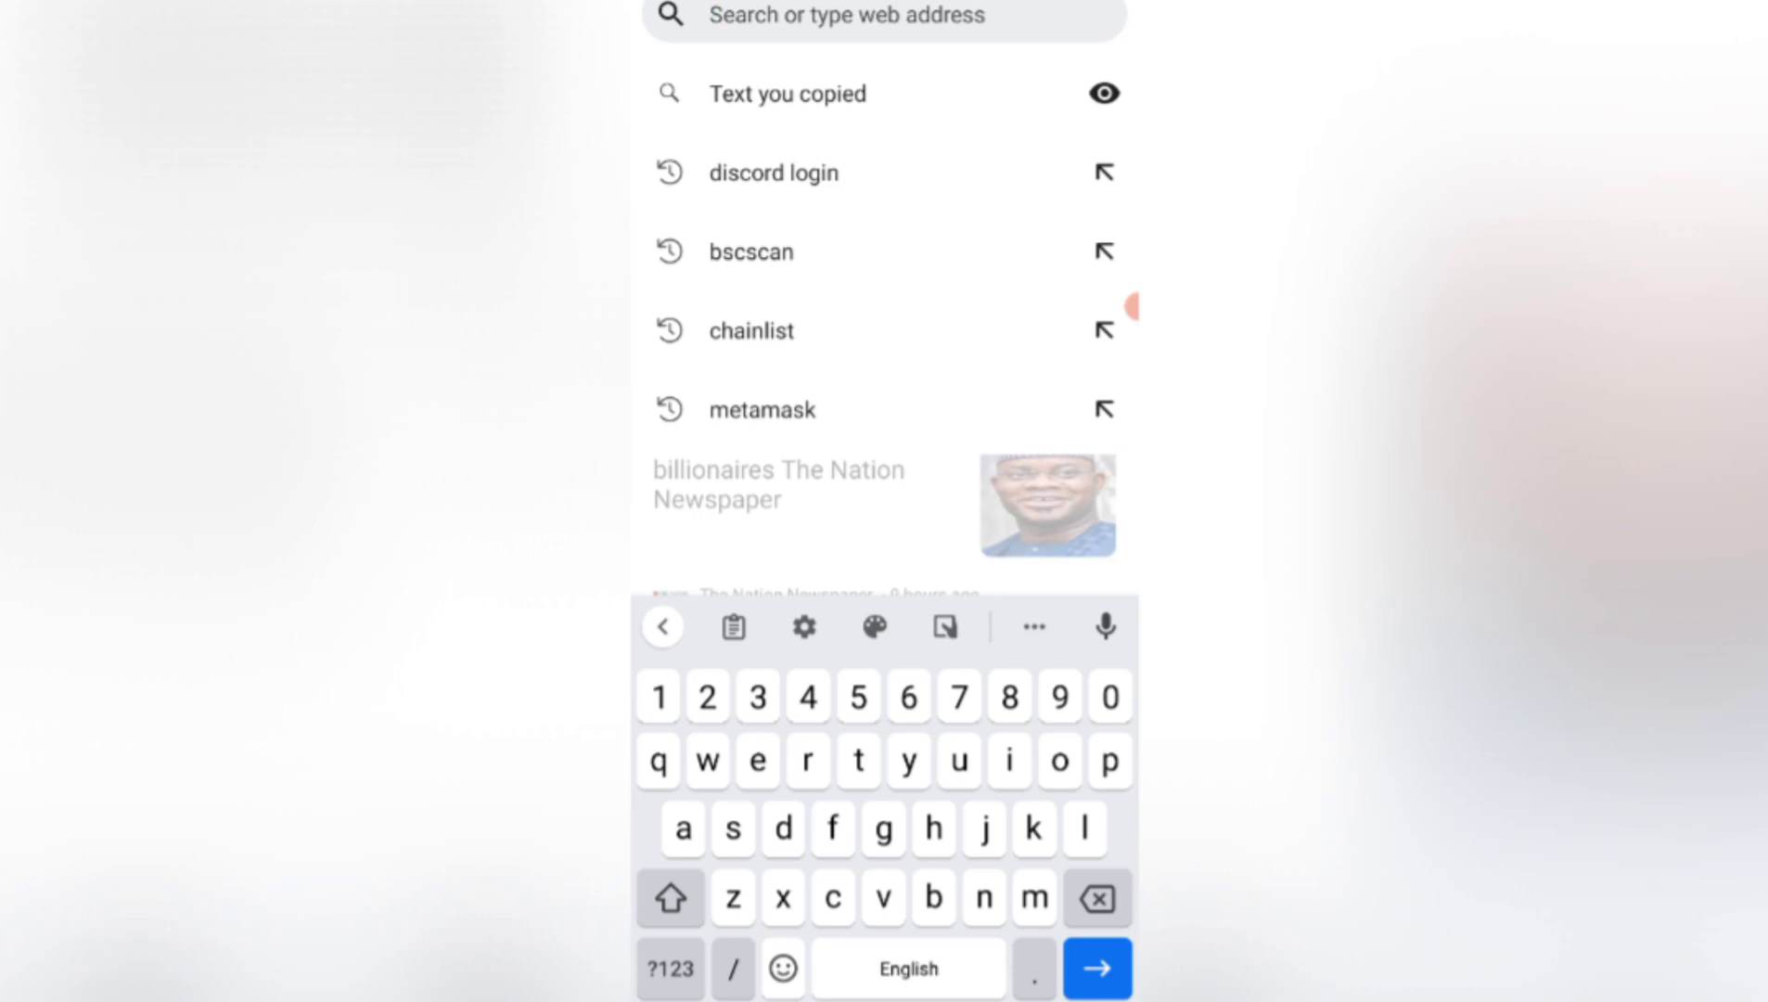
click(883, 16)
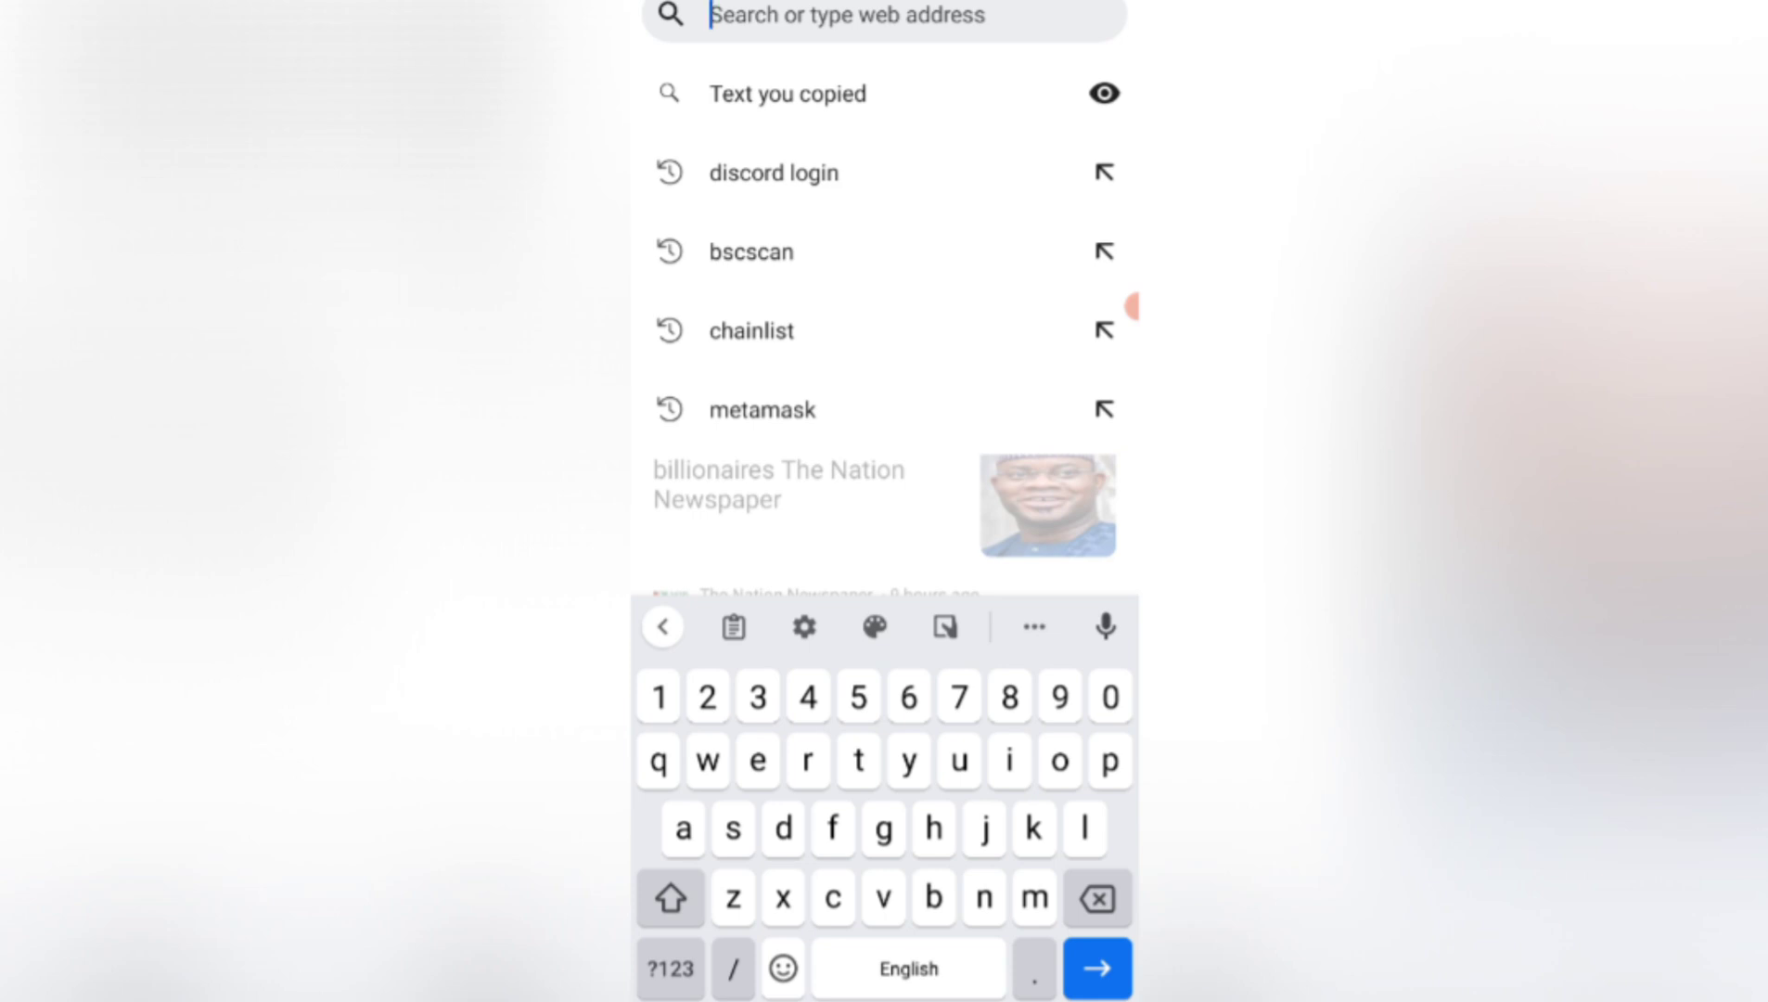
text(m)
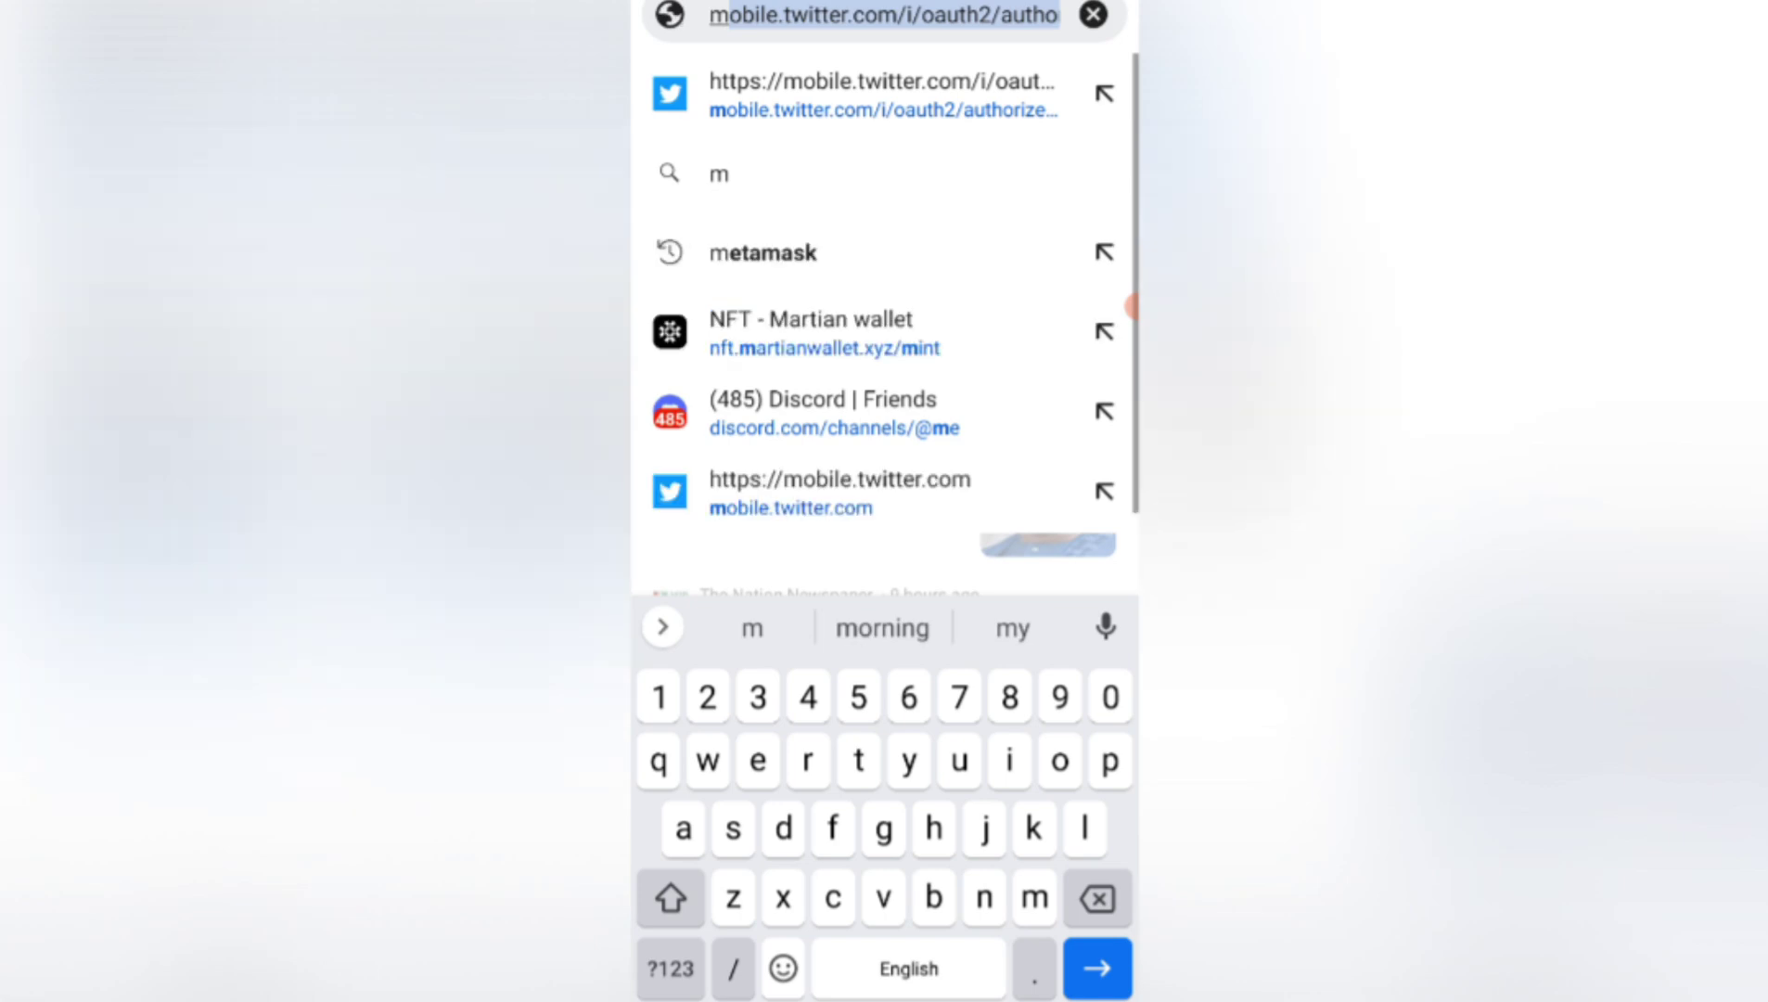
text(e)
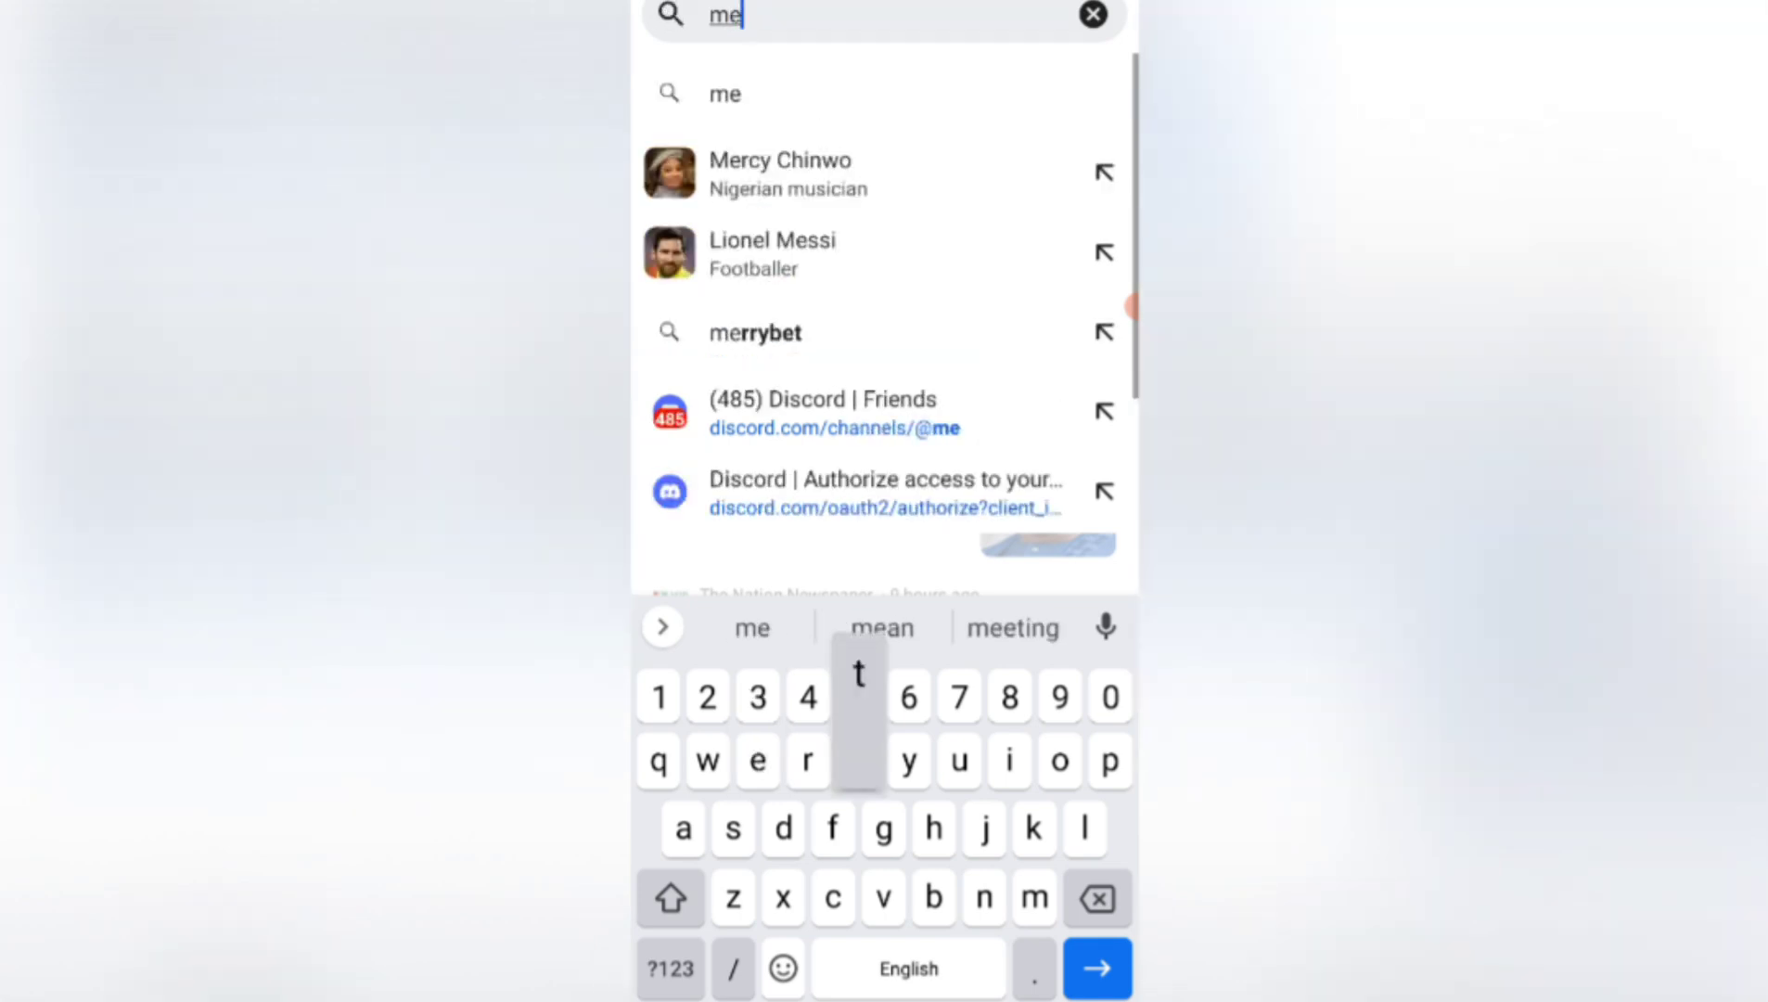
text(ta)
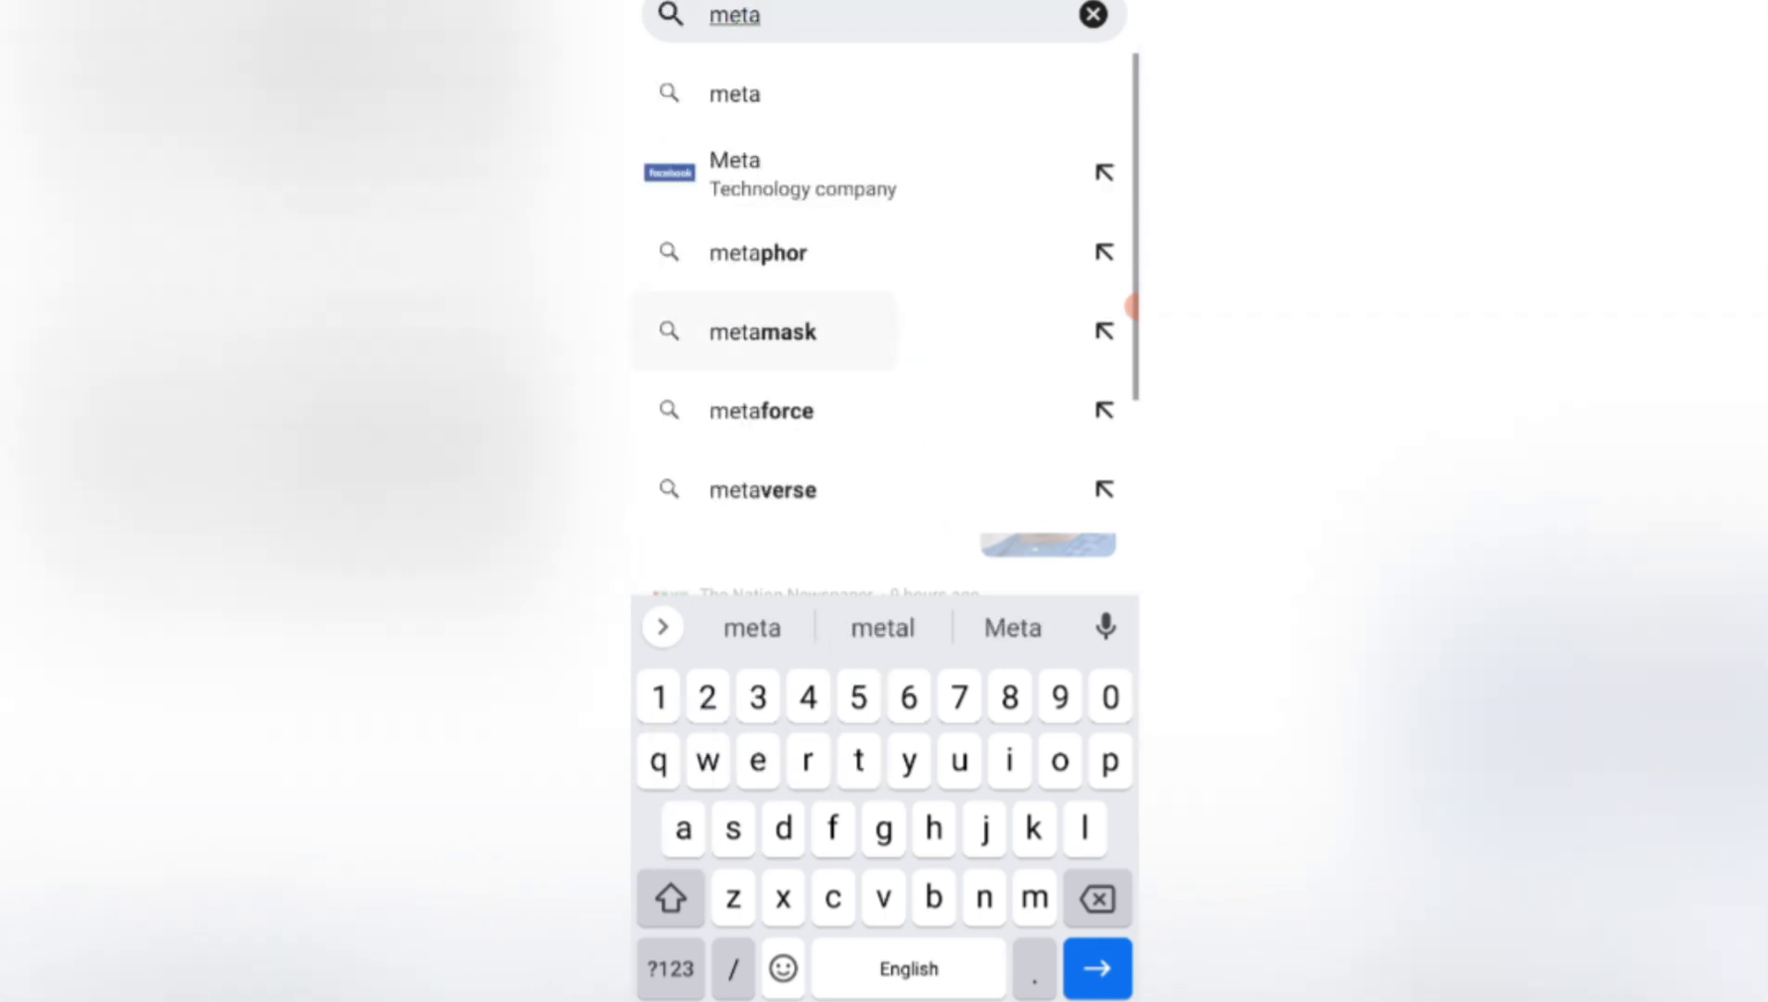
click(763, 330)
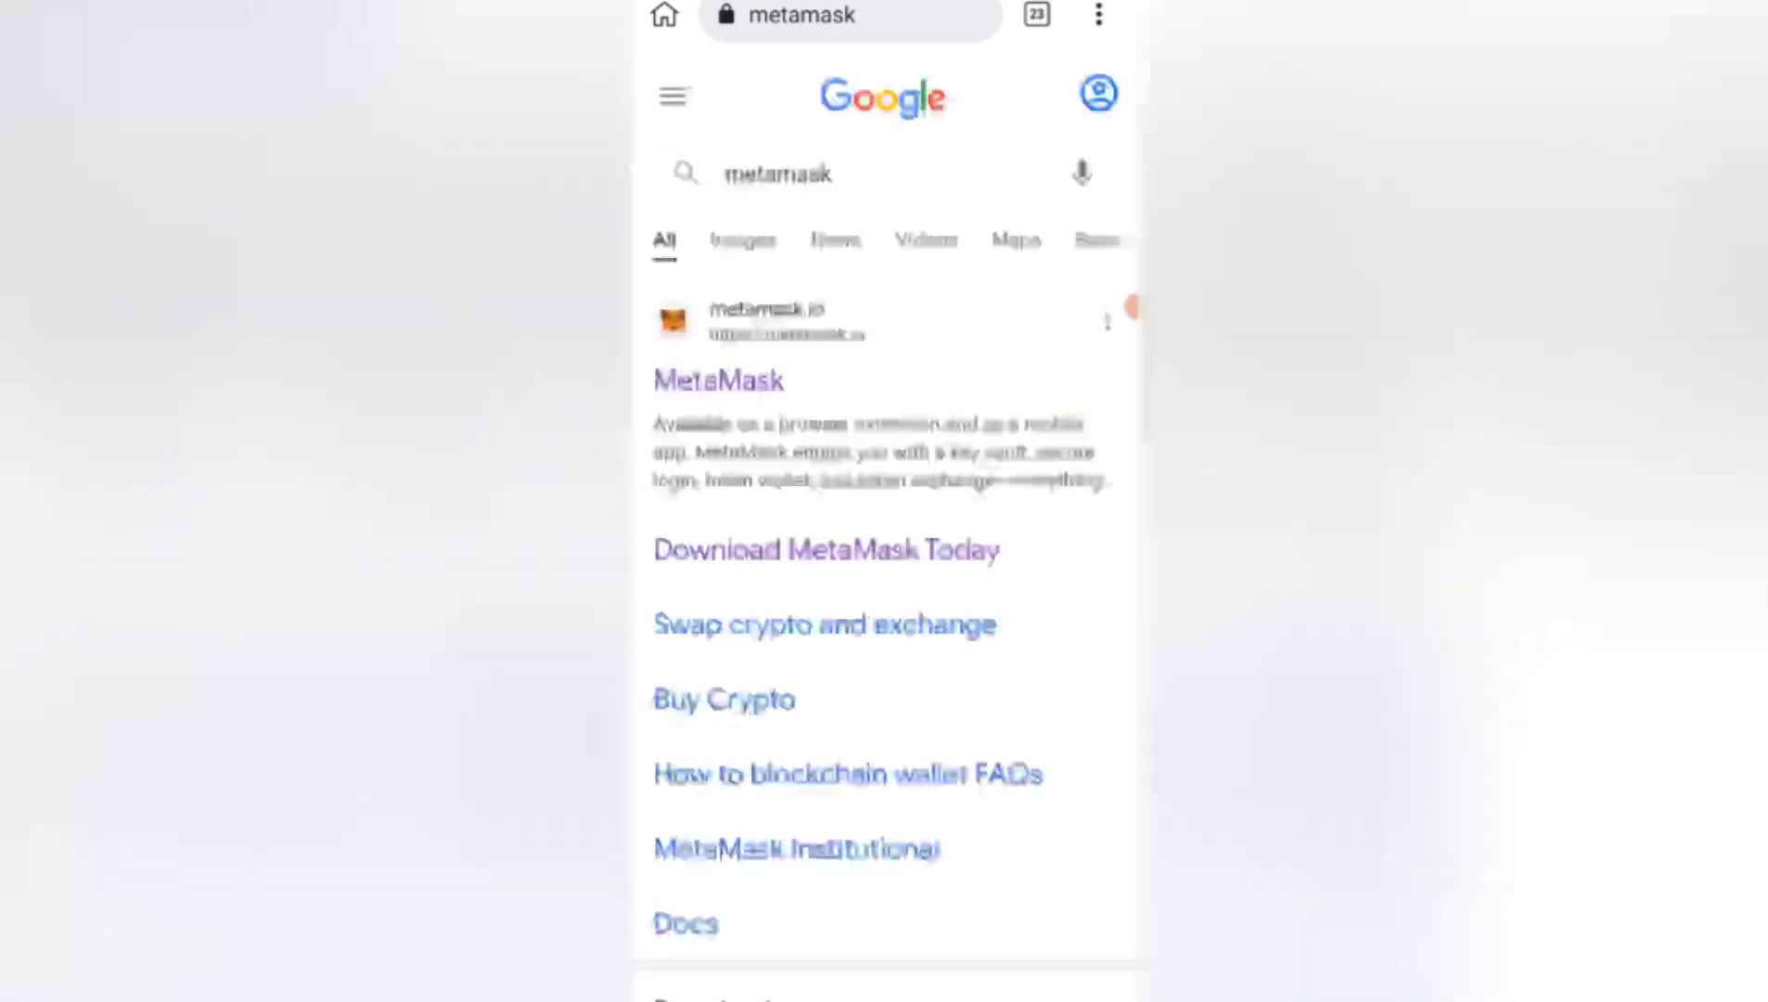
Visit the official metamask.io site from the search results and scroll through it.
click(718, 380)
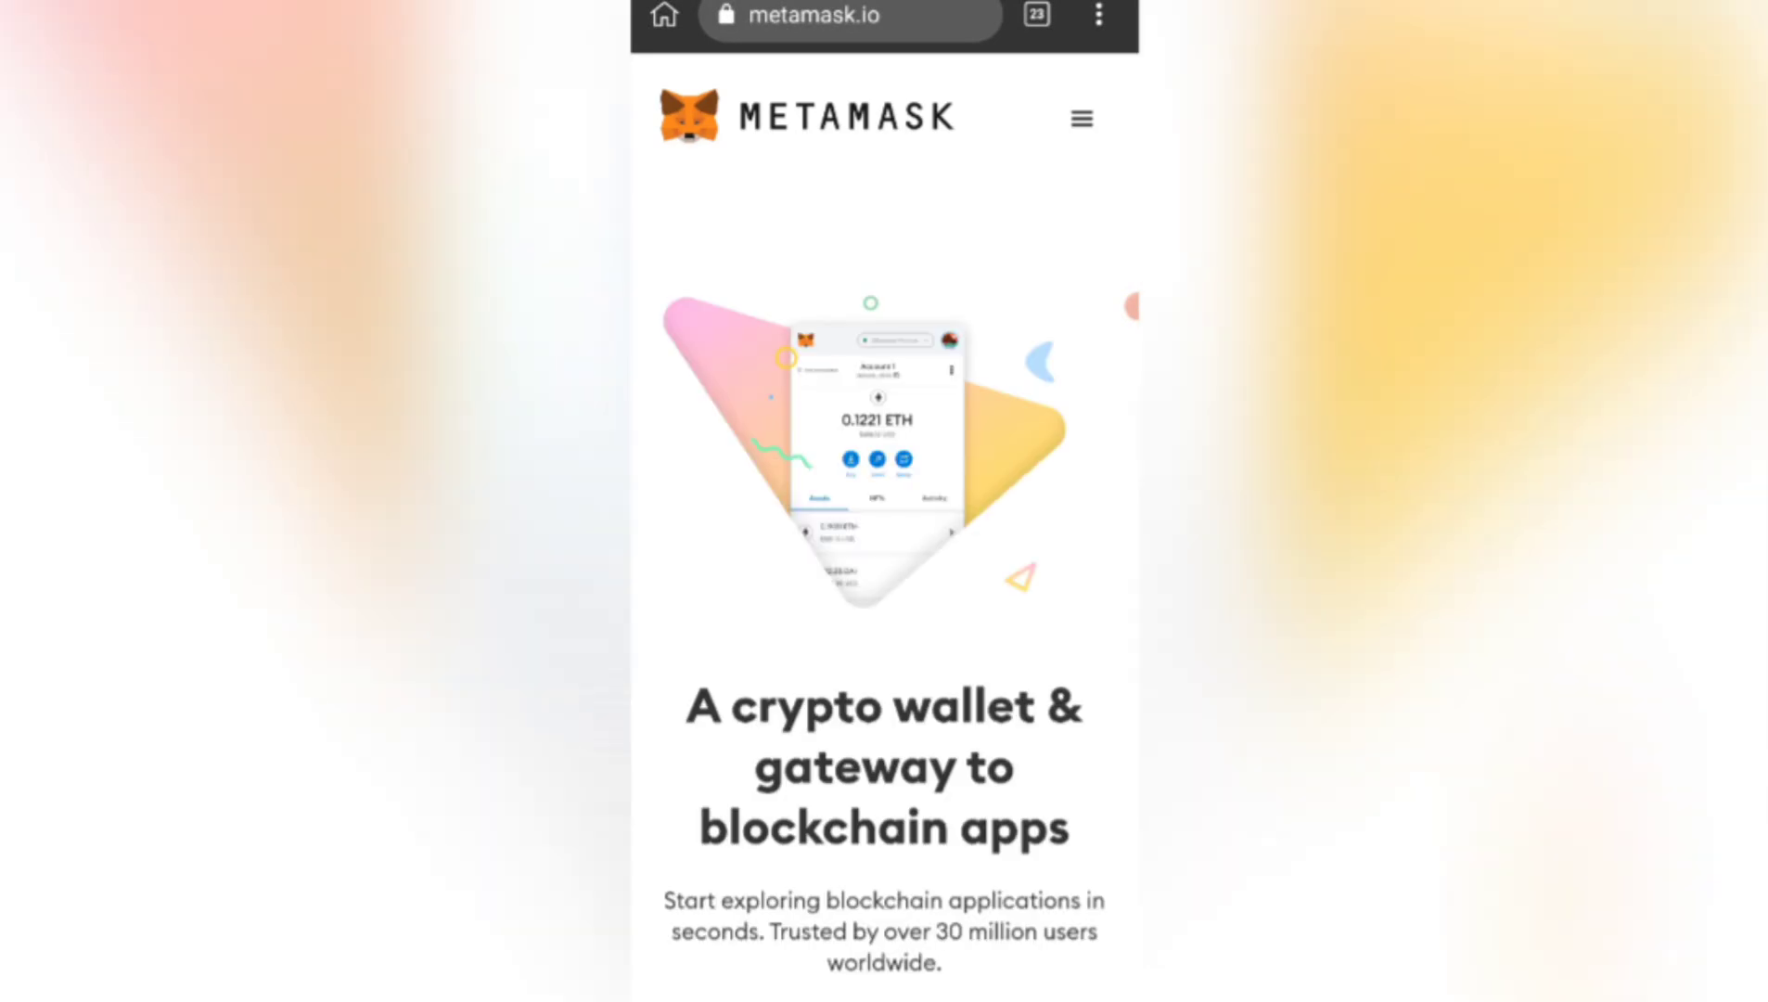
scroll(down, 3)
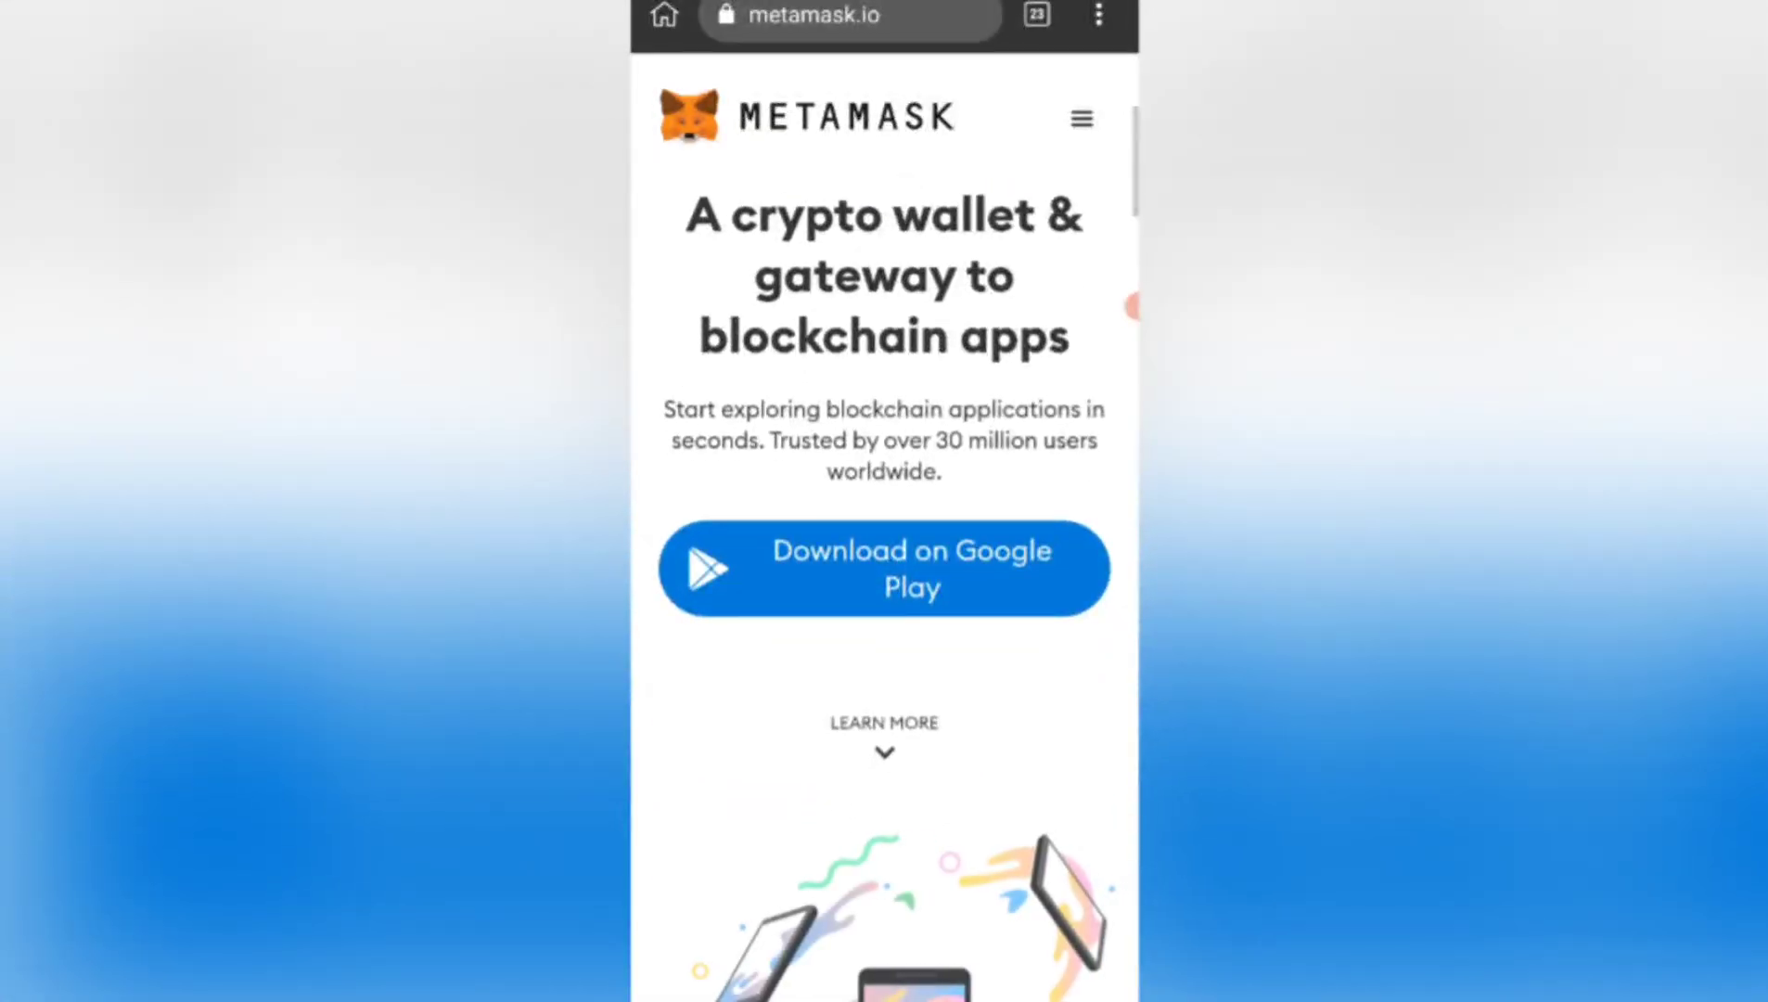
scroll(down, 3)
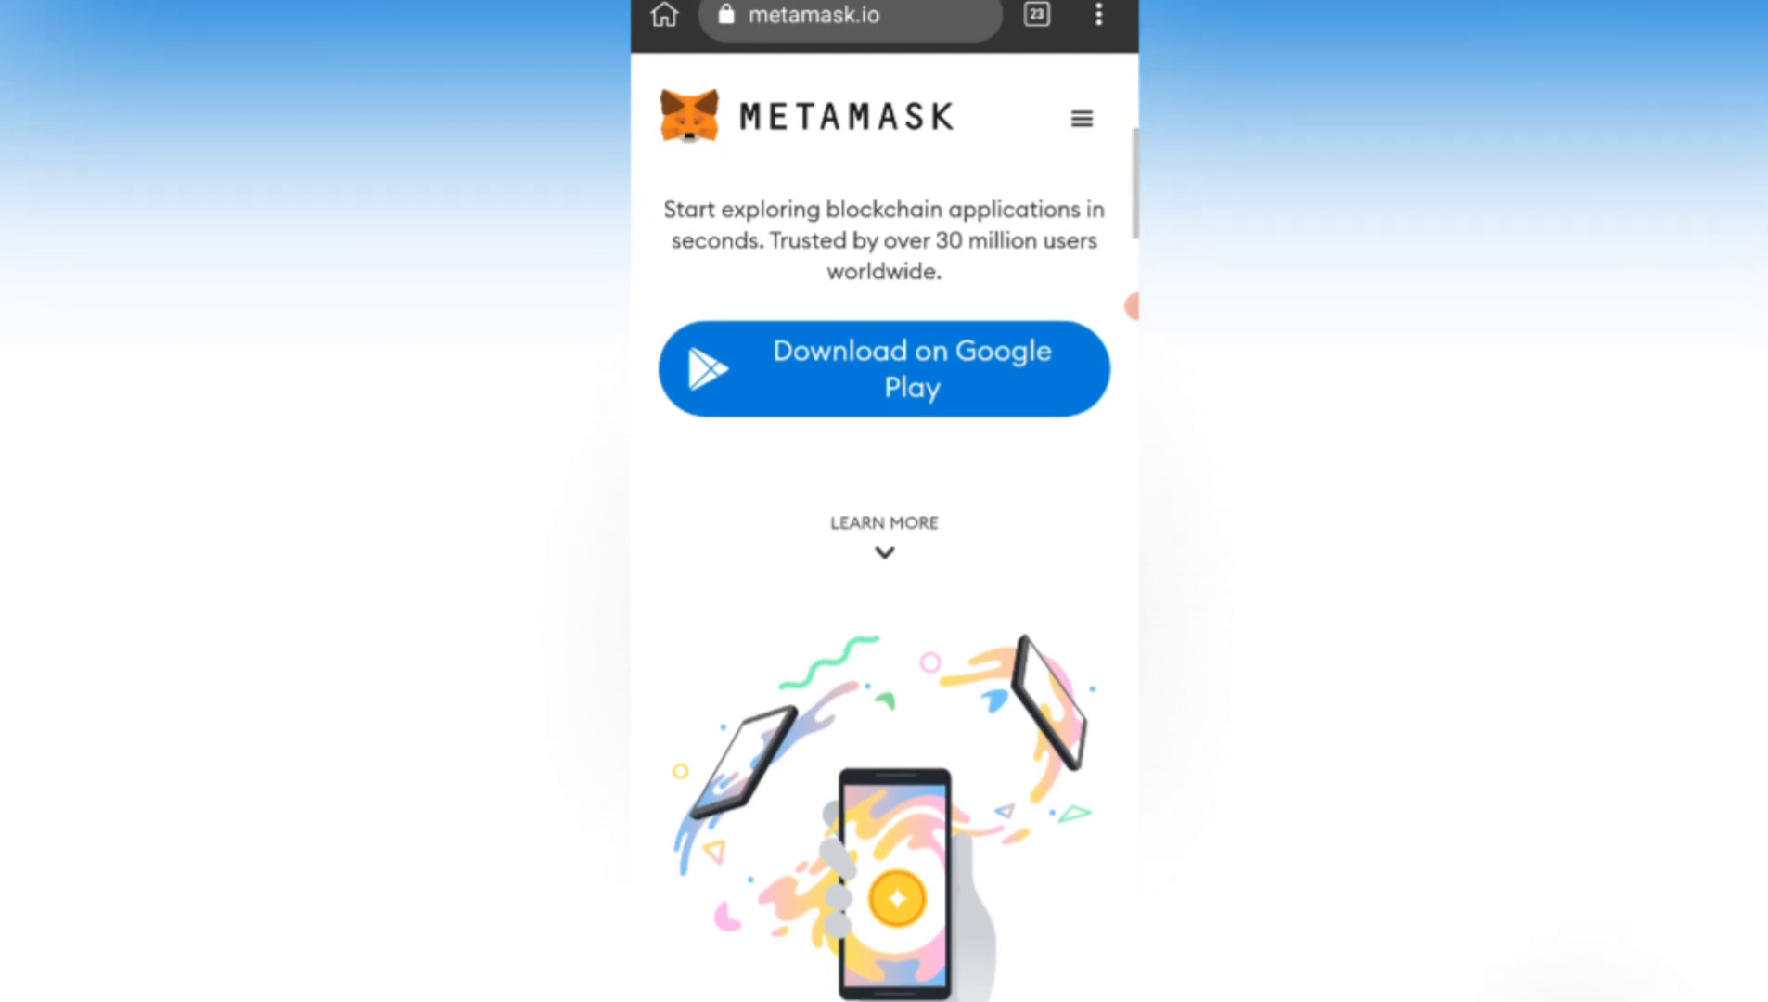
scroll(down, 3)
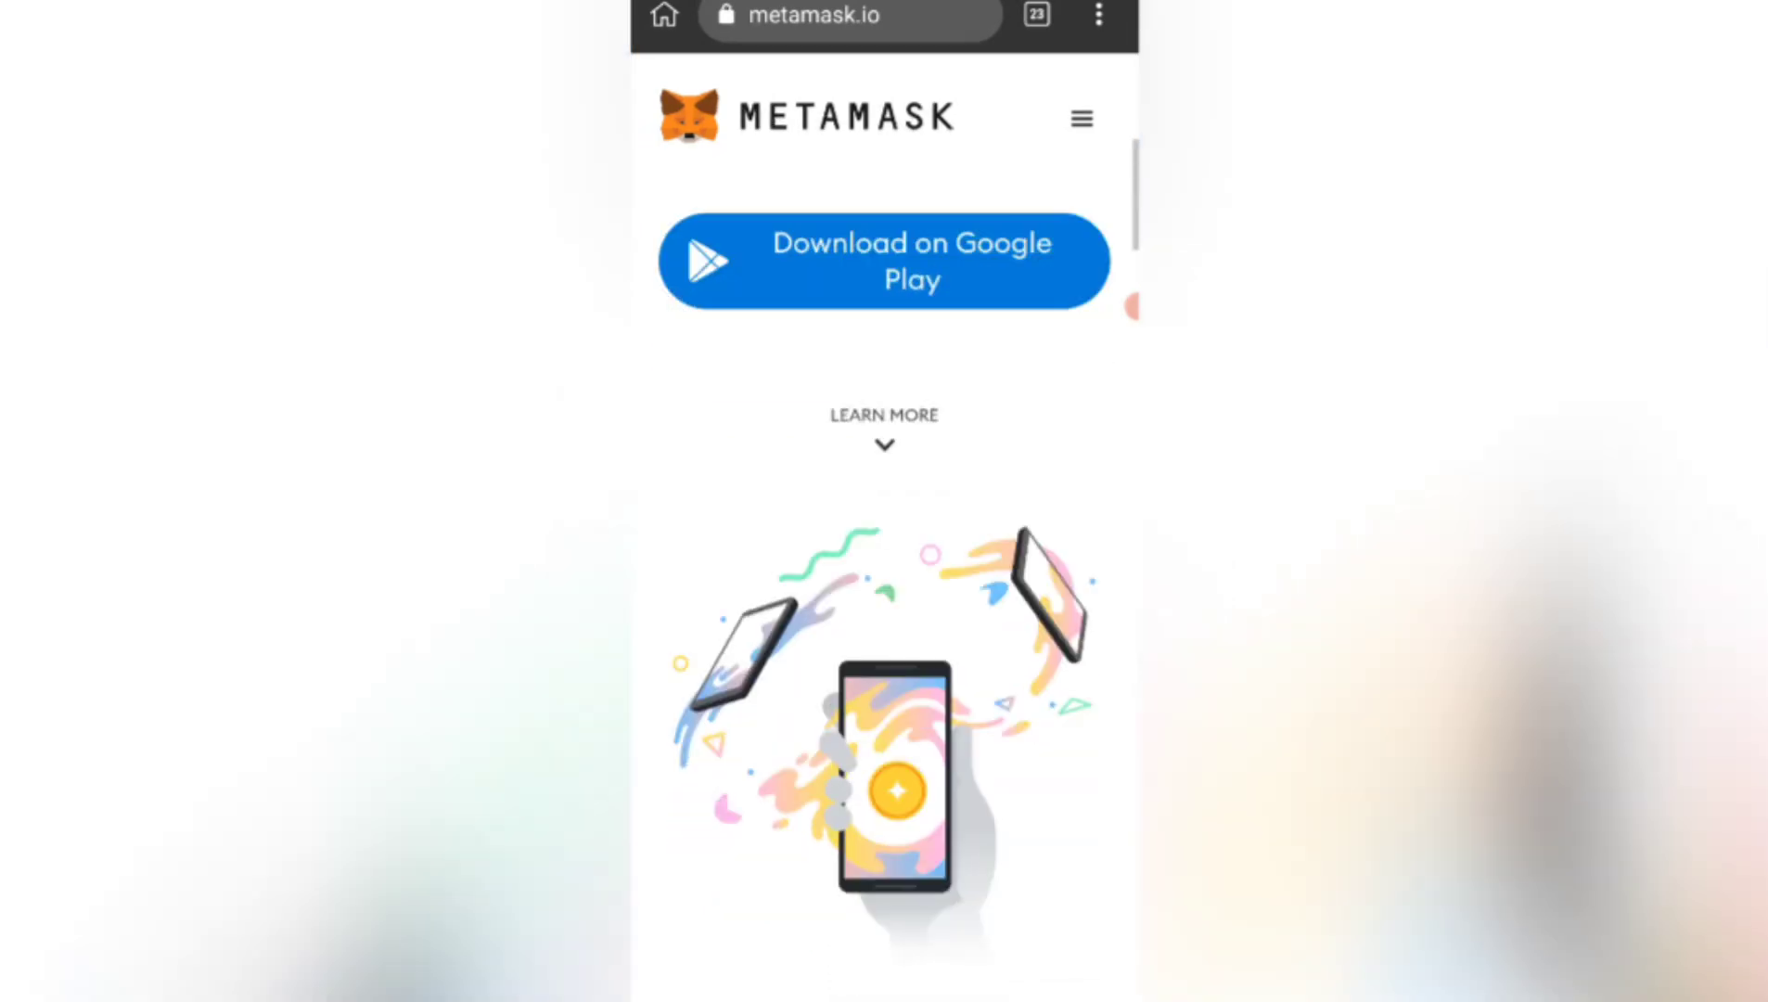
scroll(down, 3)
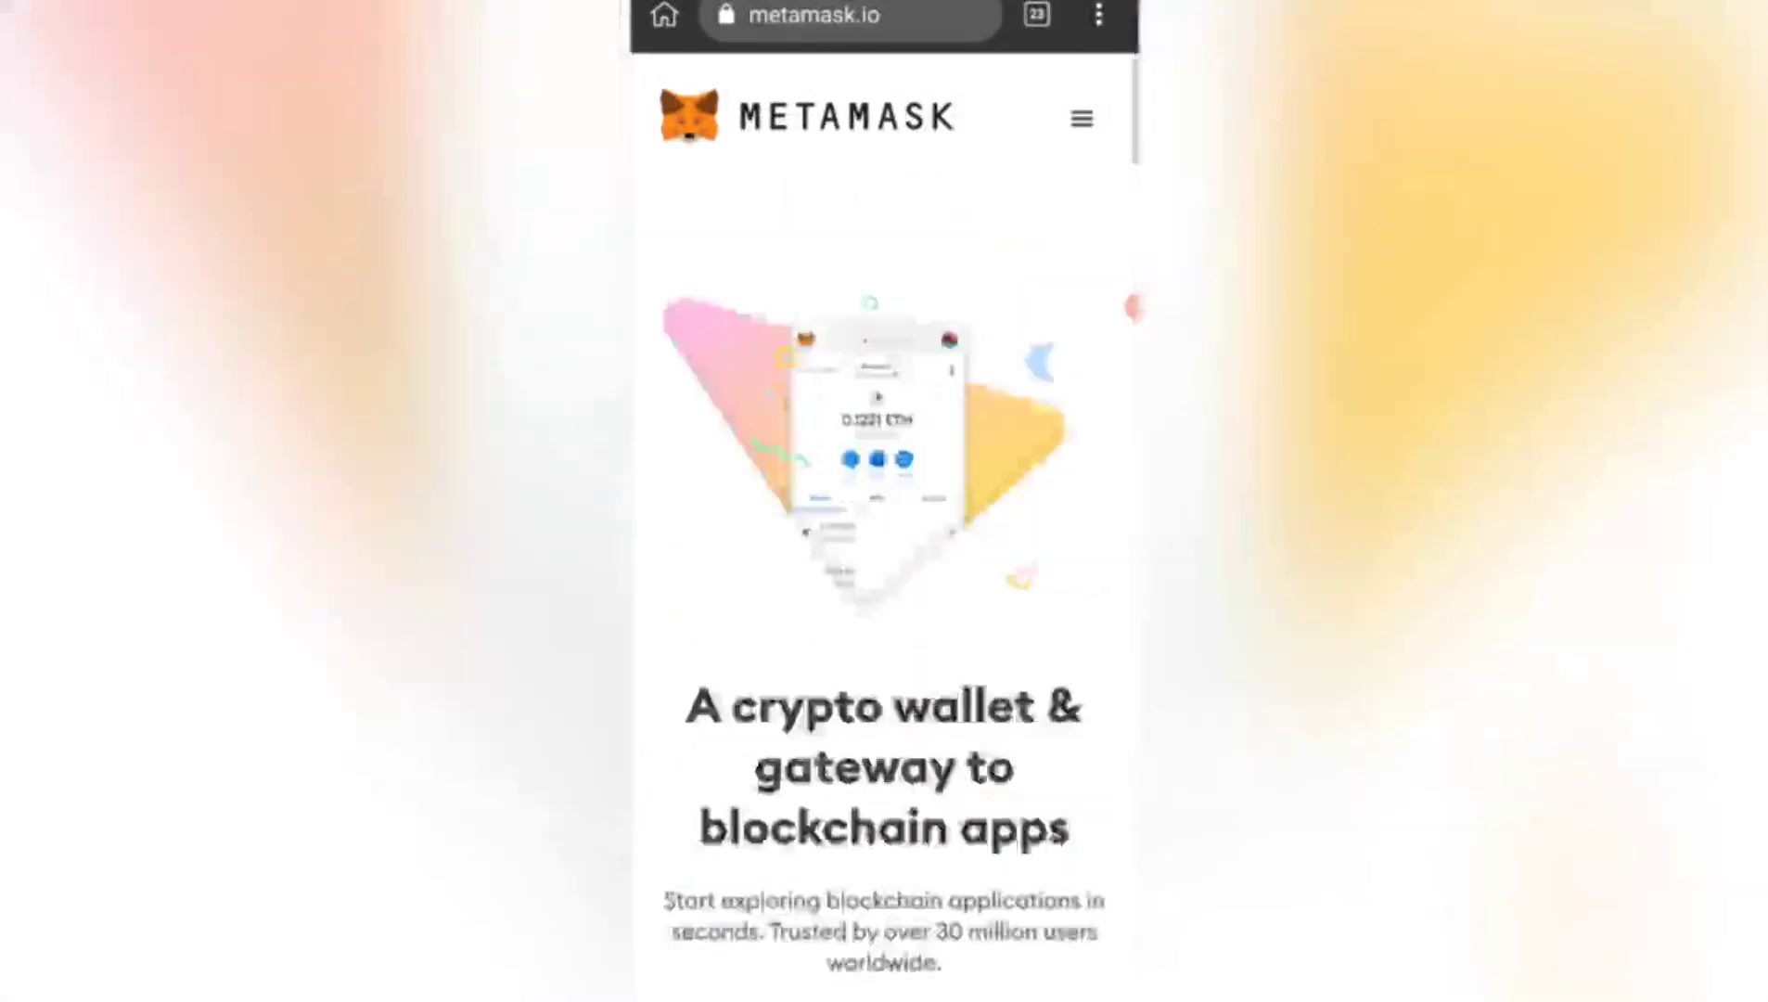
Go to MetaMask's Download page, choose Chrome, and open the Chrome extension listing.
click(1079, 119)
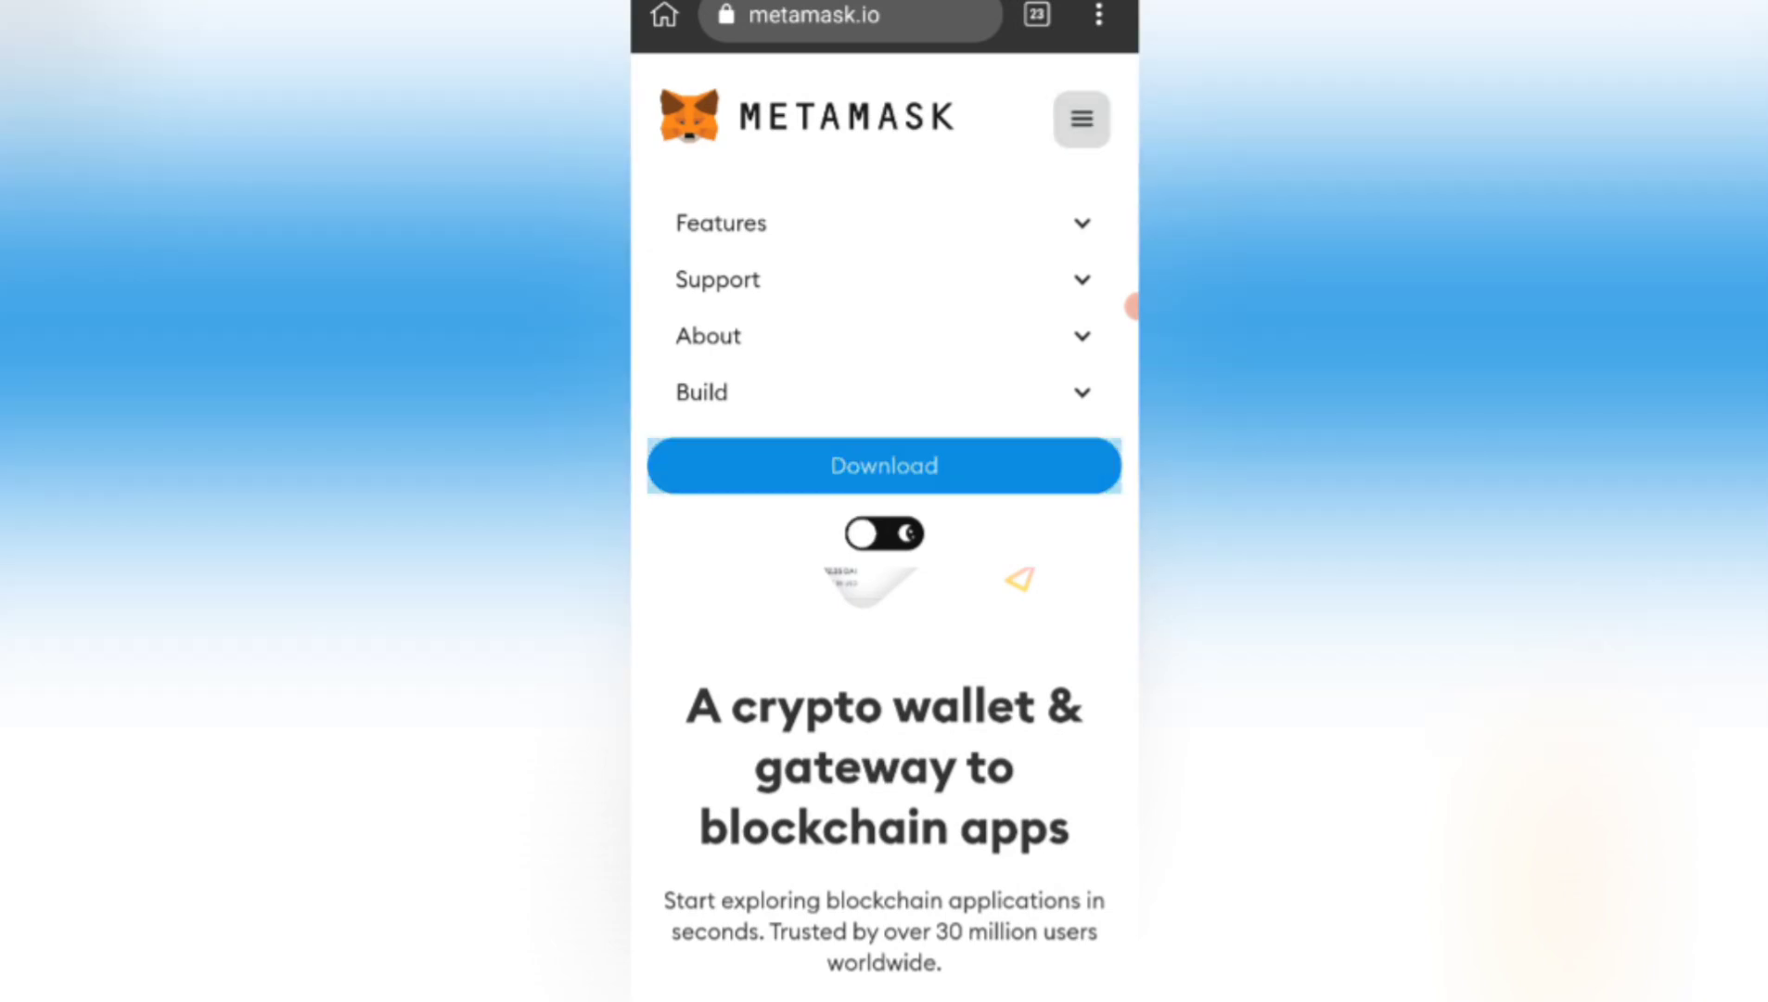
click(883, 465)
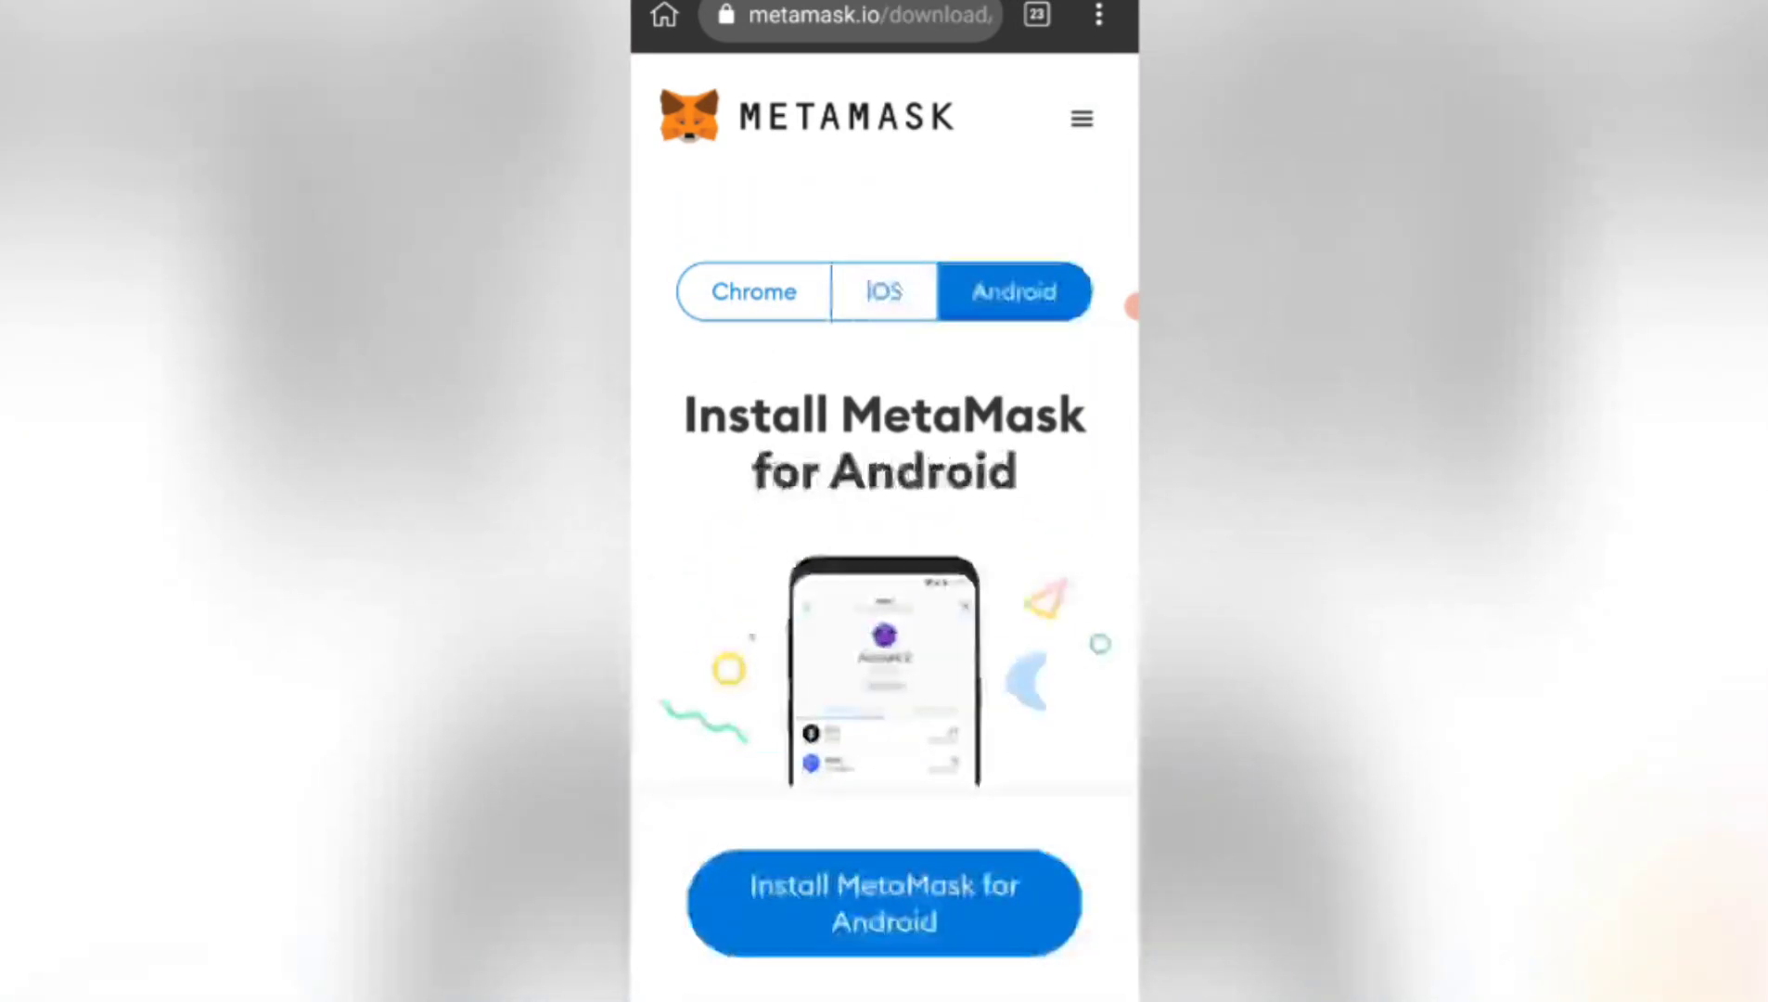
click(752, 291)
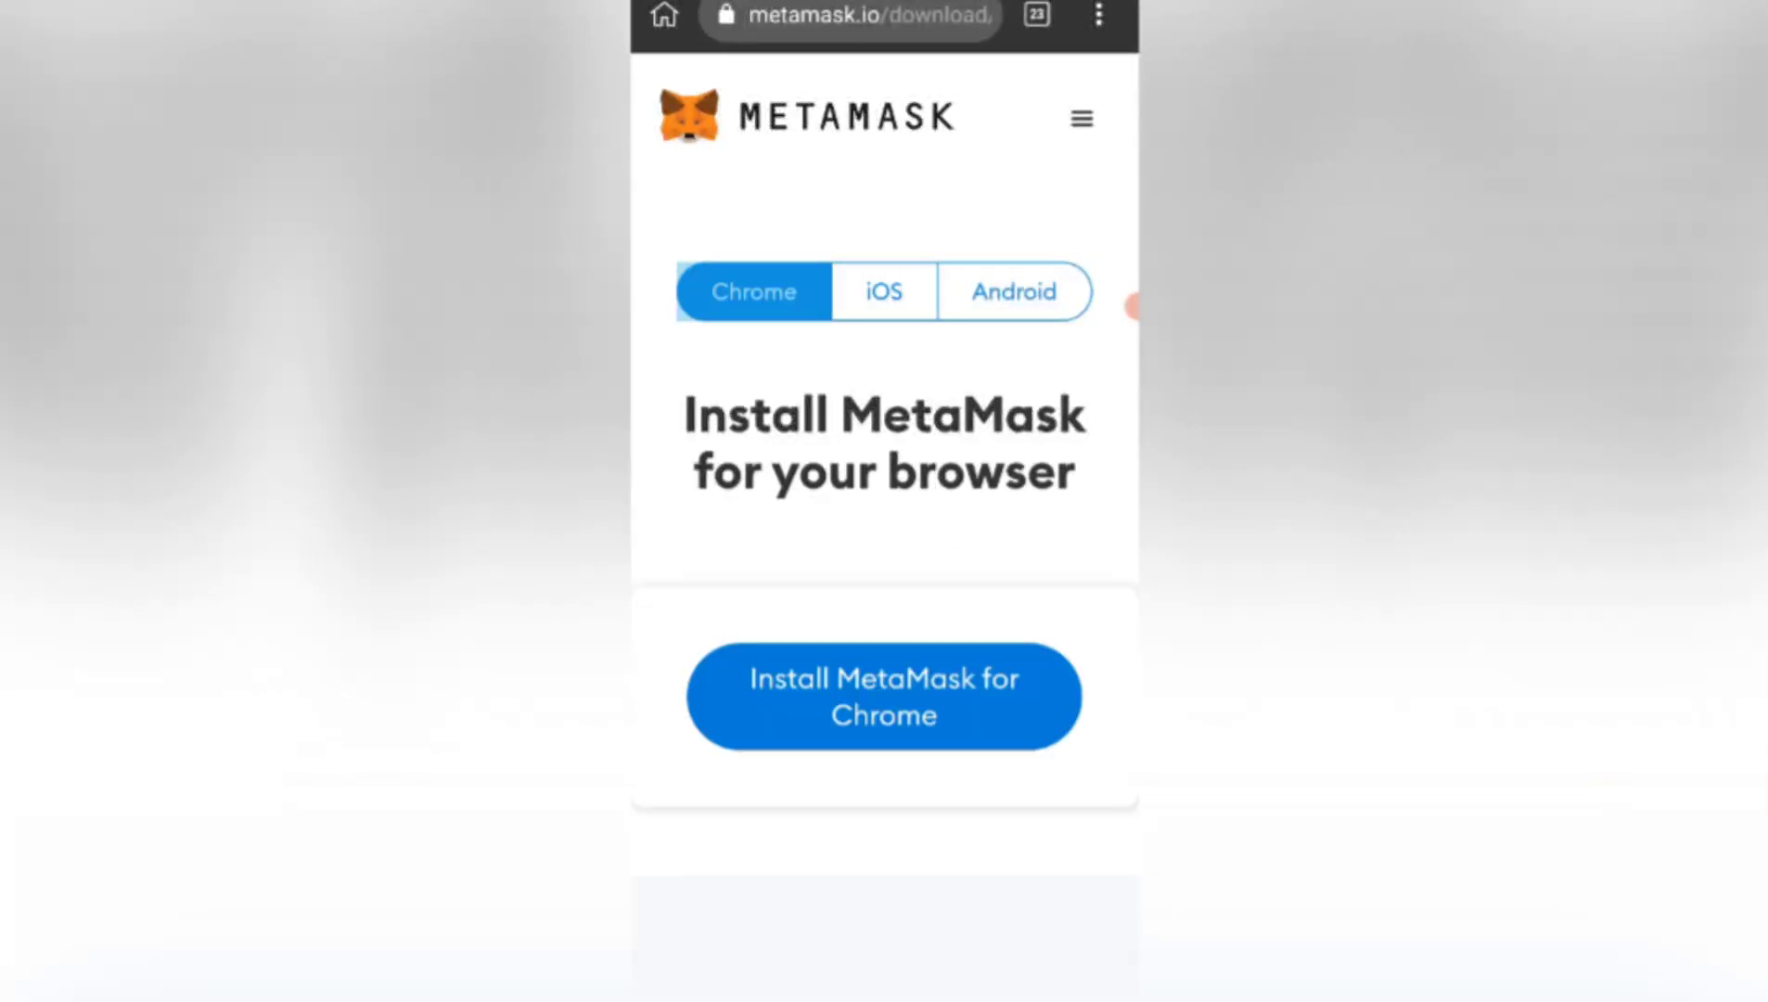
scroll(down, 3)
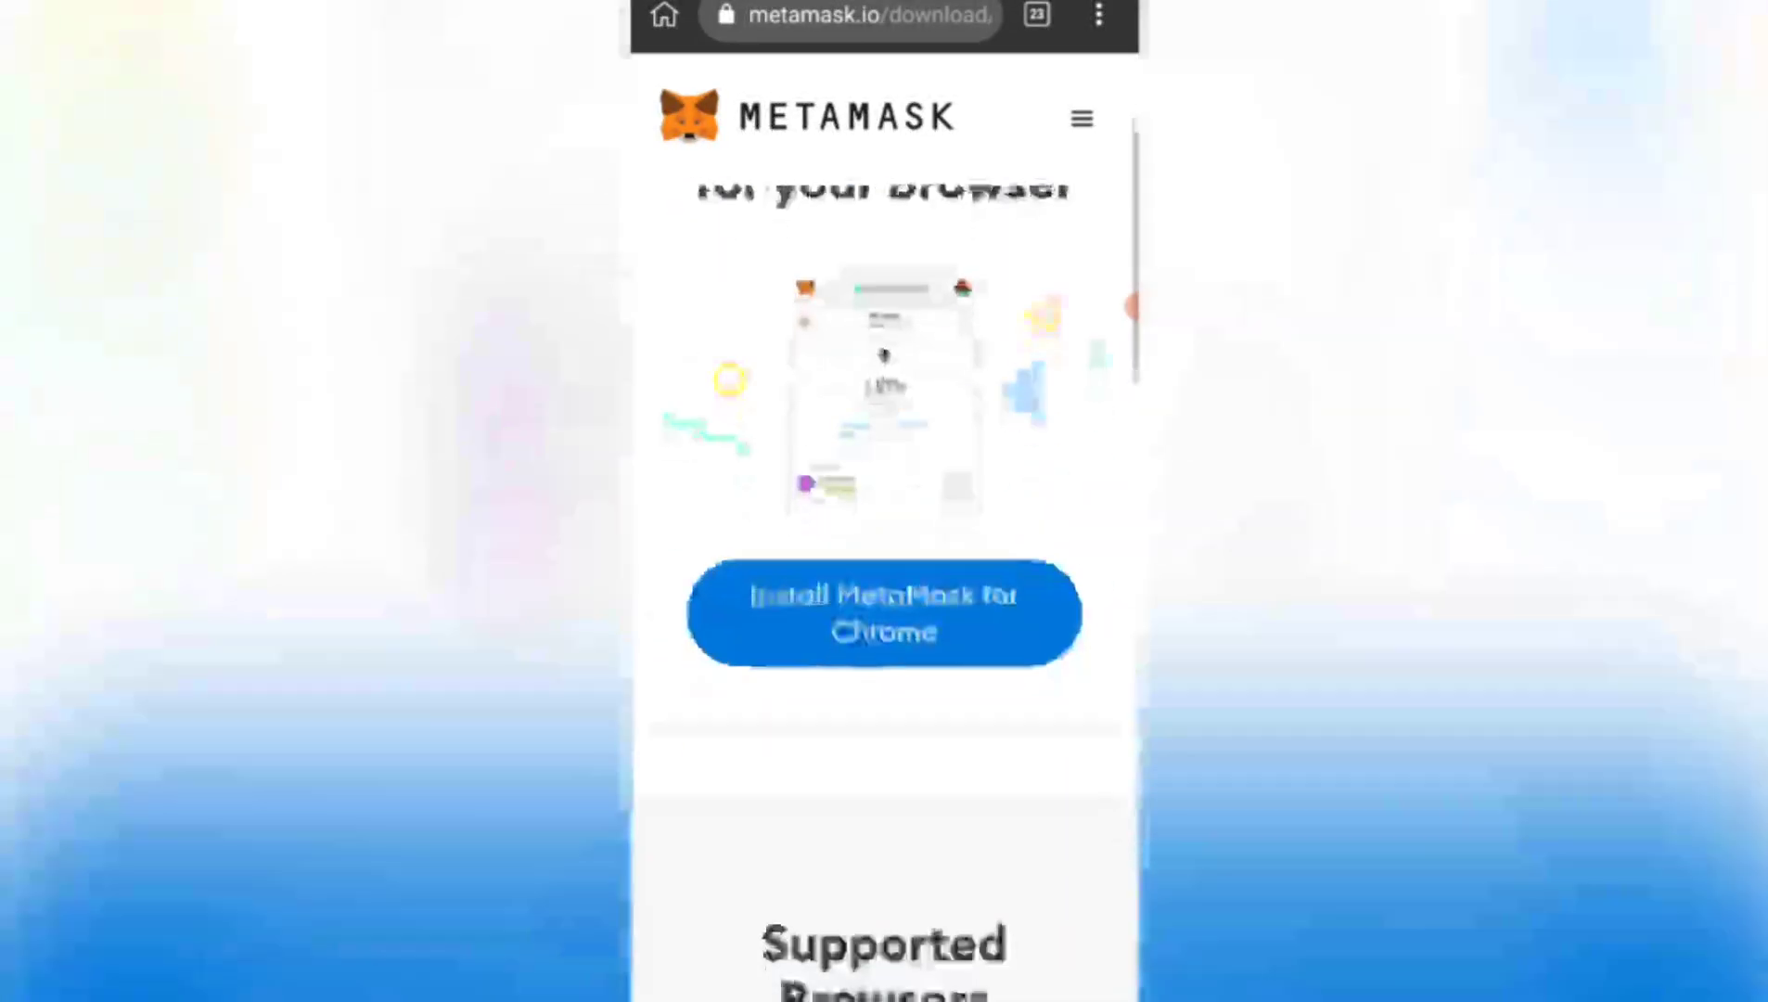
click(883, 612)
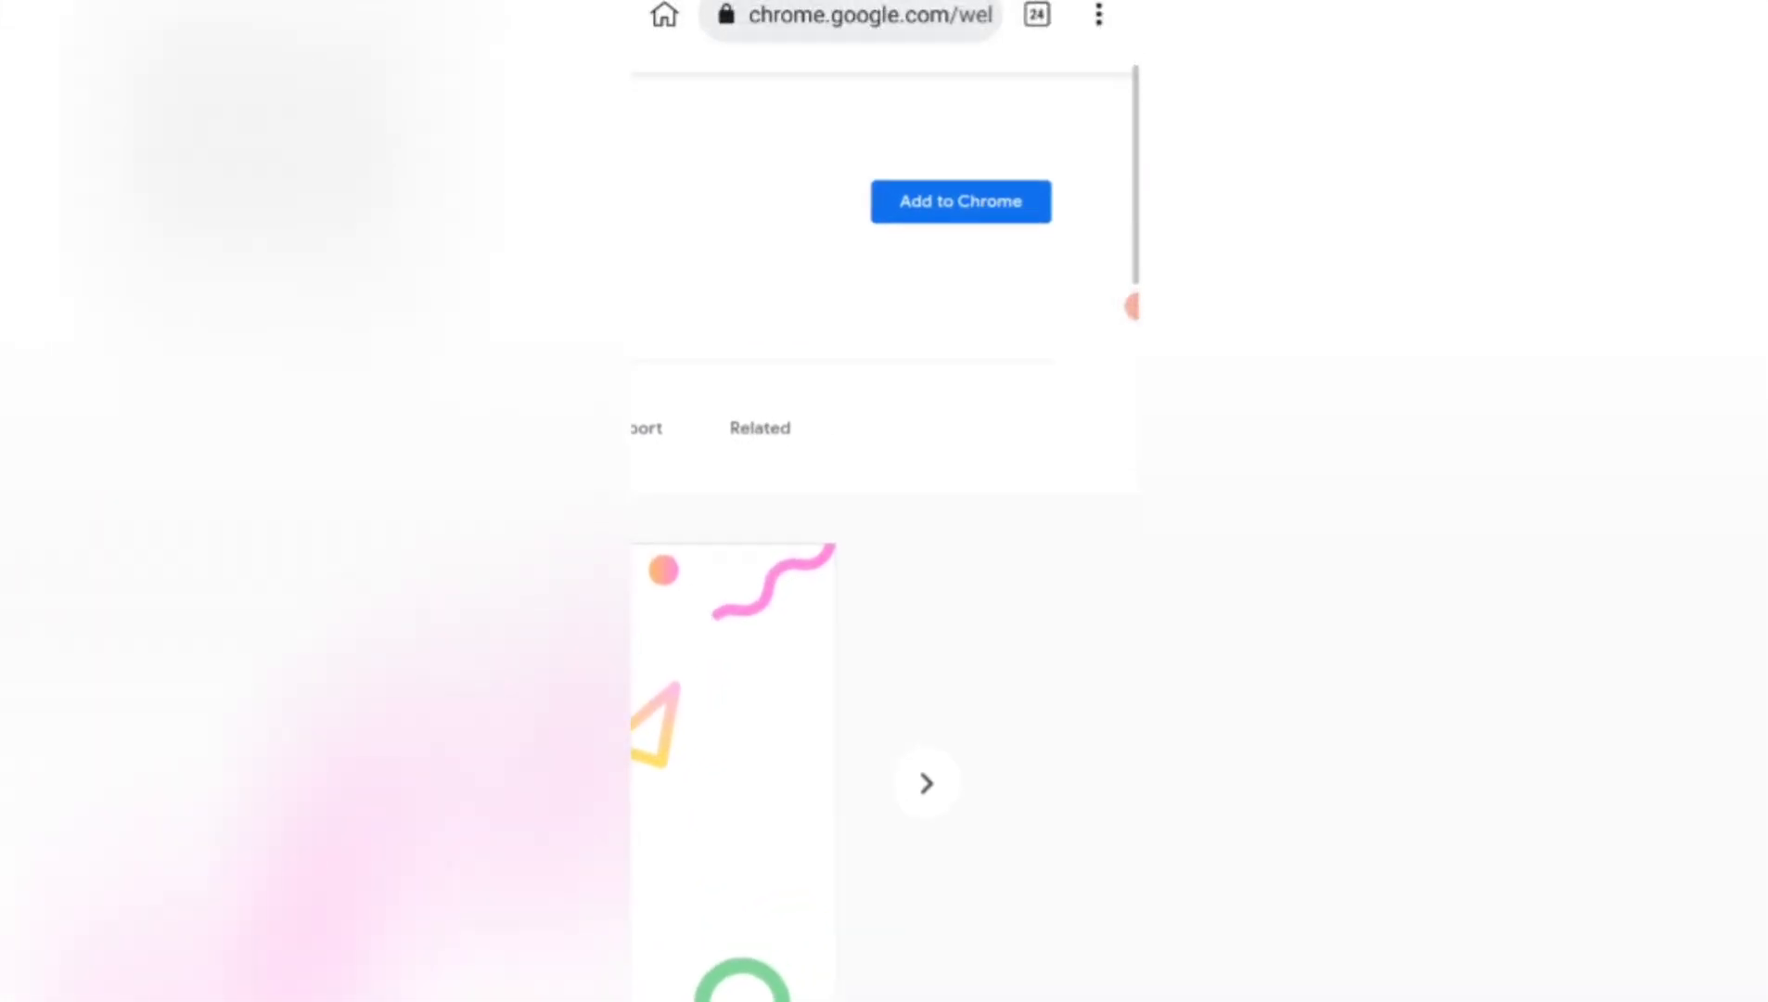
Add MetaMask to Chrome from the Web Store listing and approve its permissions.
click(959, 201)
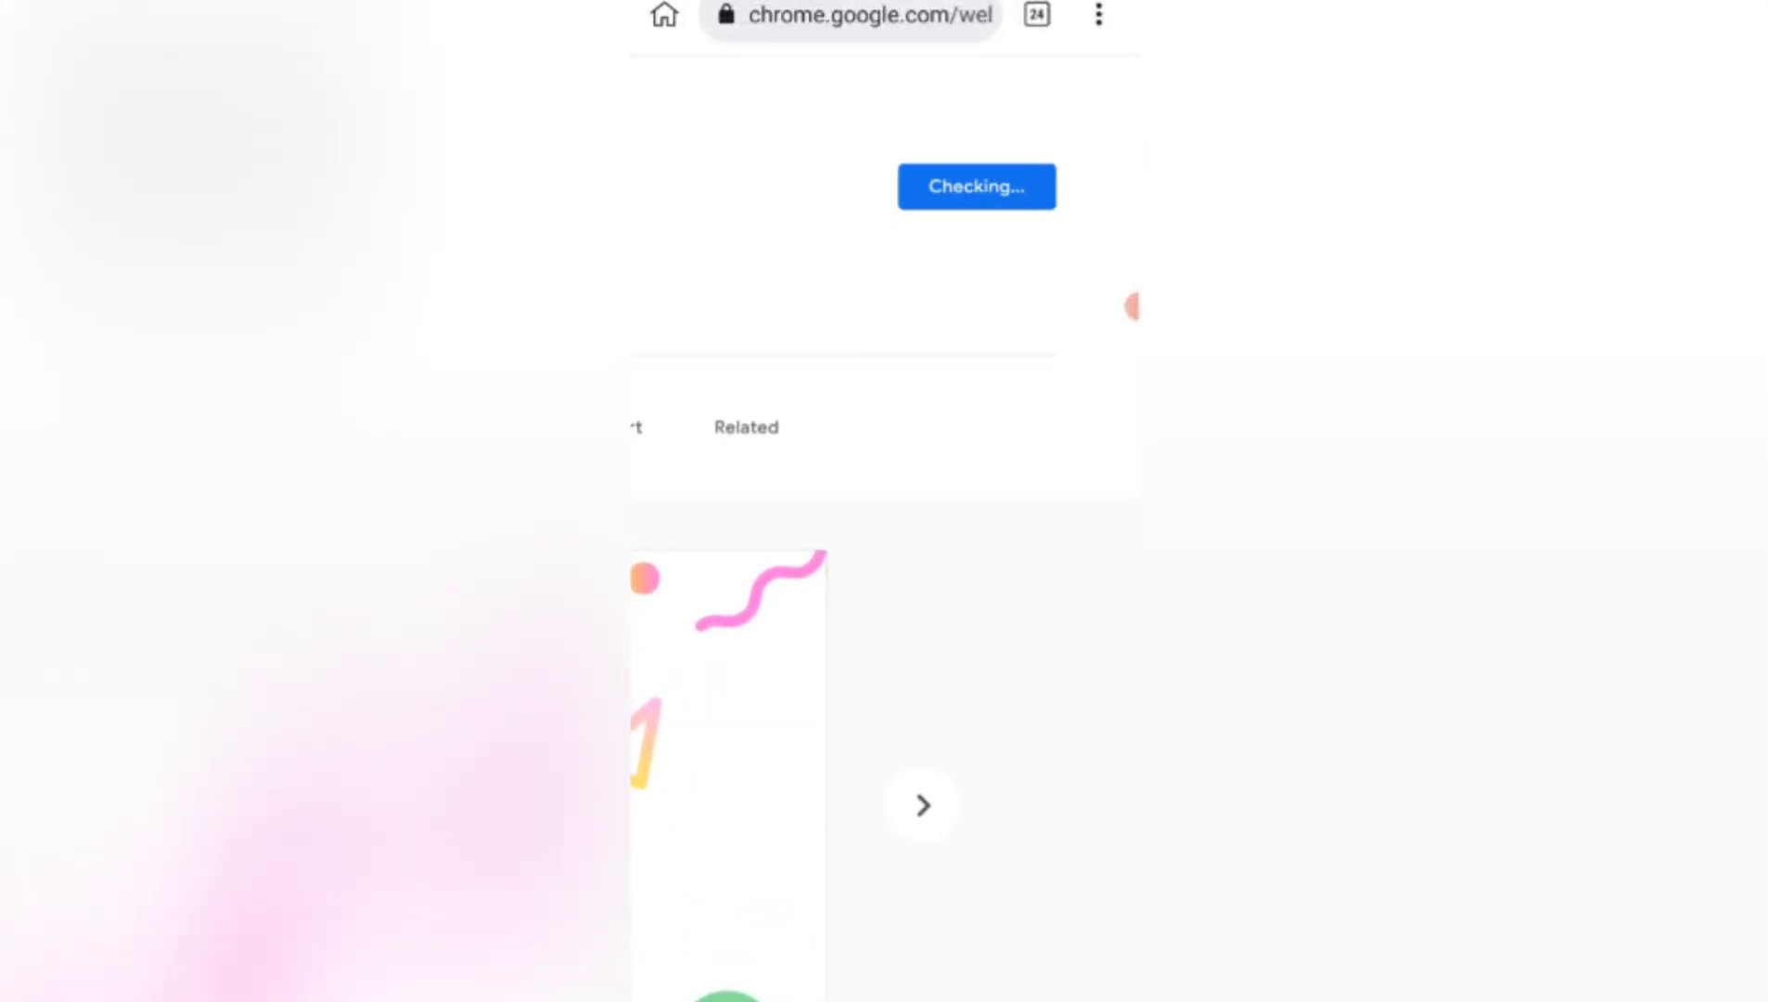
click(975, 186)
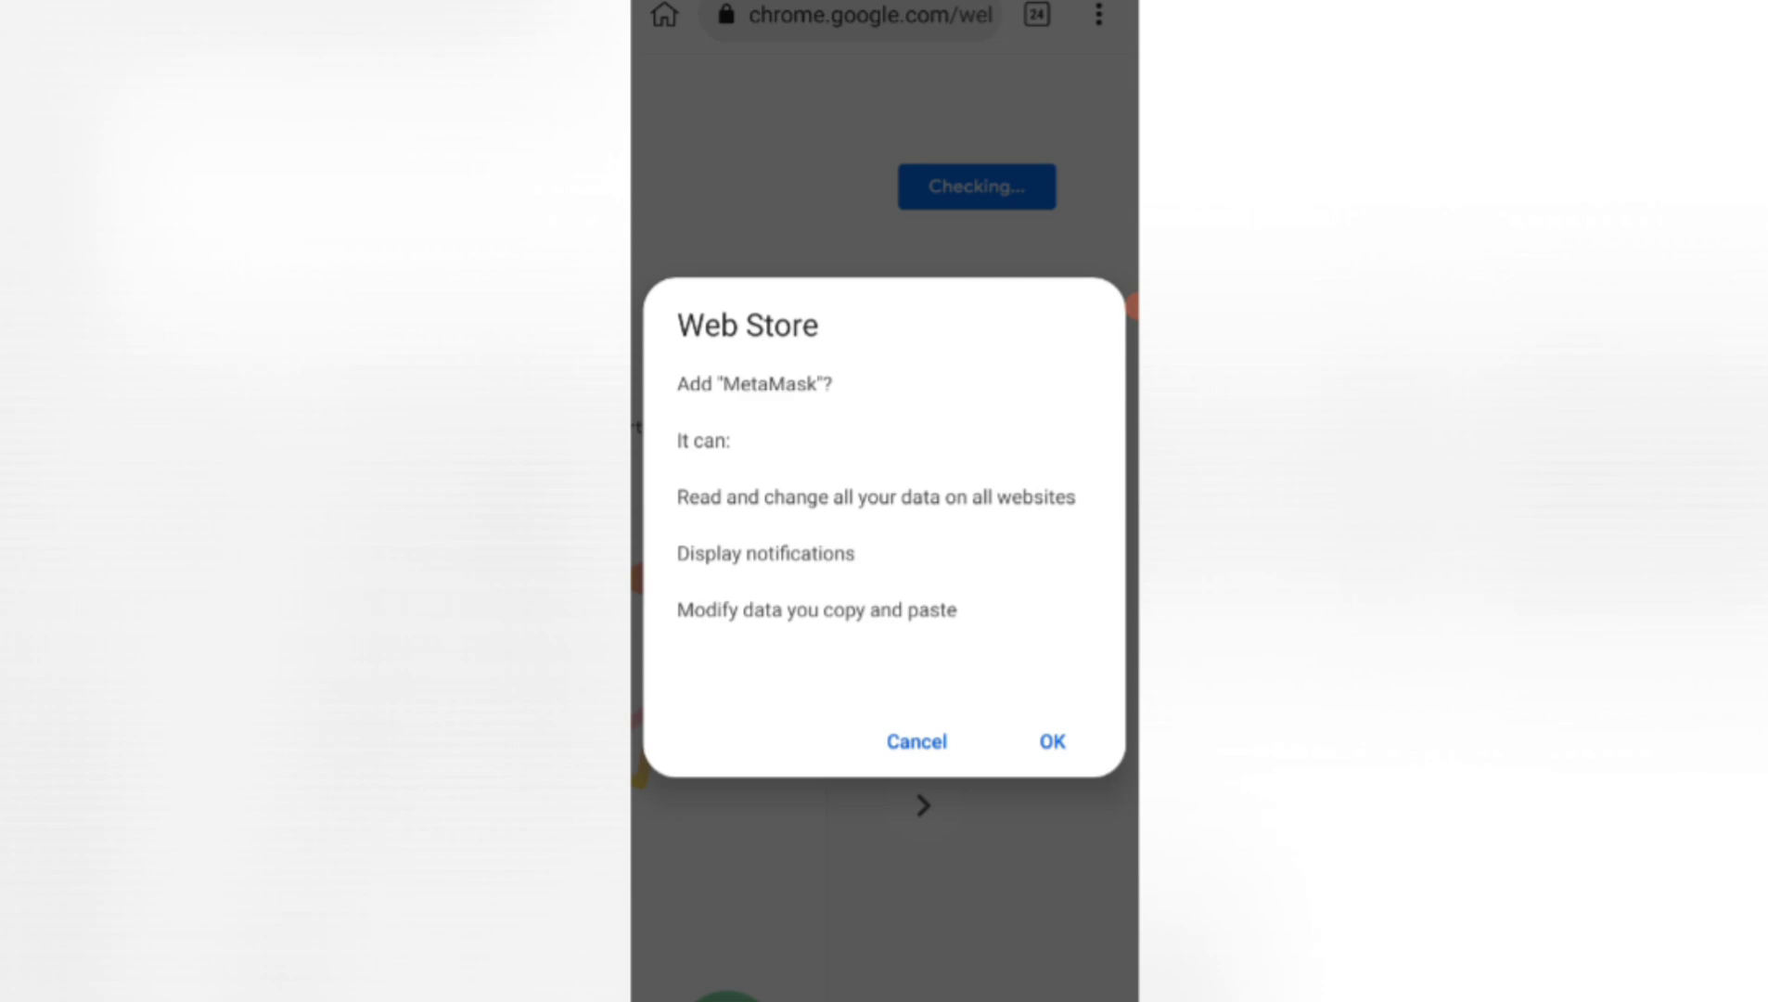
click(1050, 741)
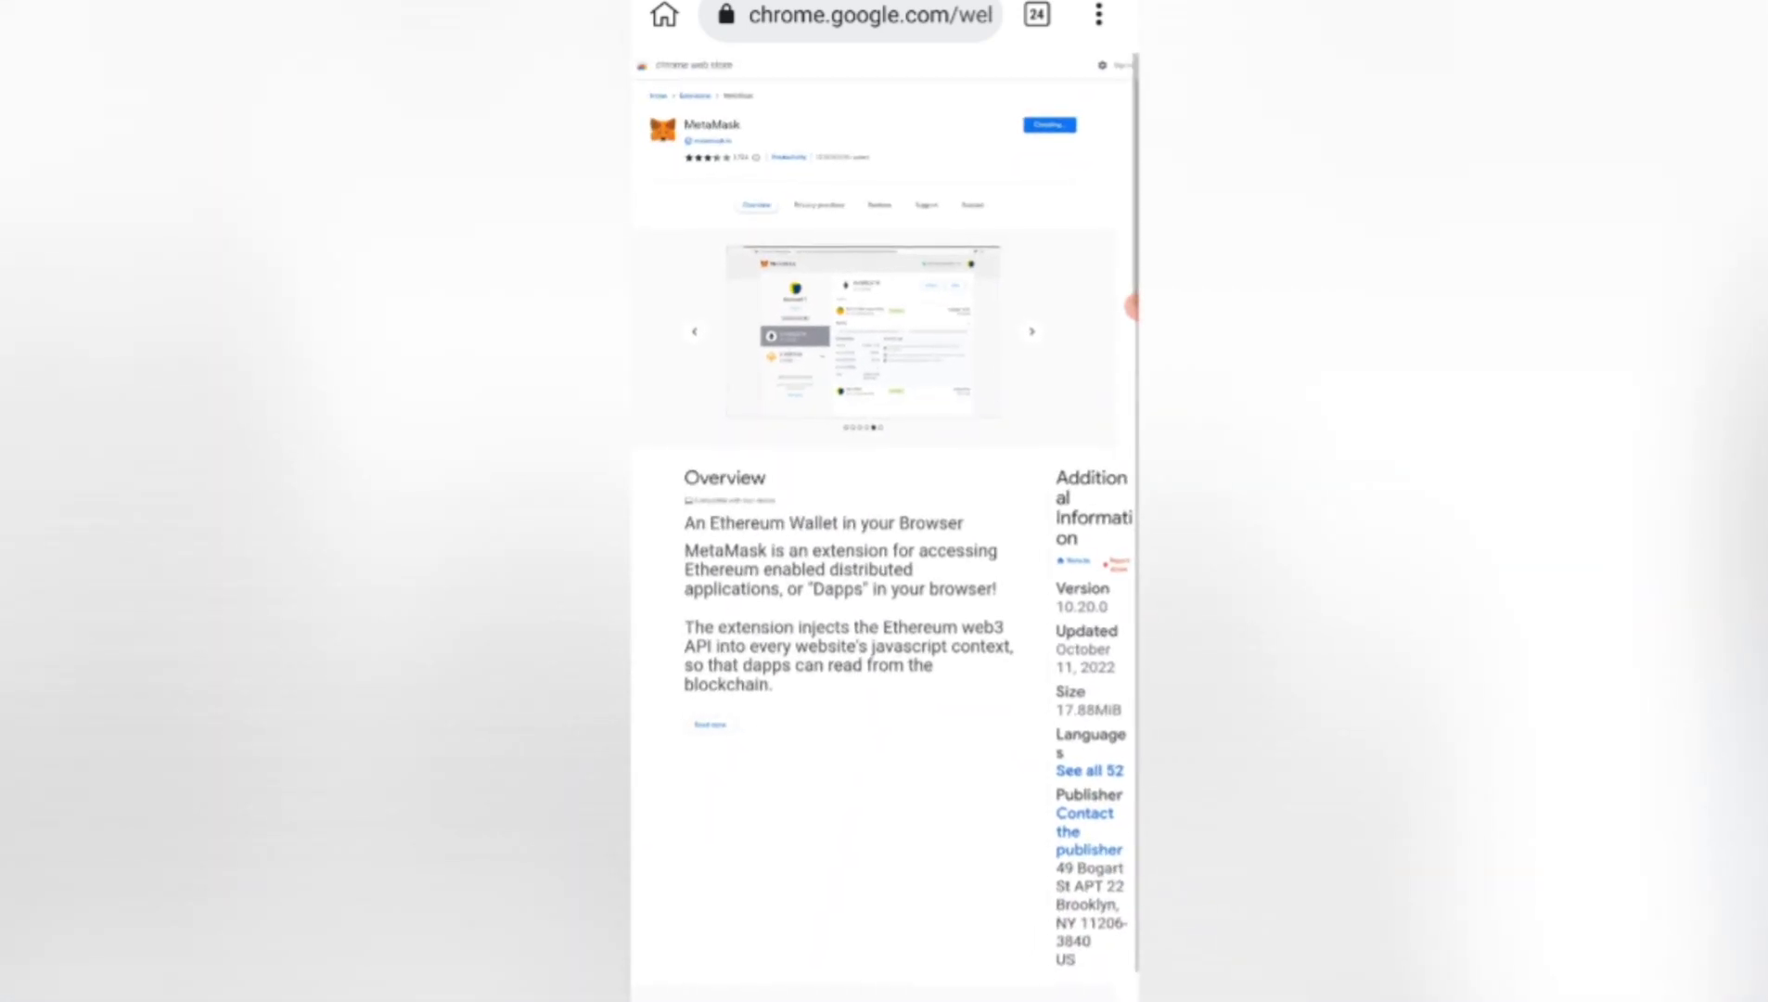
scroll(down, 3)
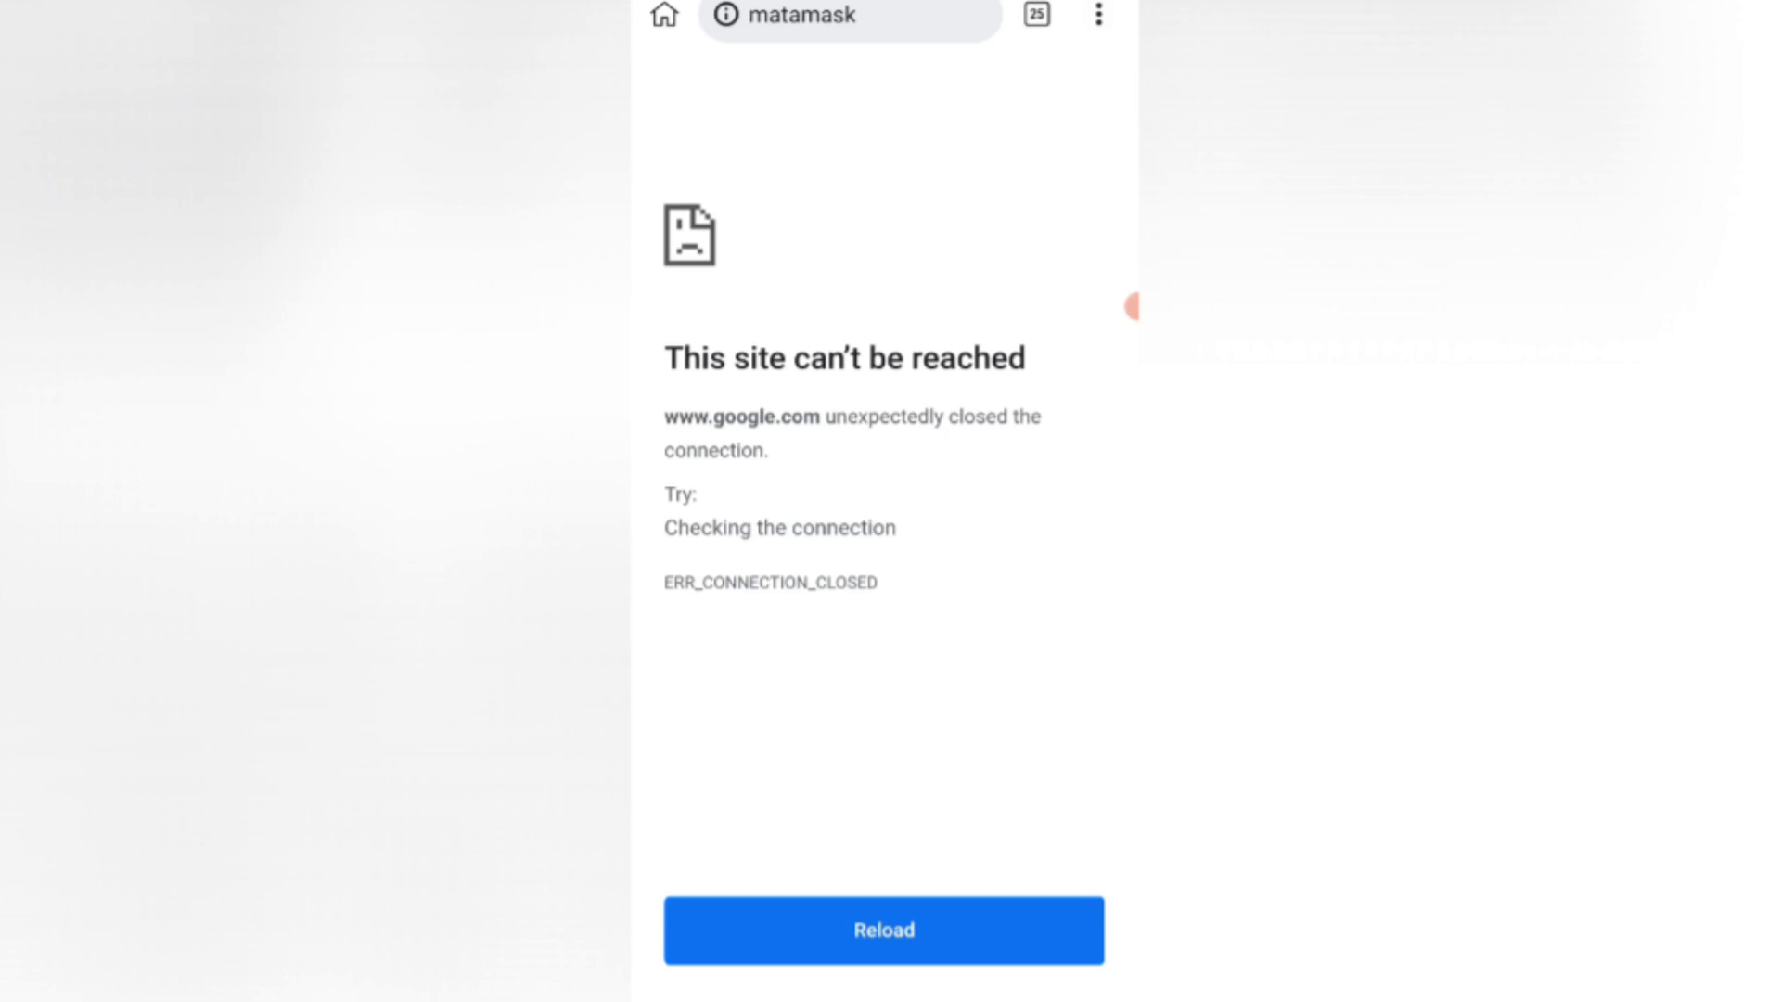
Open the MetaMask extension from the Kiwi Browser ⋮ menu's extensions list.
click(1097, 16)
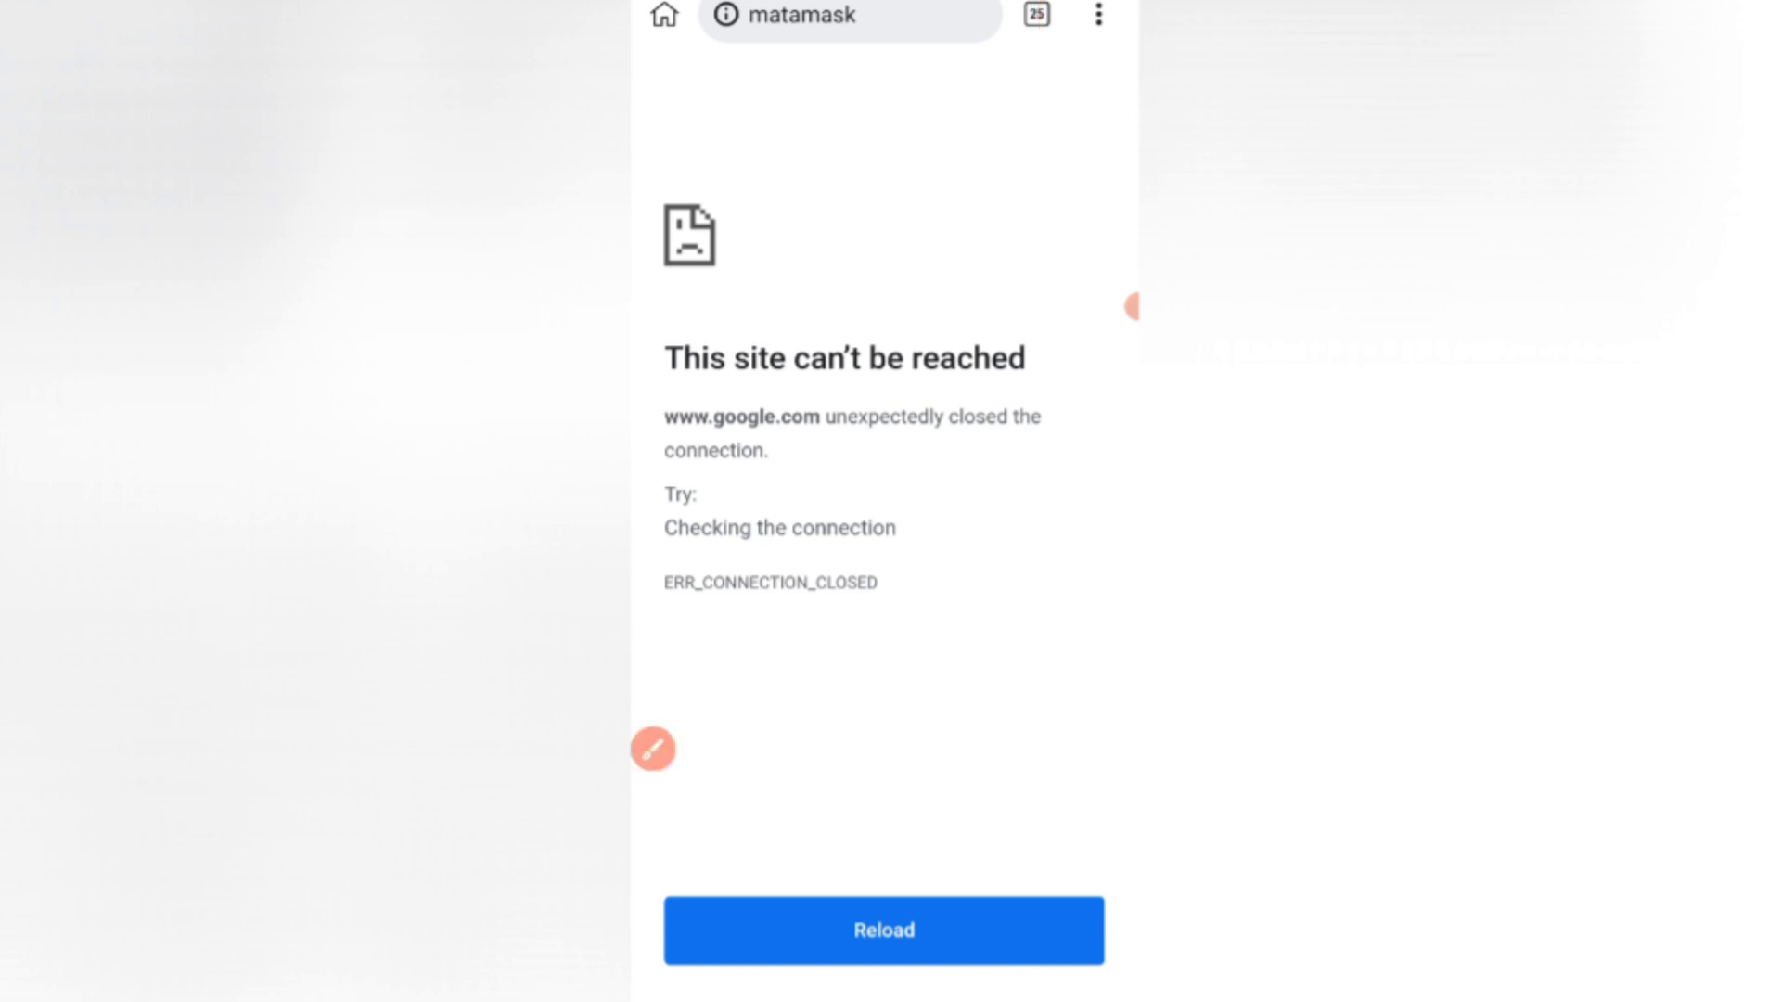
click(1098, 16)
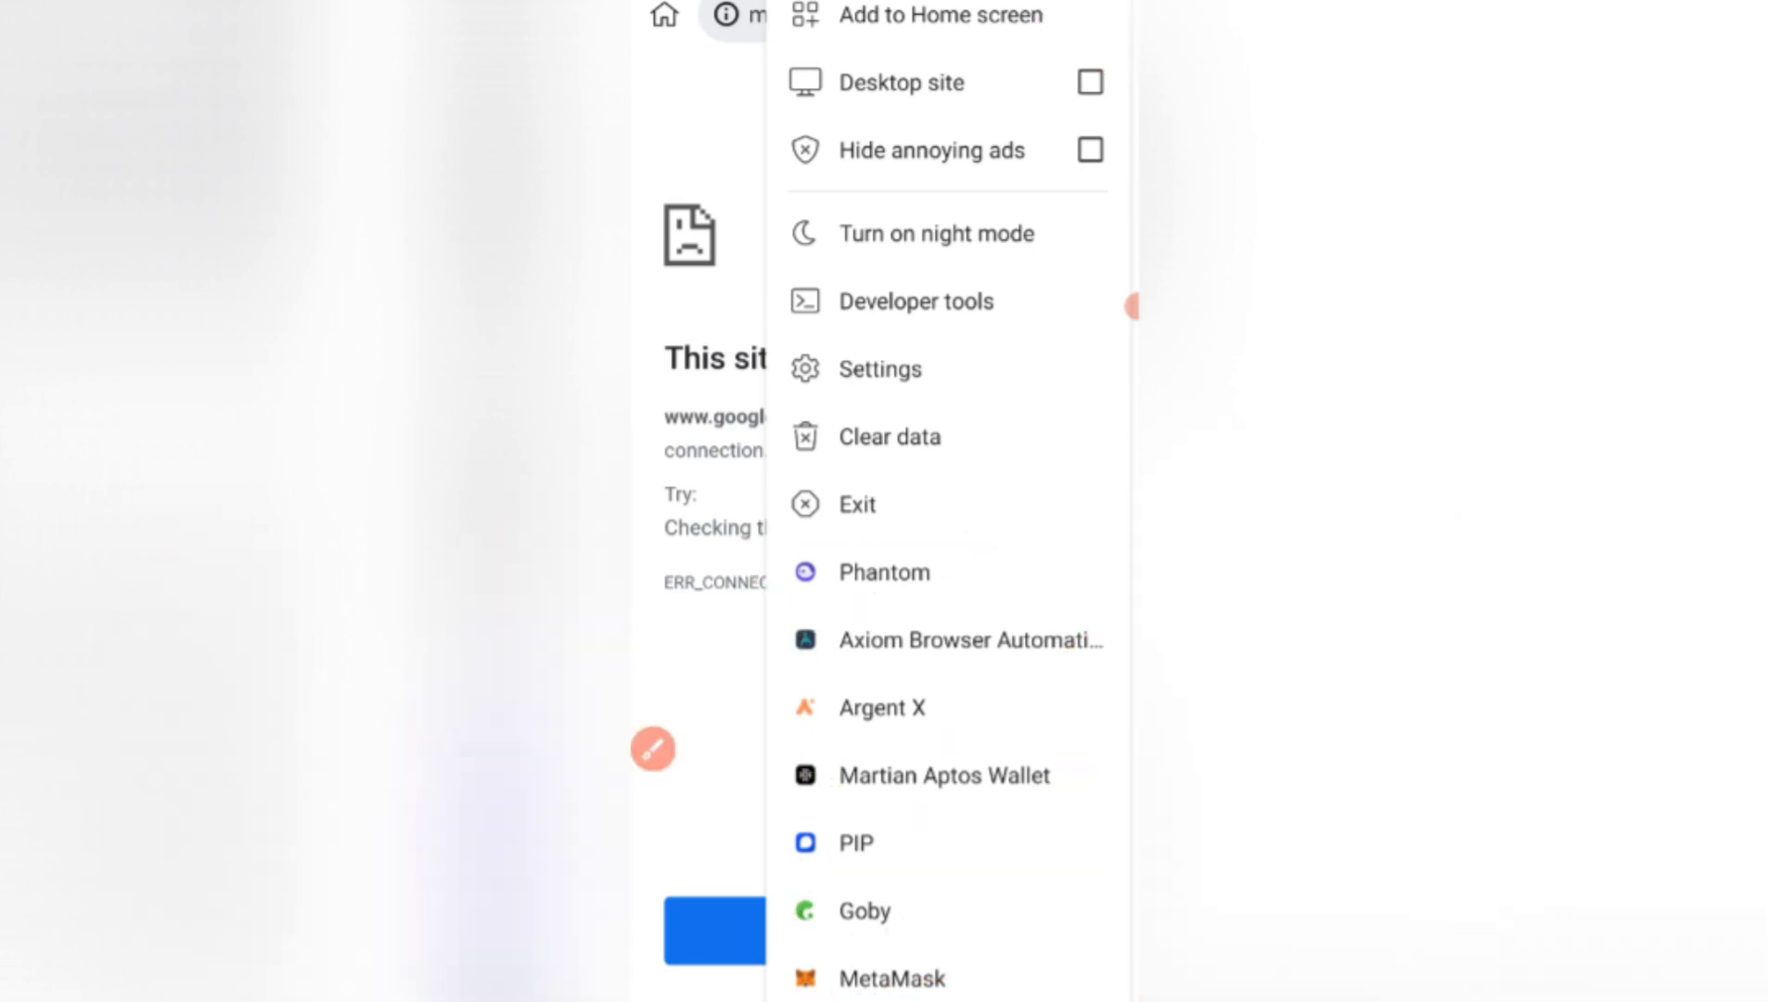
click(892, 977)
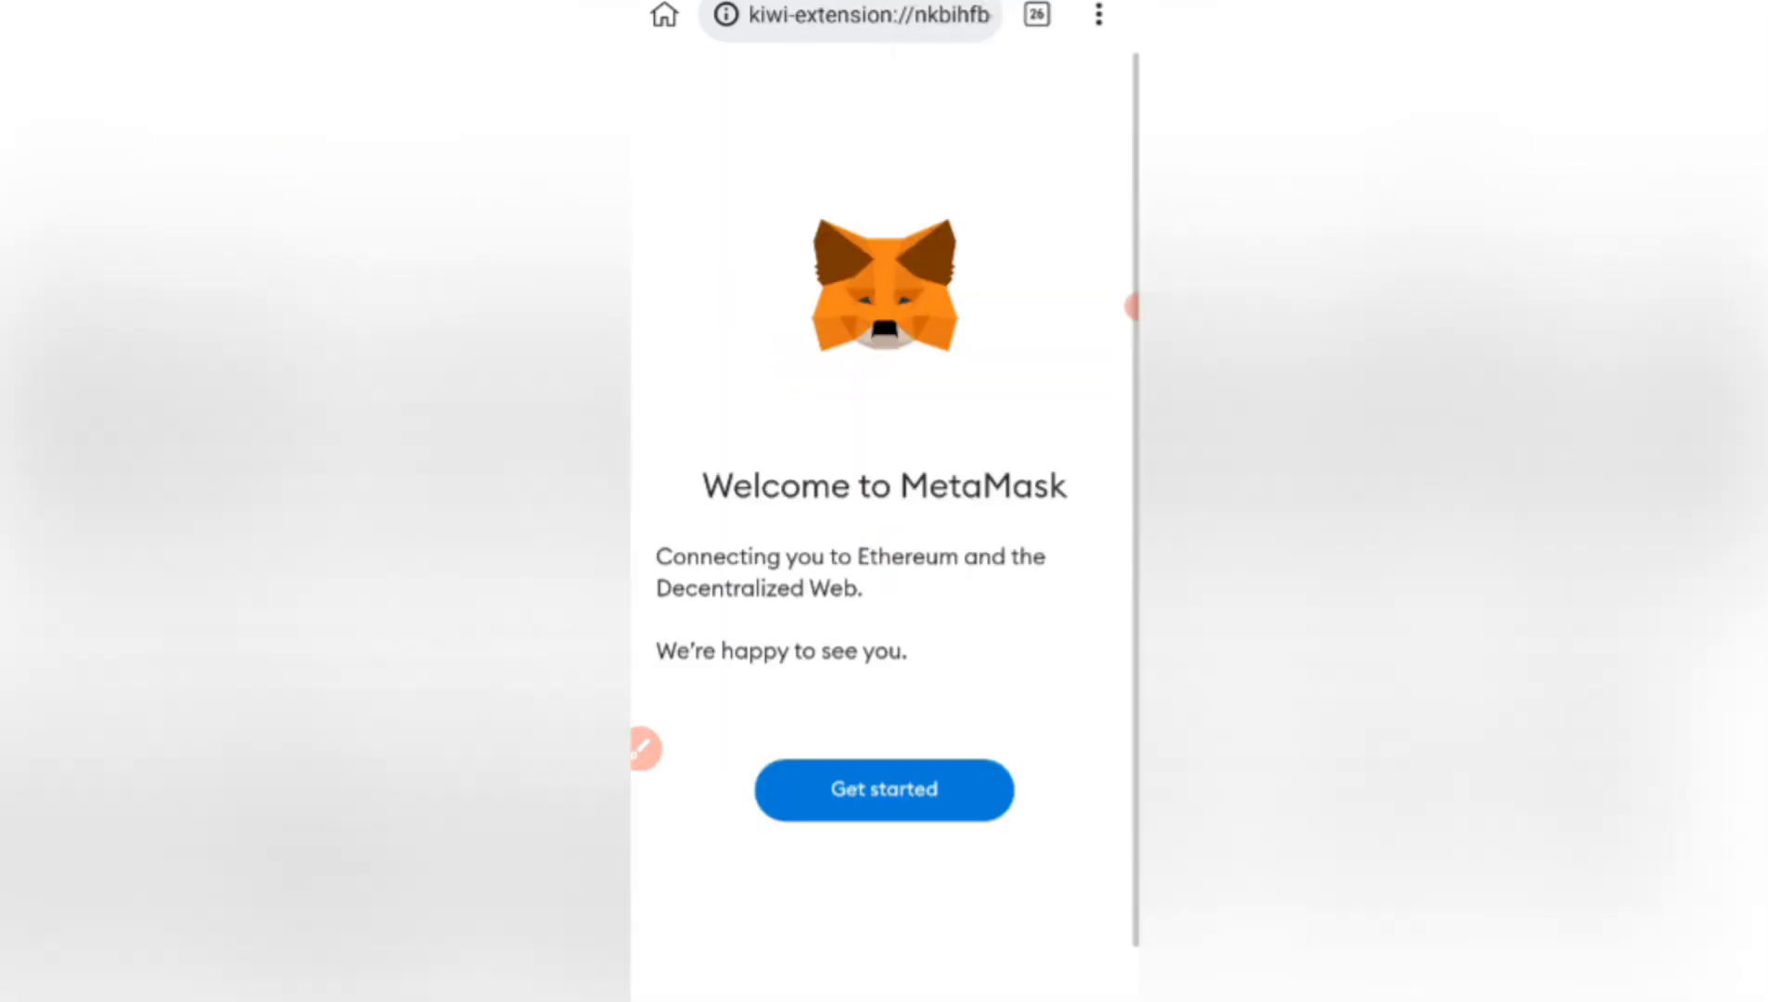
Get started in MetaMask and answer the usage-data prompt to reach Create password.
click(883, 788)
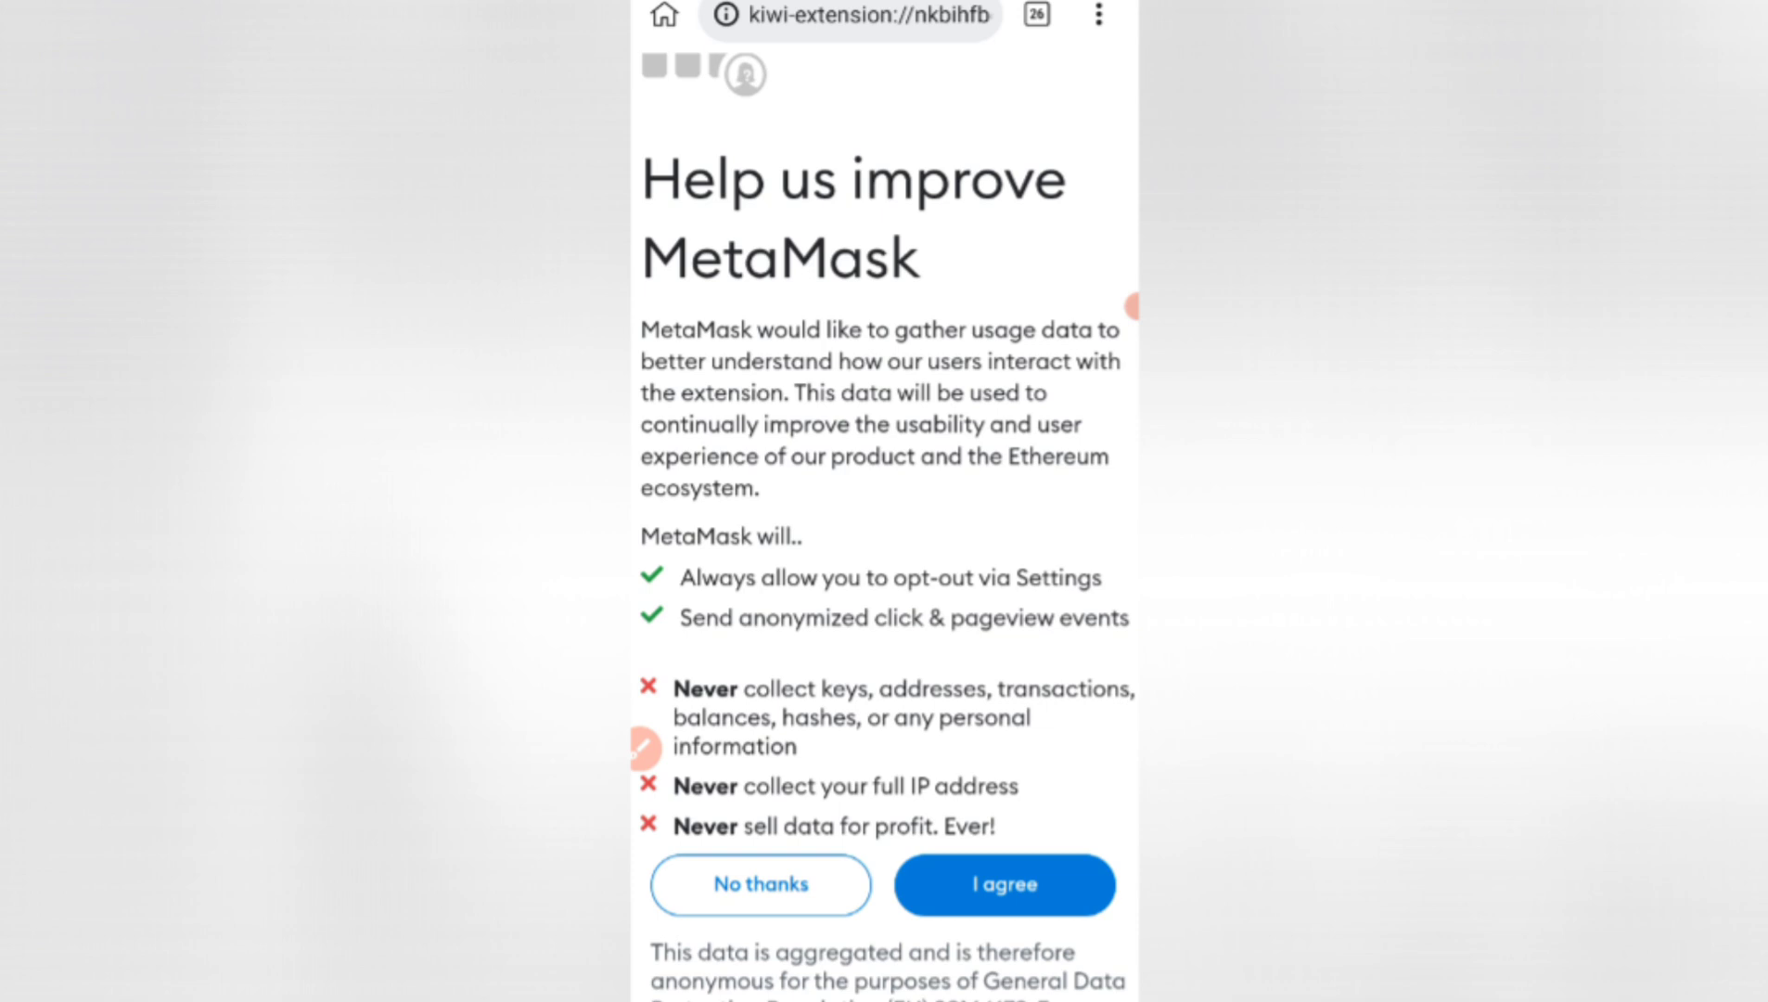
click(1001, 884)
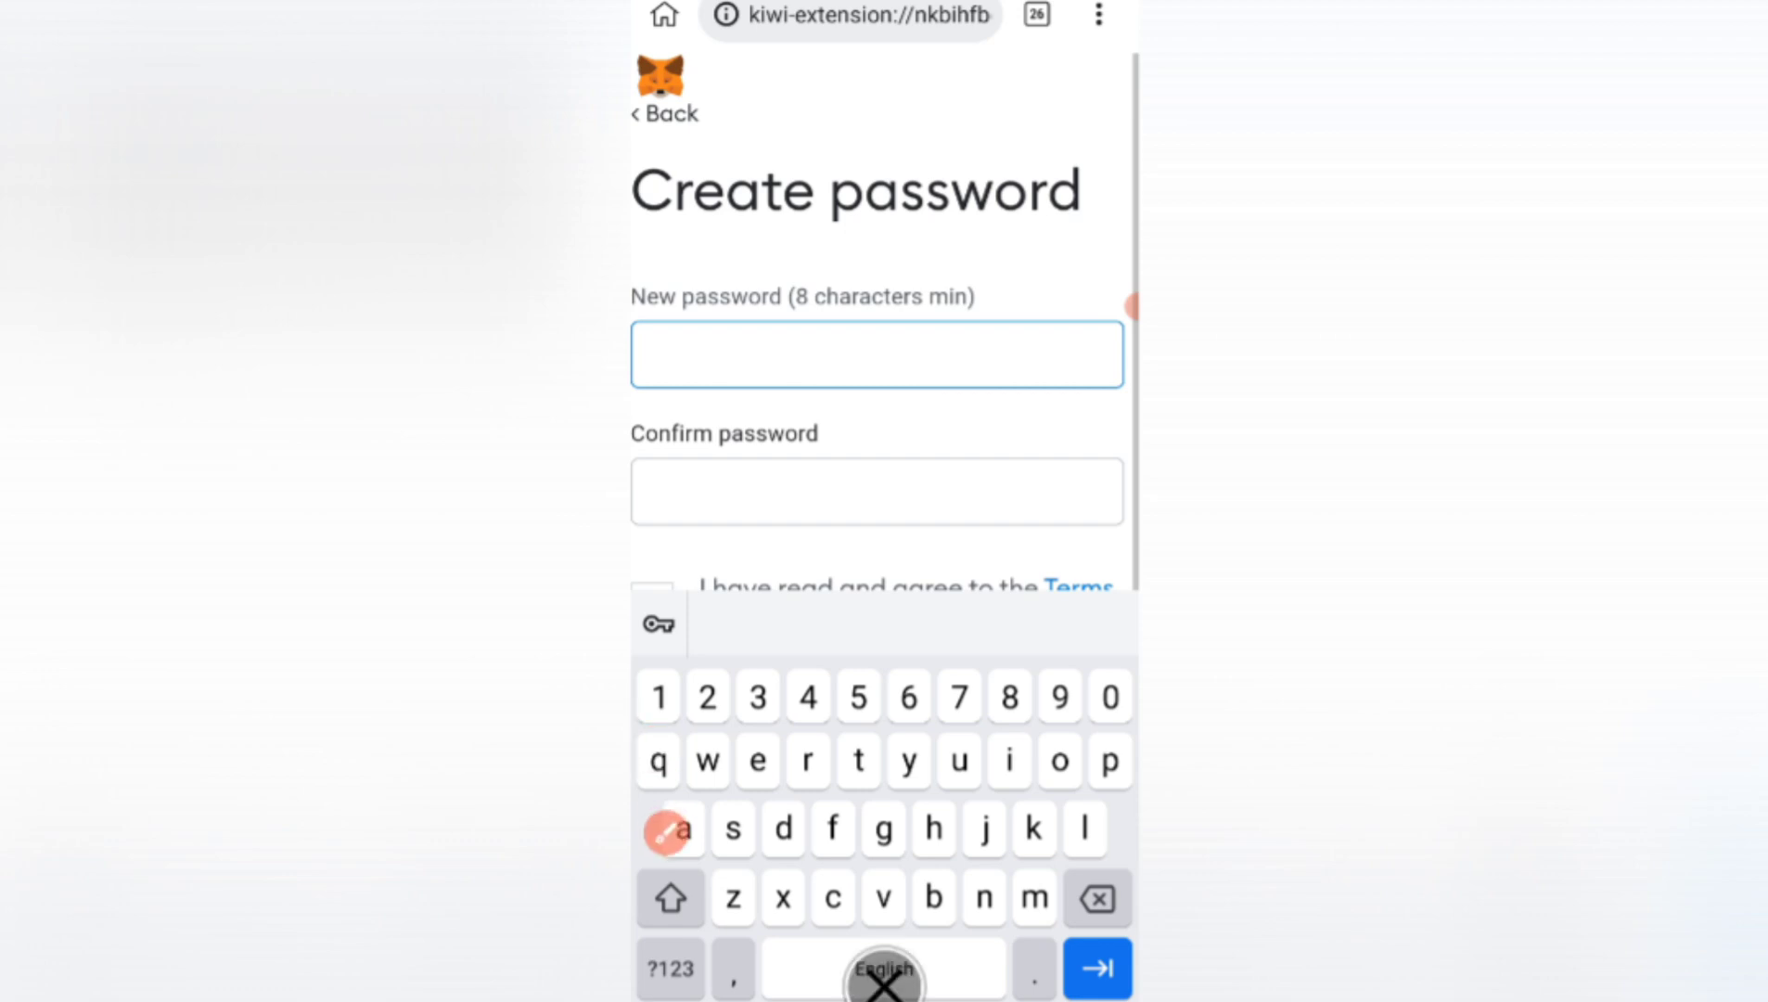
Enter a matching password in both fields, accept the terms of use, and create the wallet.
text(1)
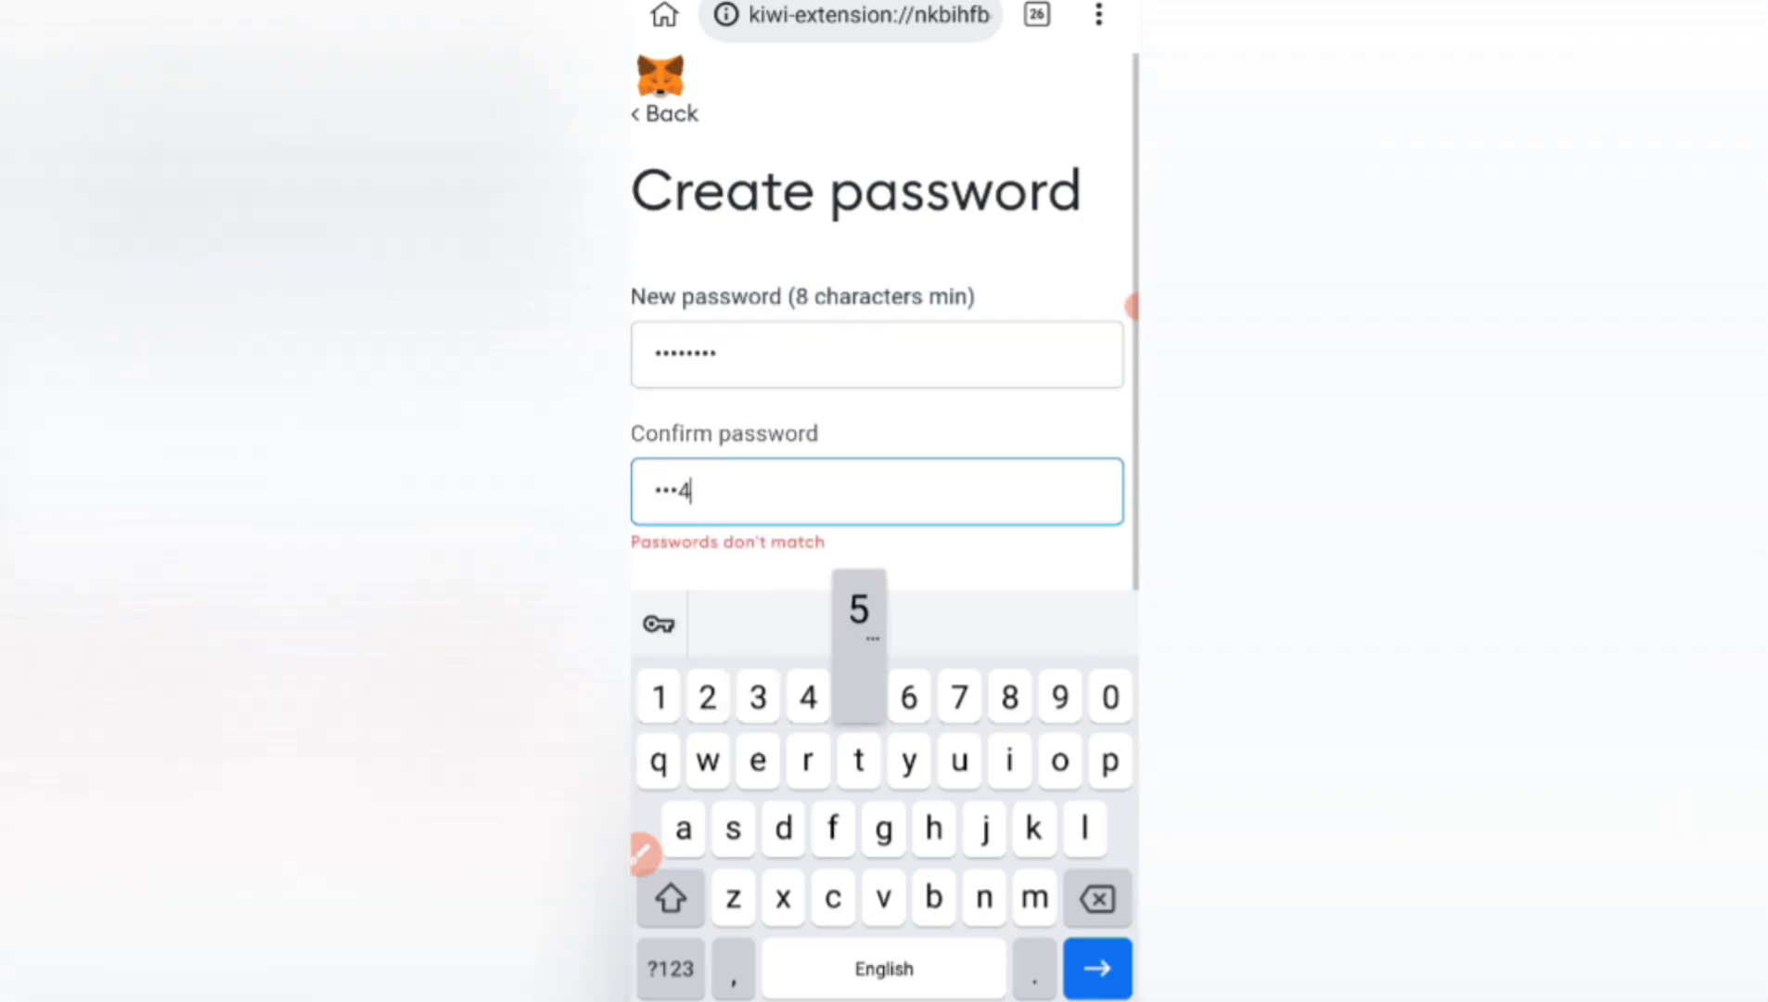
text(8)
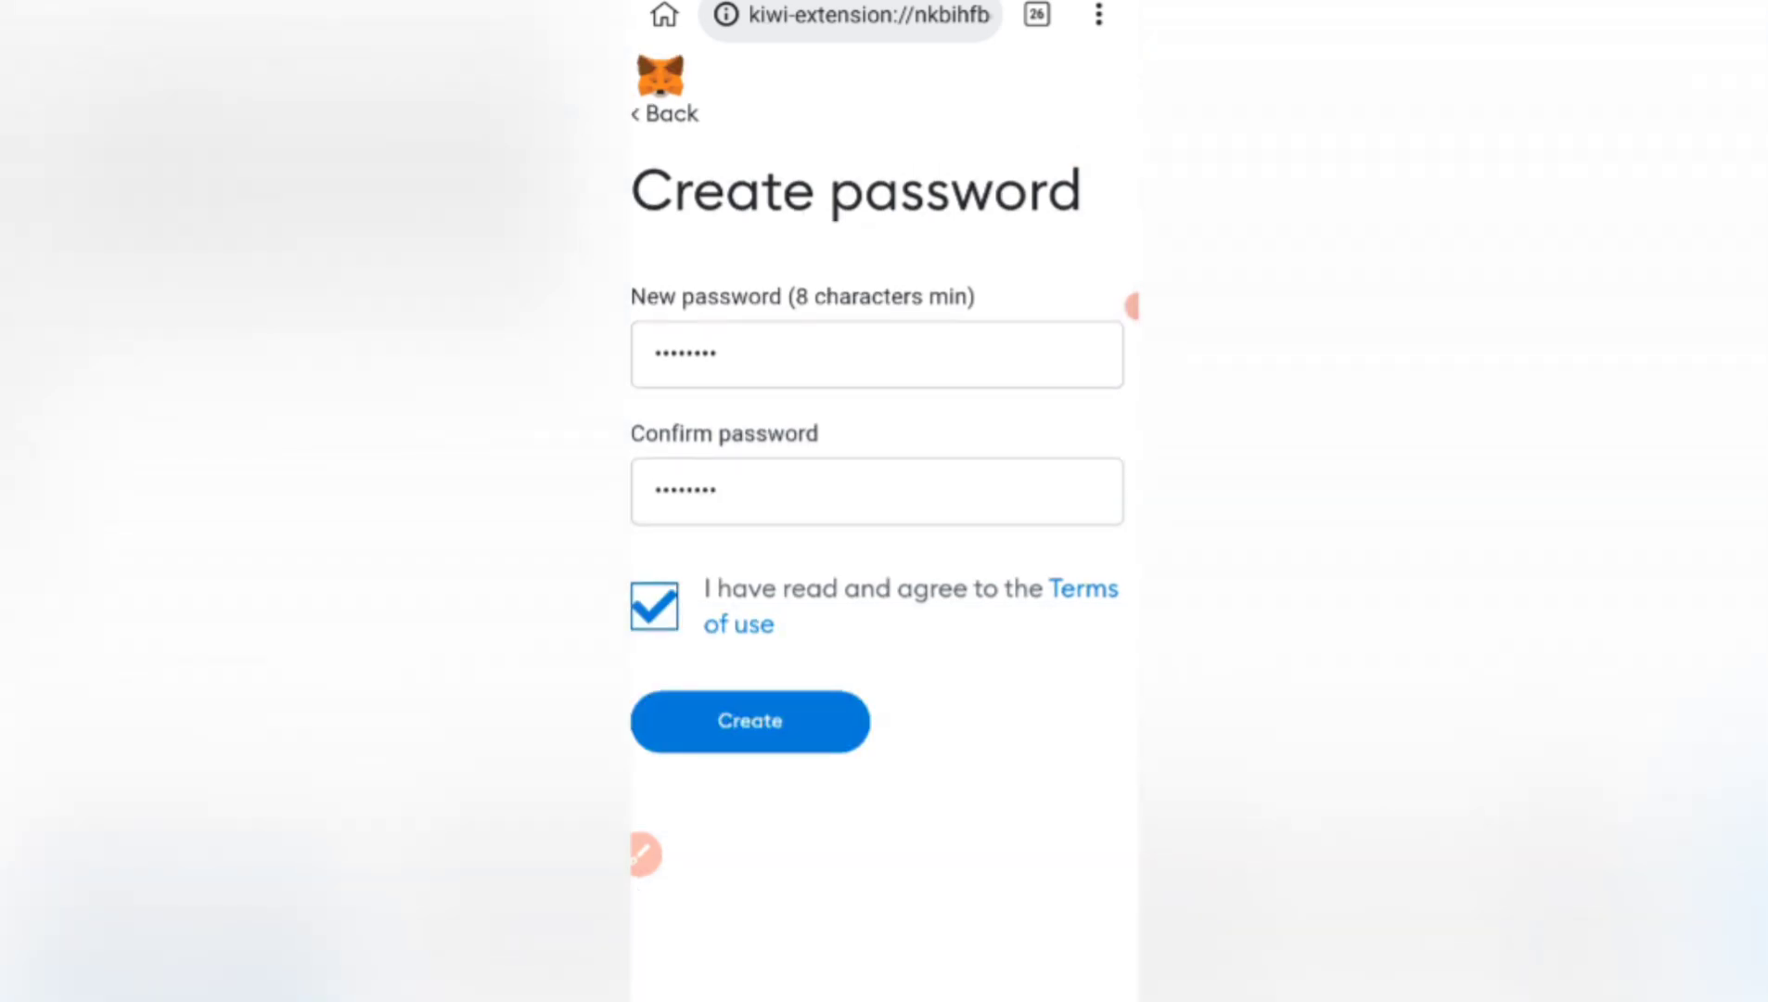
click(749, 721)
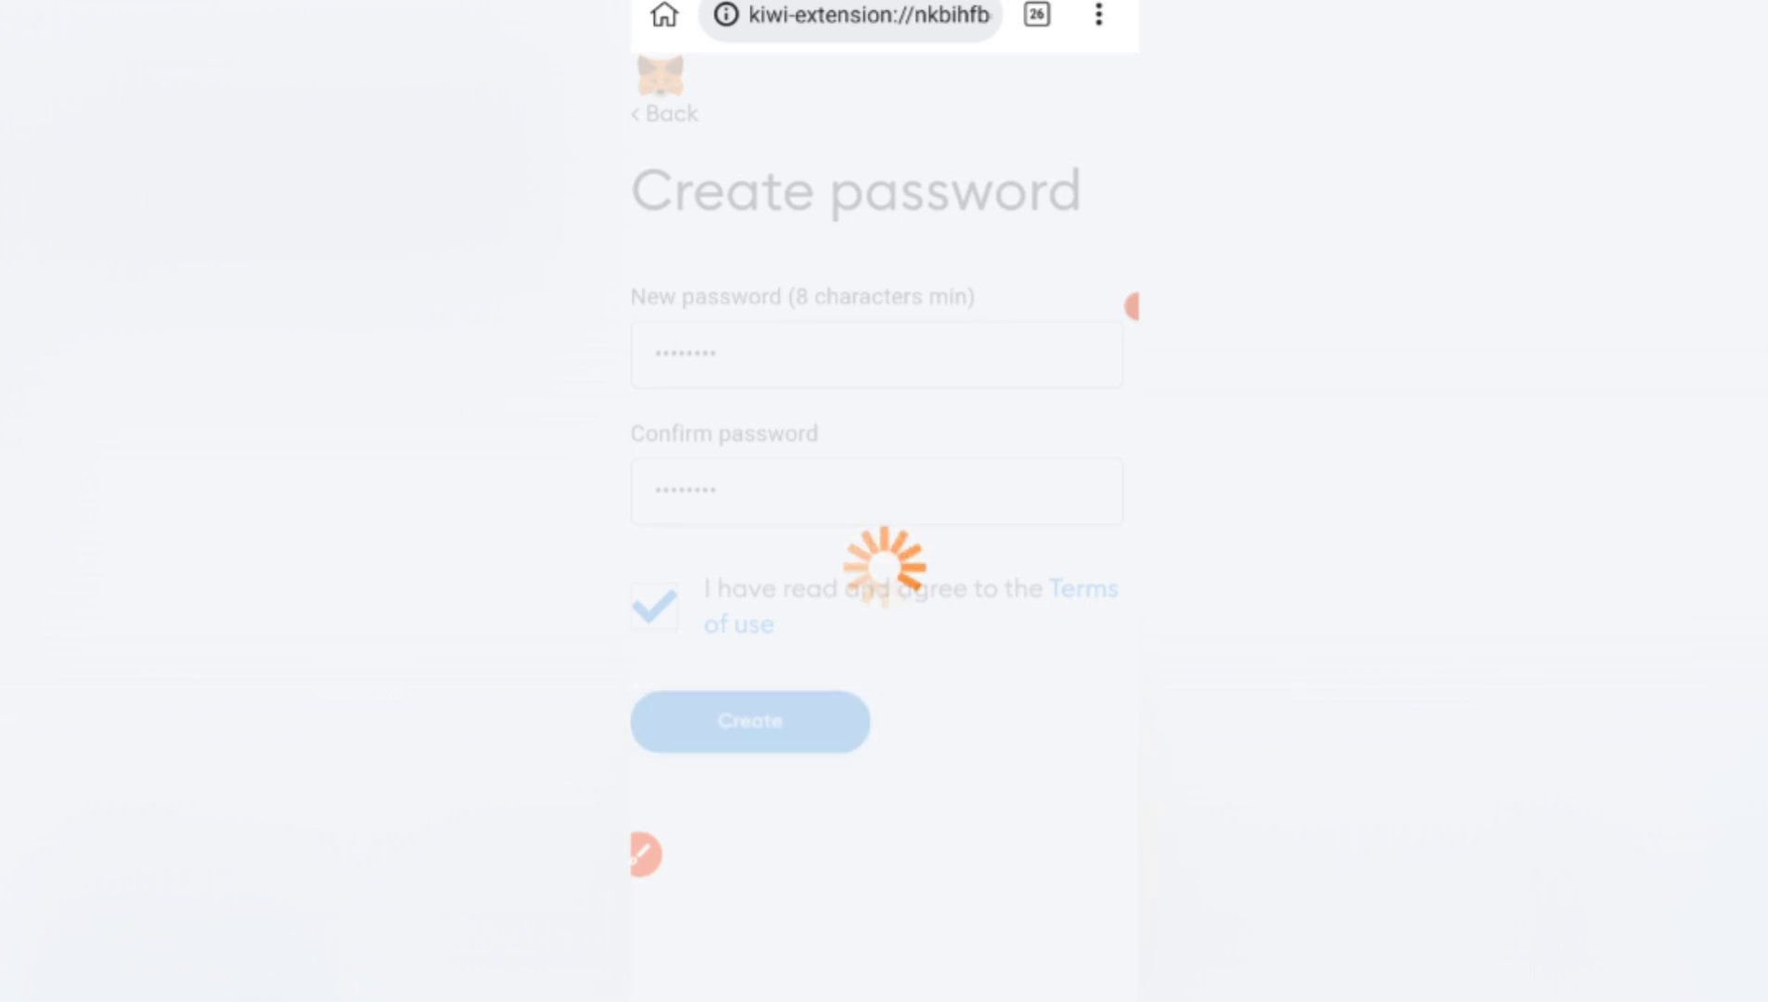
click(750, 721)
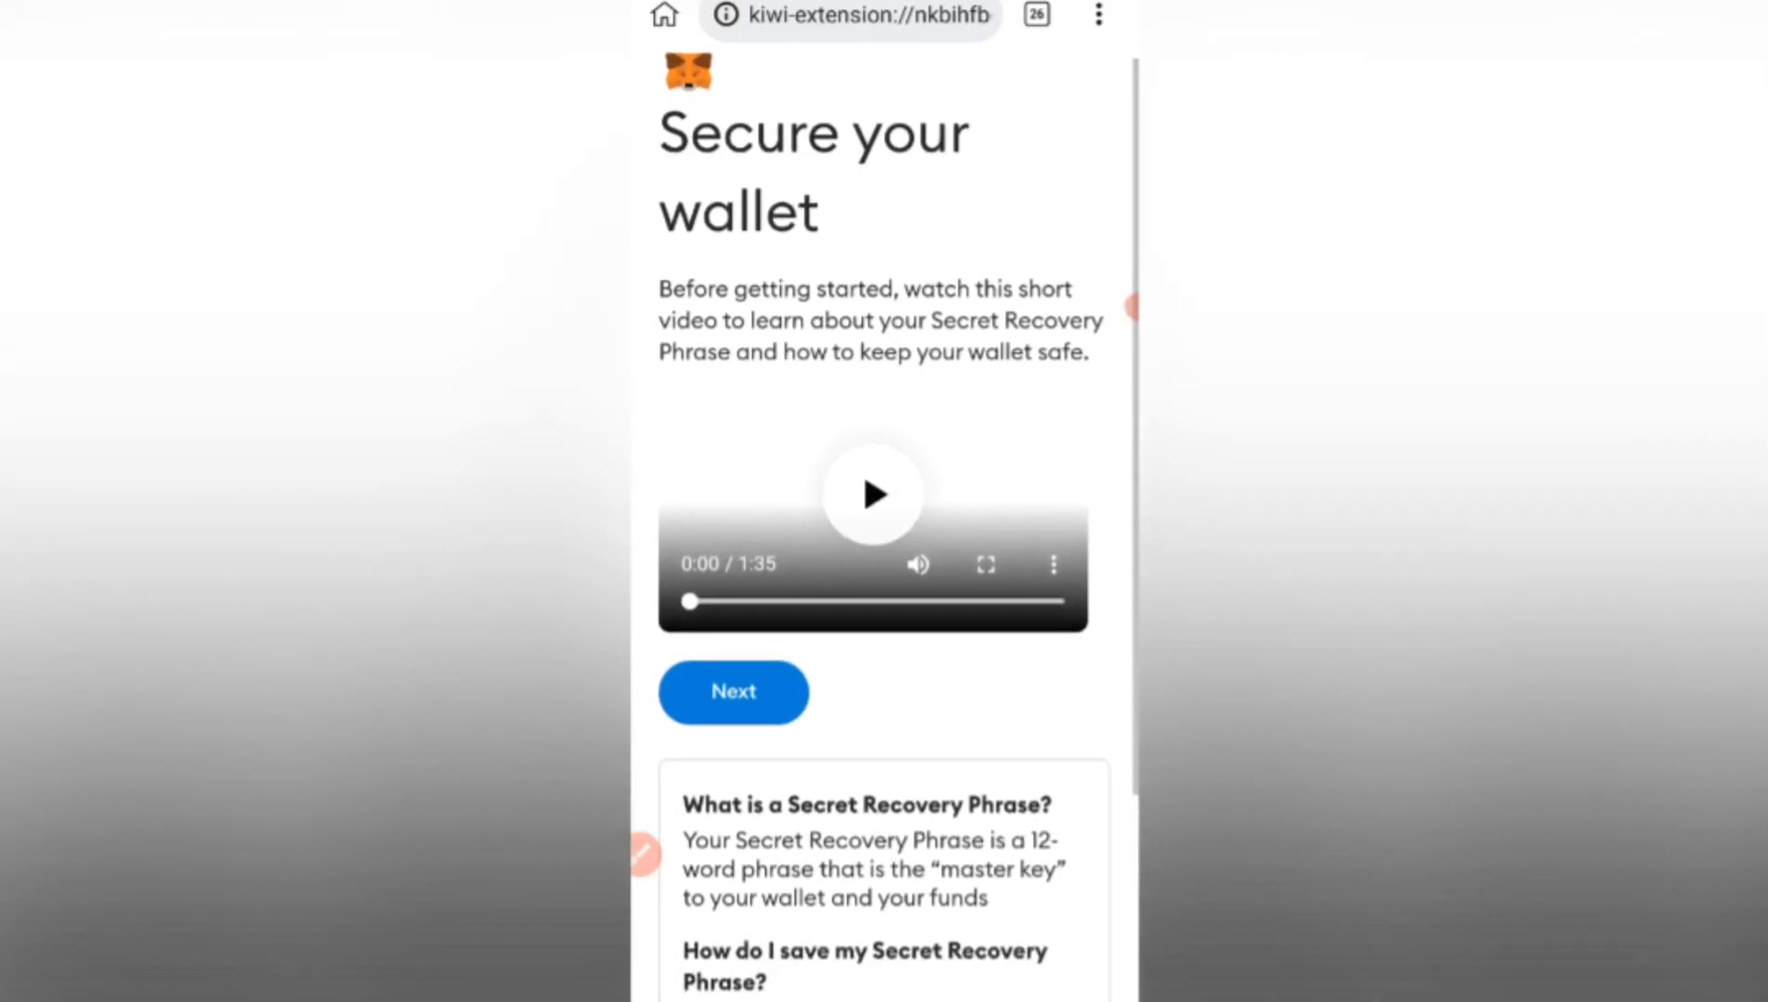
Continue past Secure your wallet and the recovery phrase to Account 1's 0 ETH home.
scroll(down, 3)
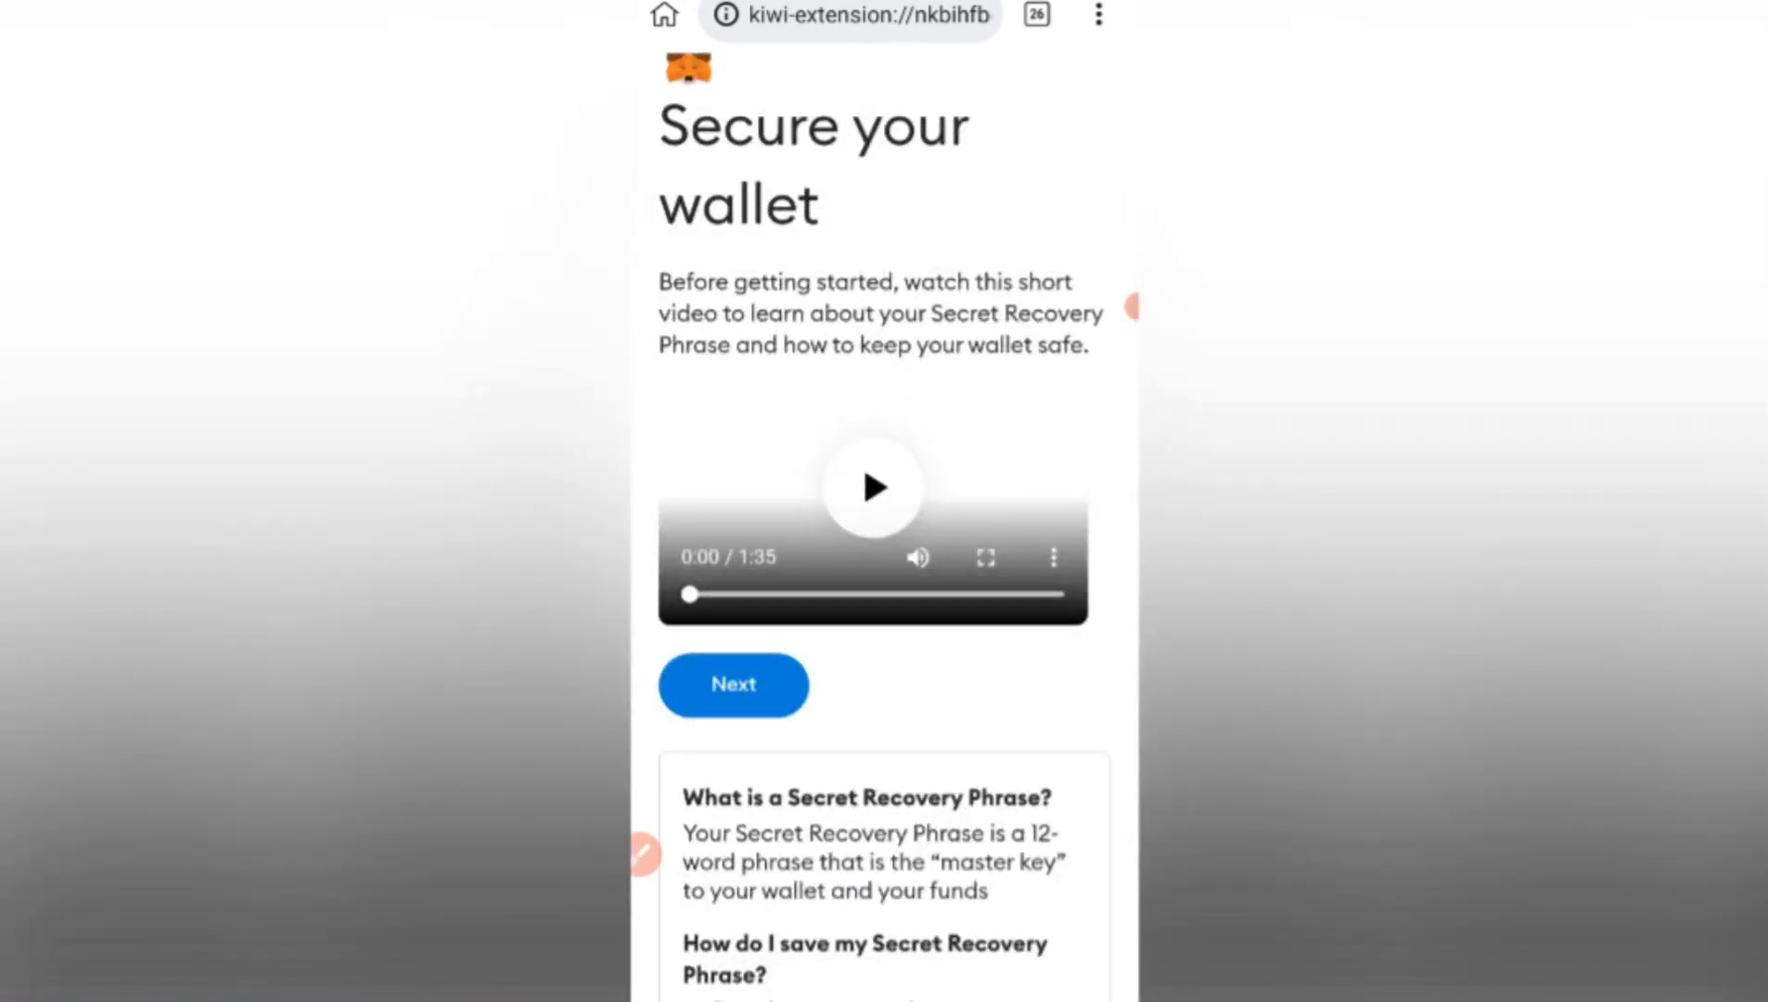
click(732, 684)
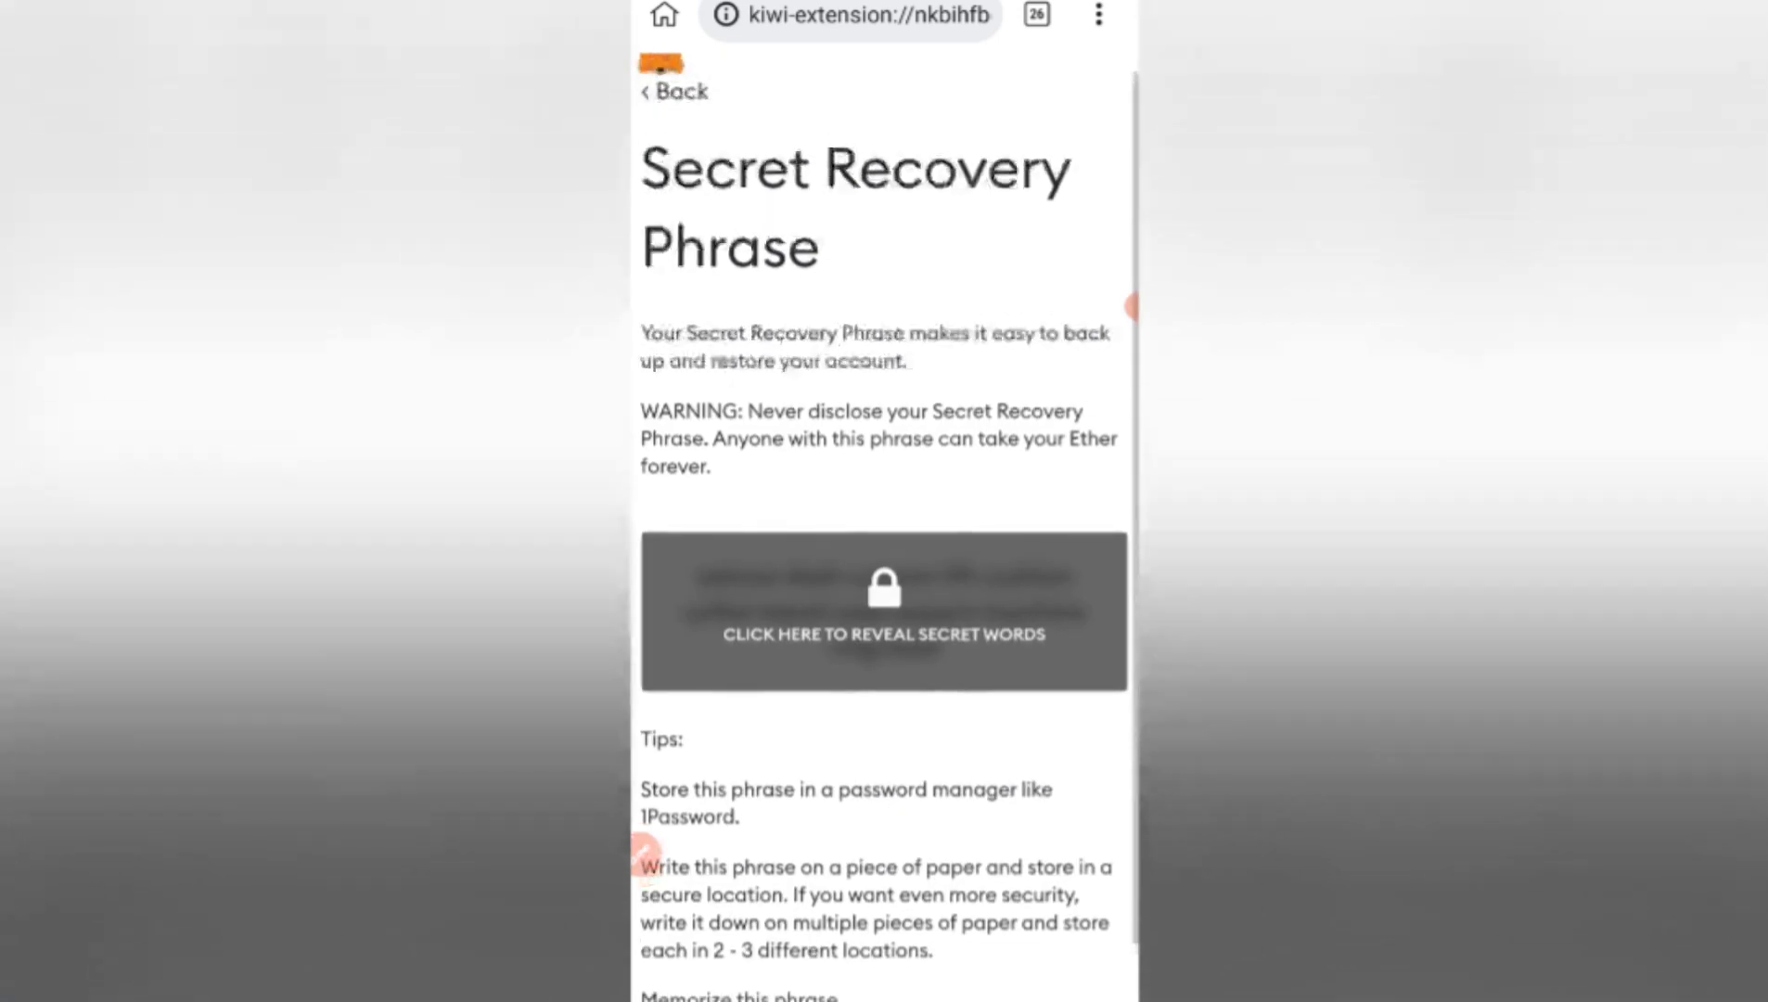
scroll(down, 3)
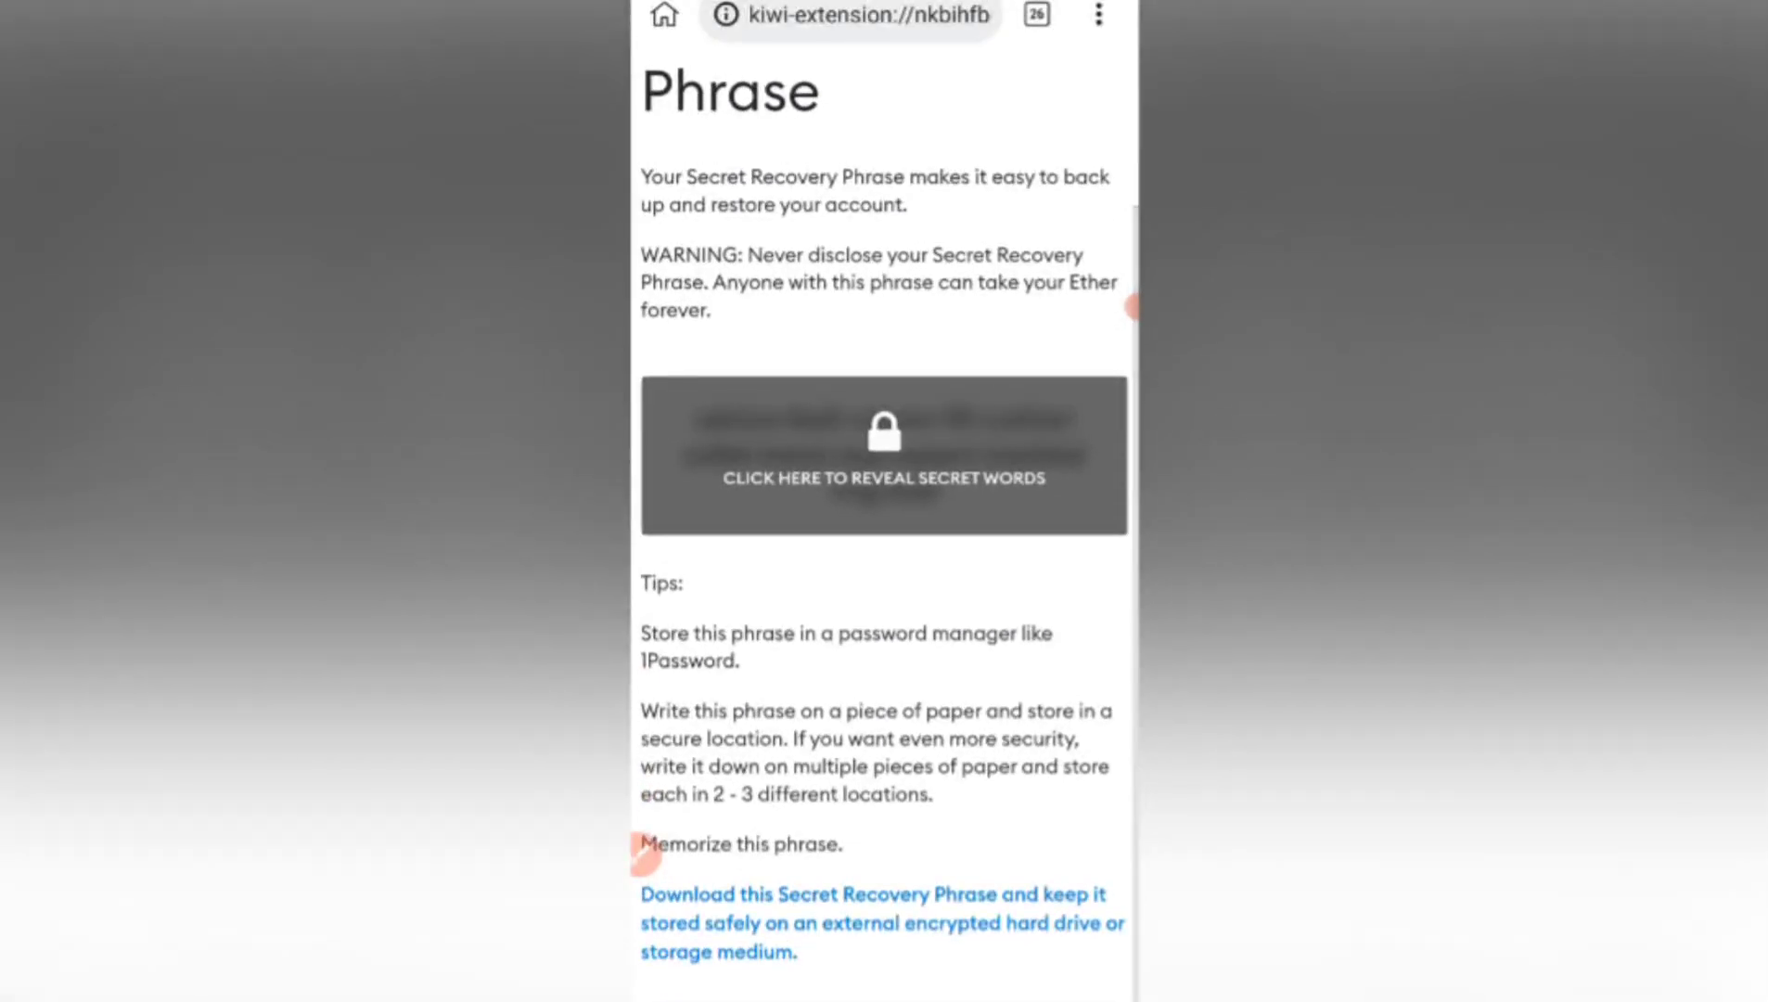
click(883, 455)
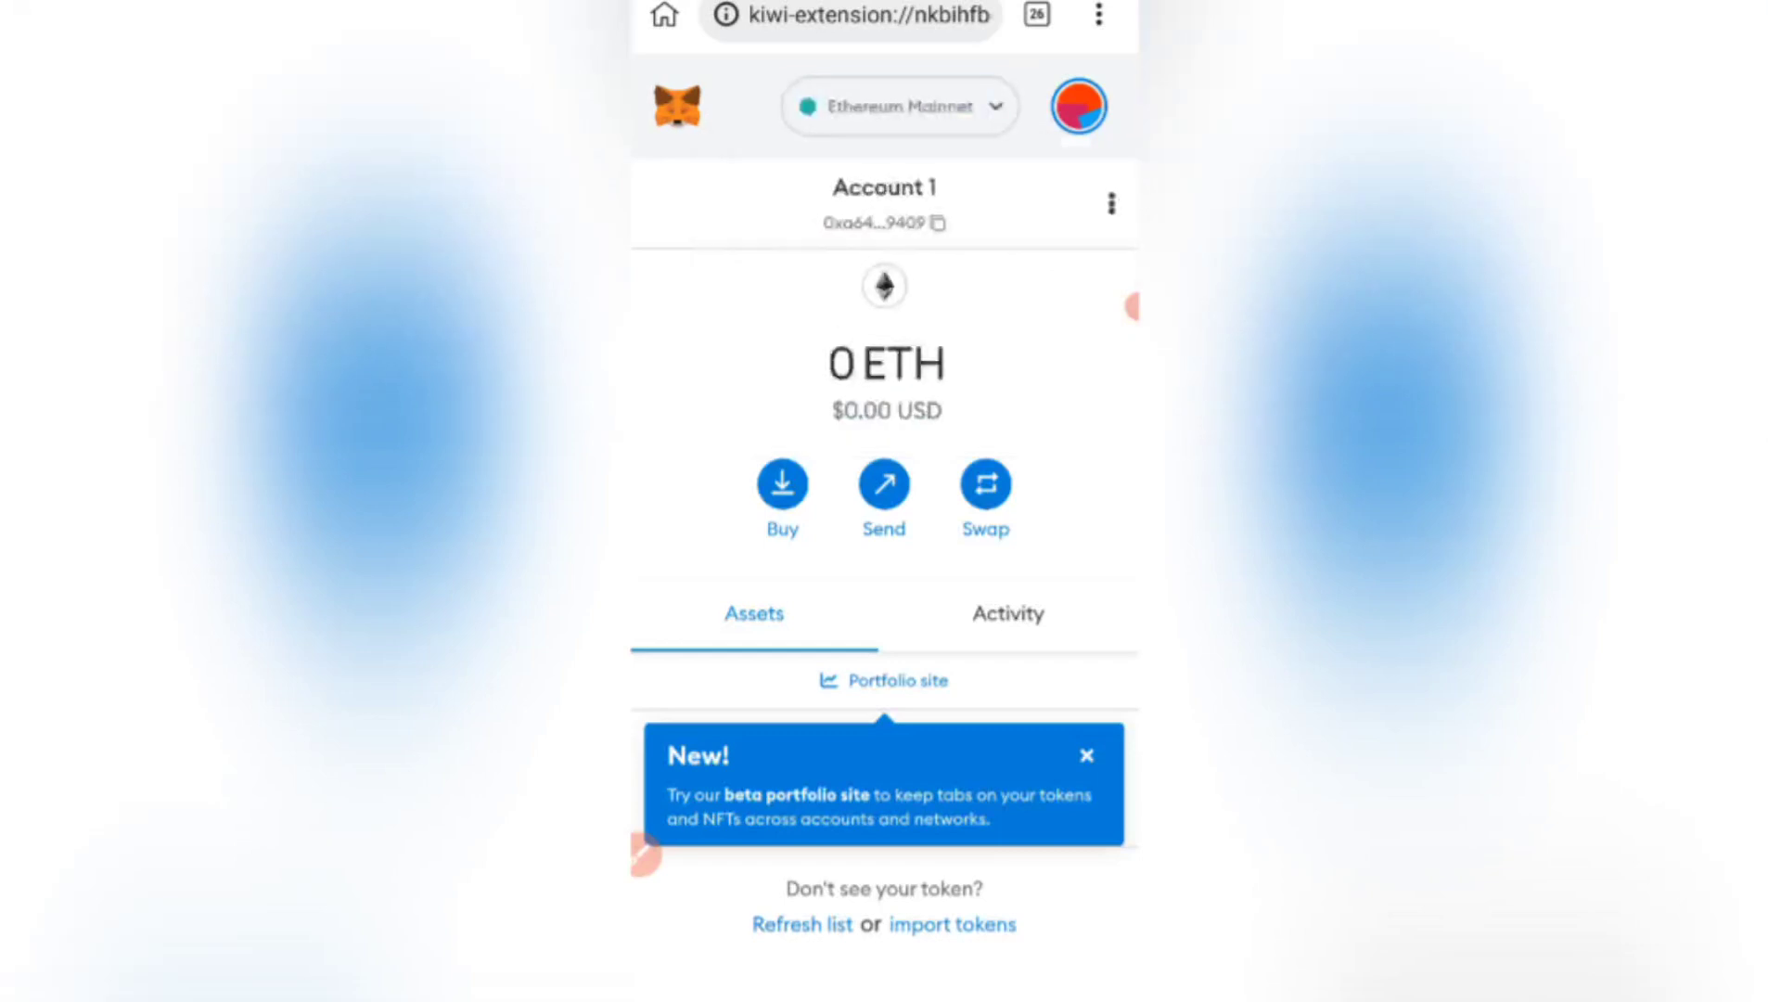
click(899, 105)
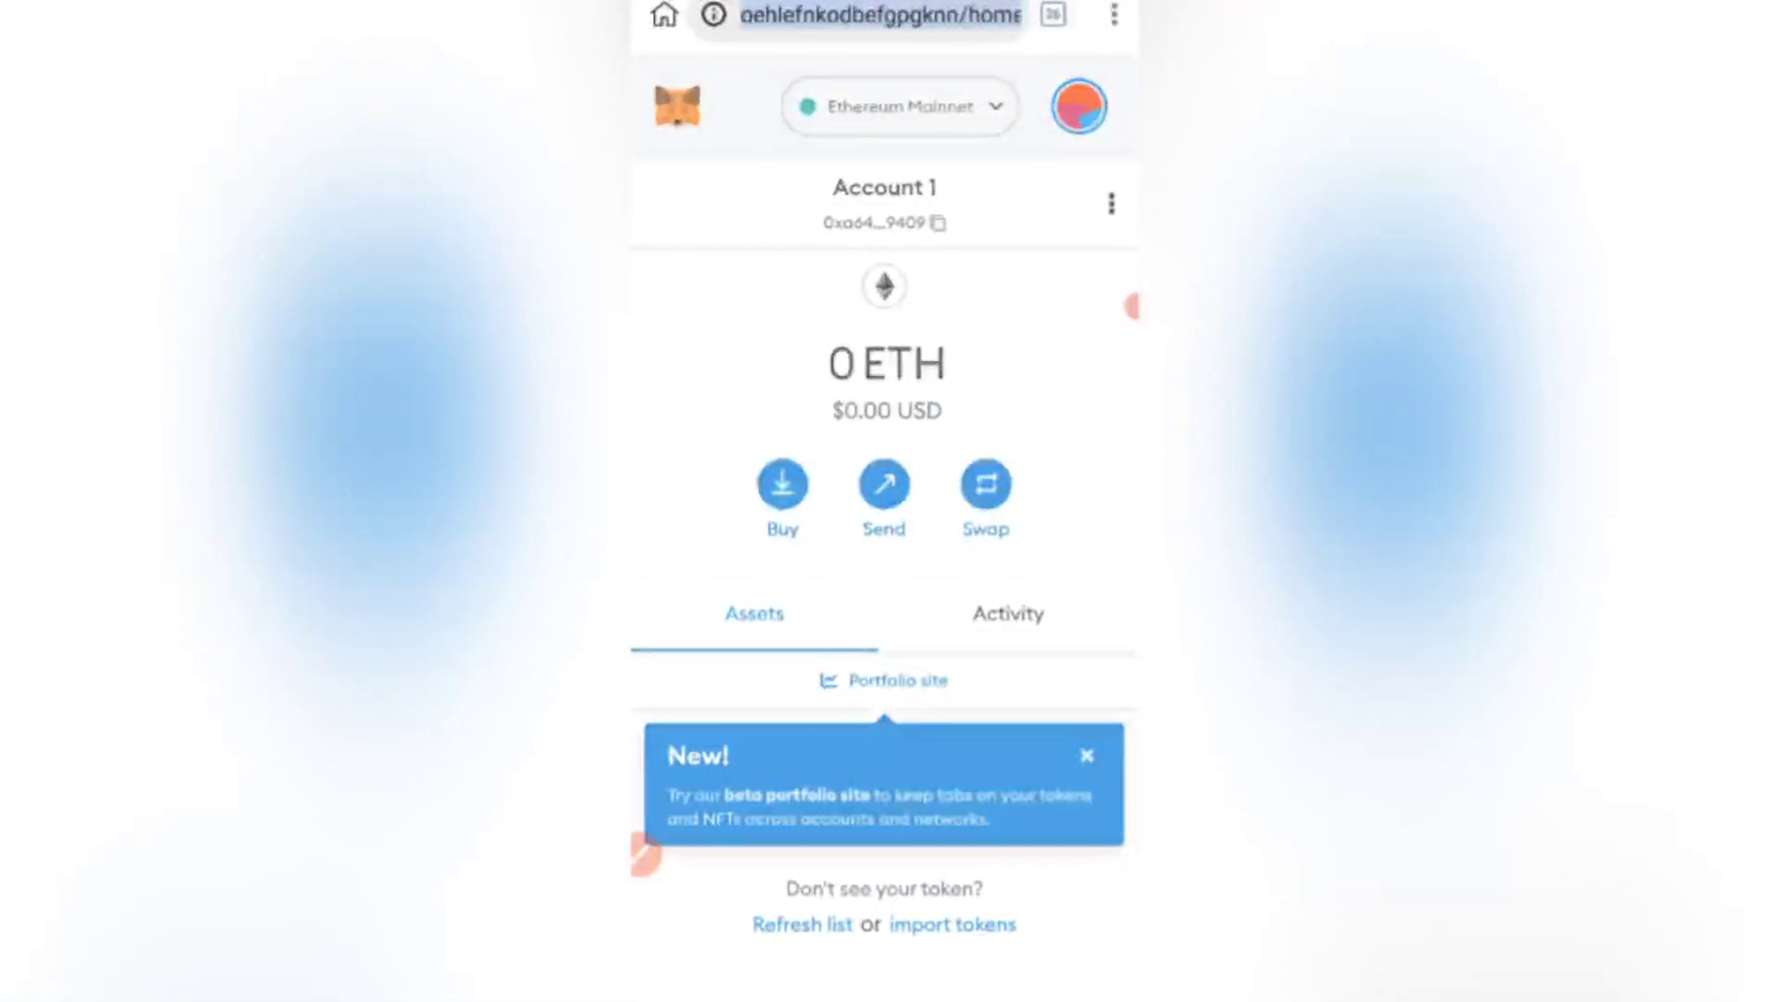
Begin an 'aptos wallet' search, flip between Activity and Assets, then reopen the address bar.
click(868, 21)
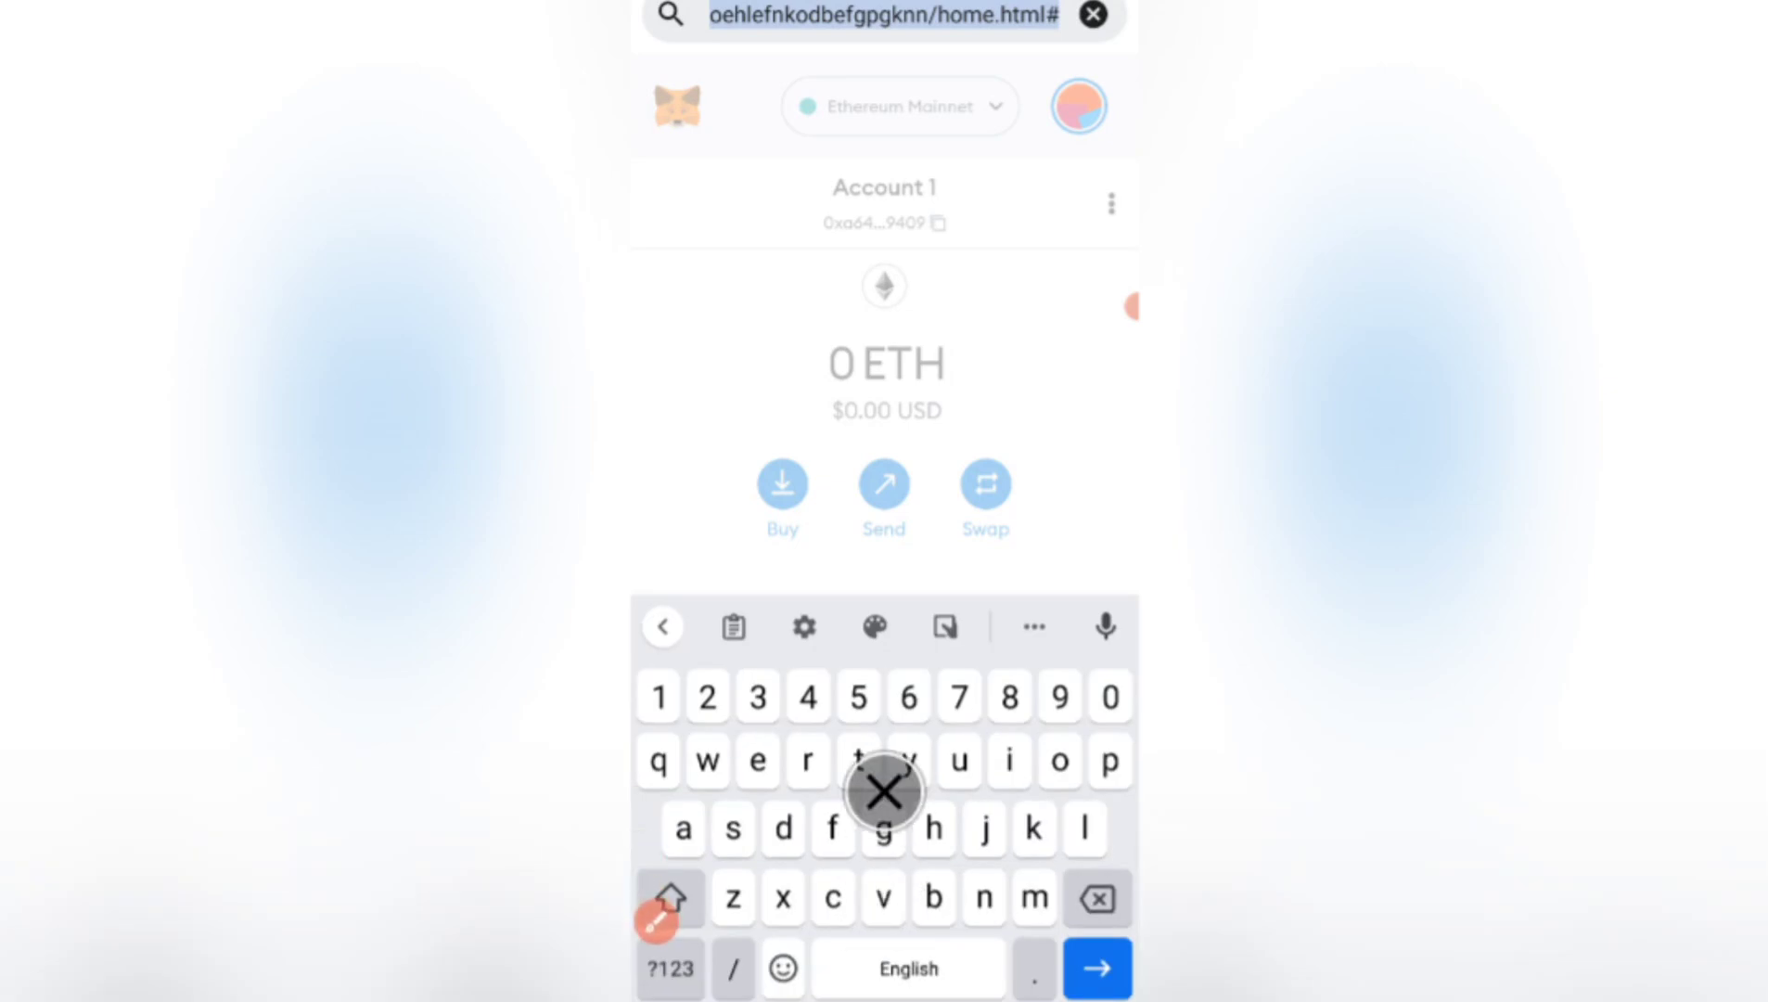
text(aptos wallet)
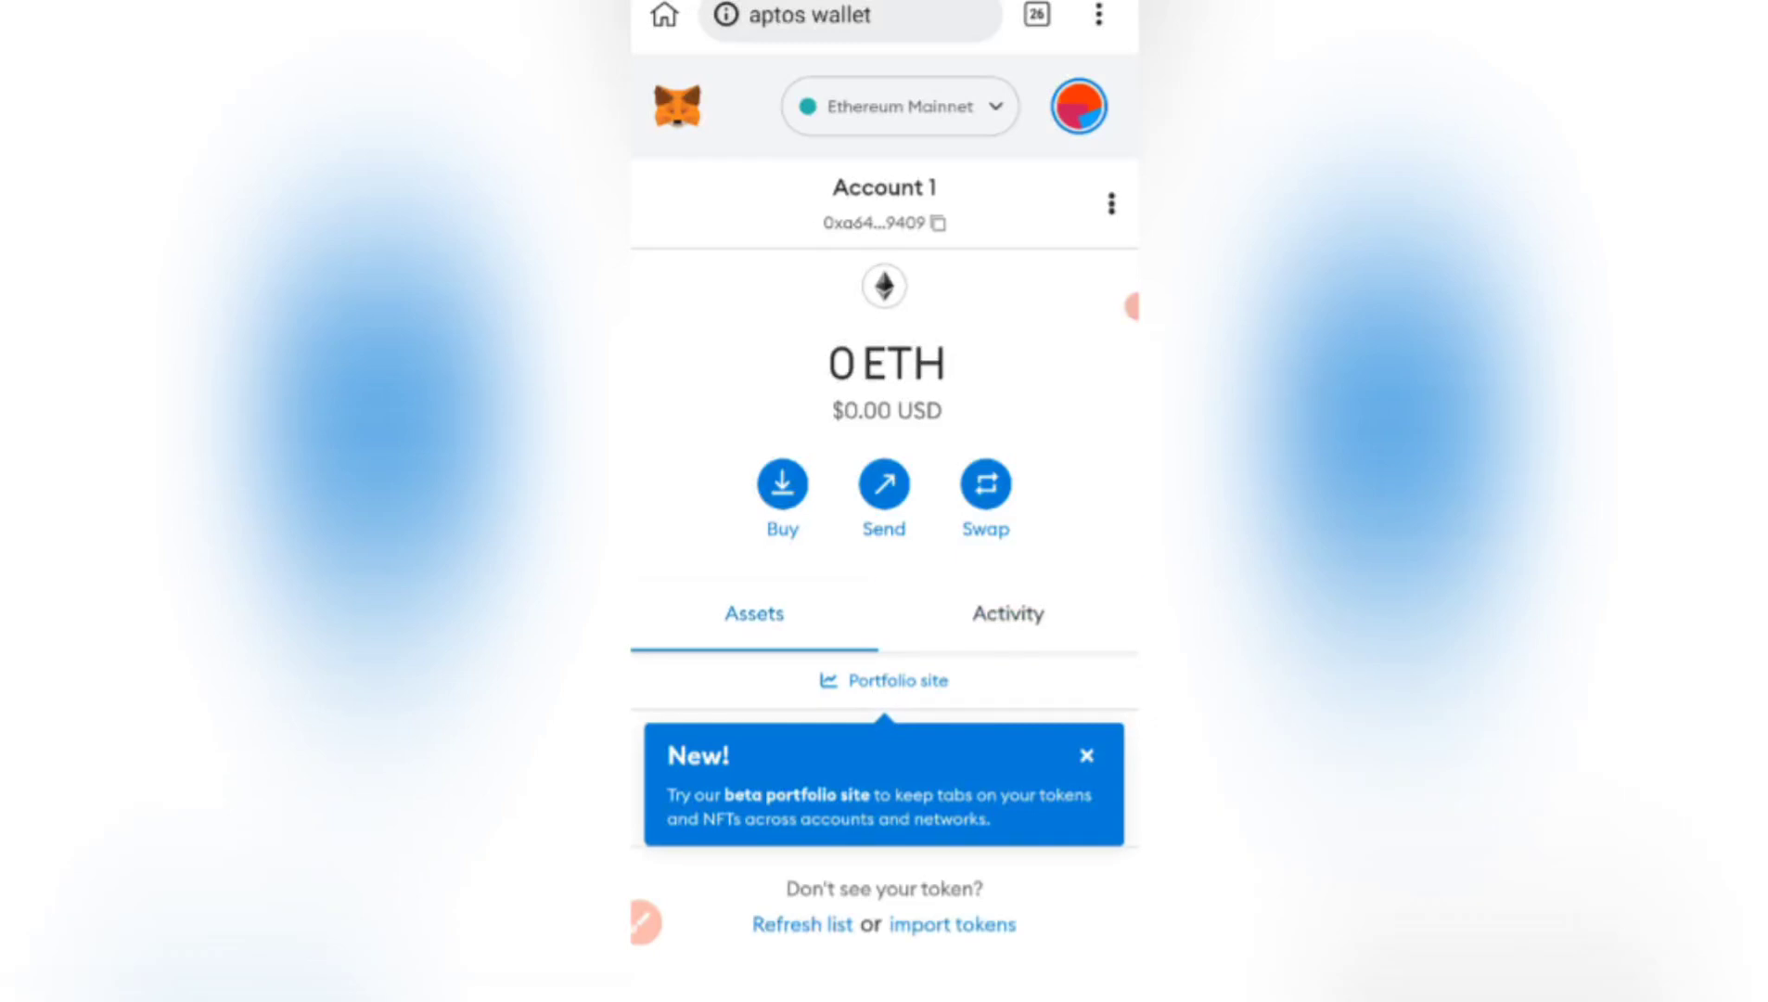
click(1007, 615)
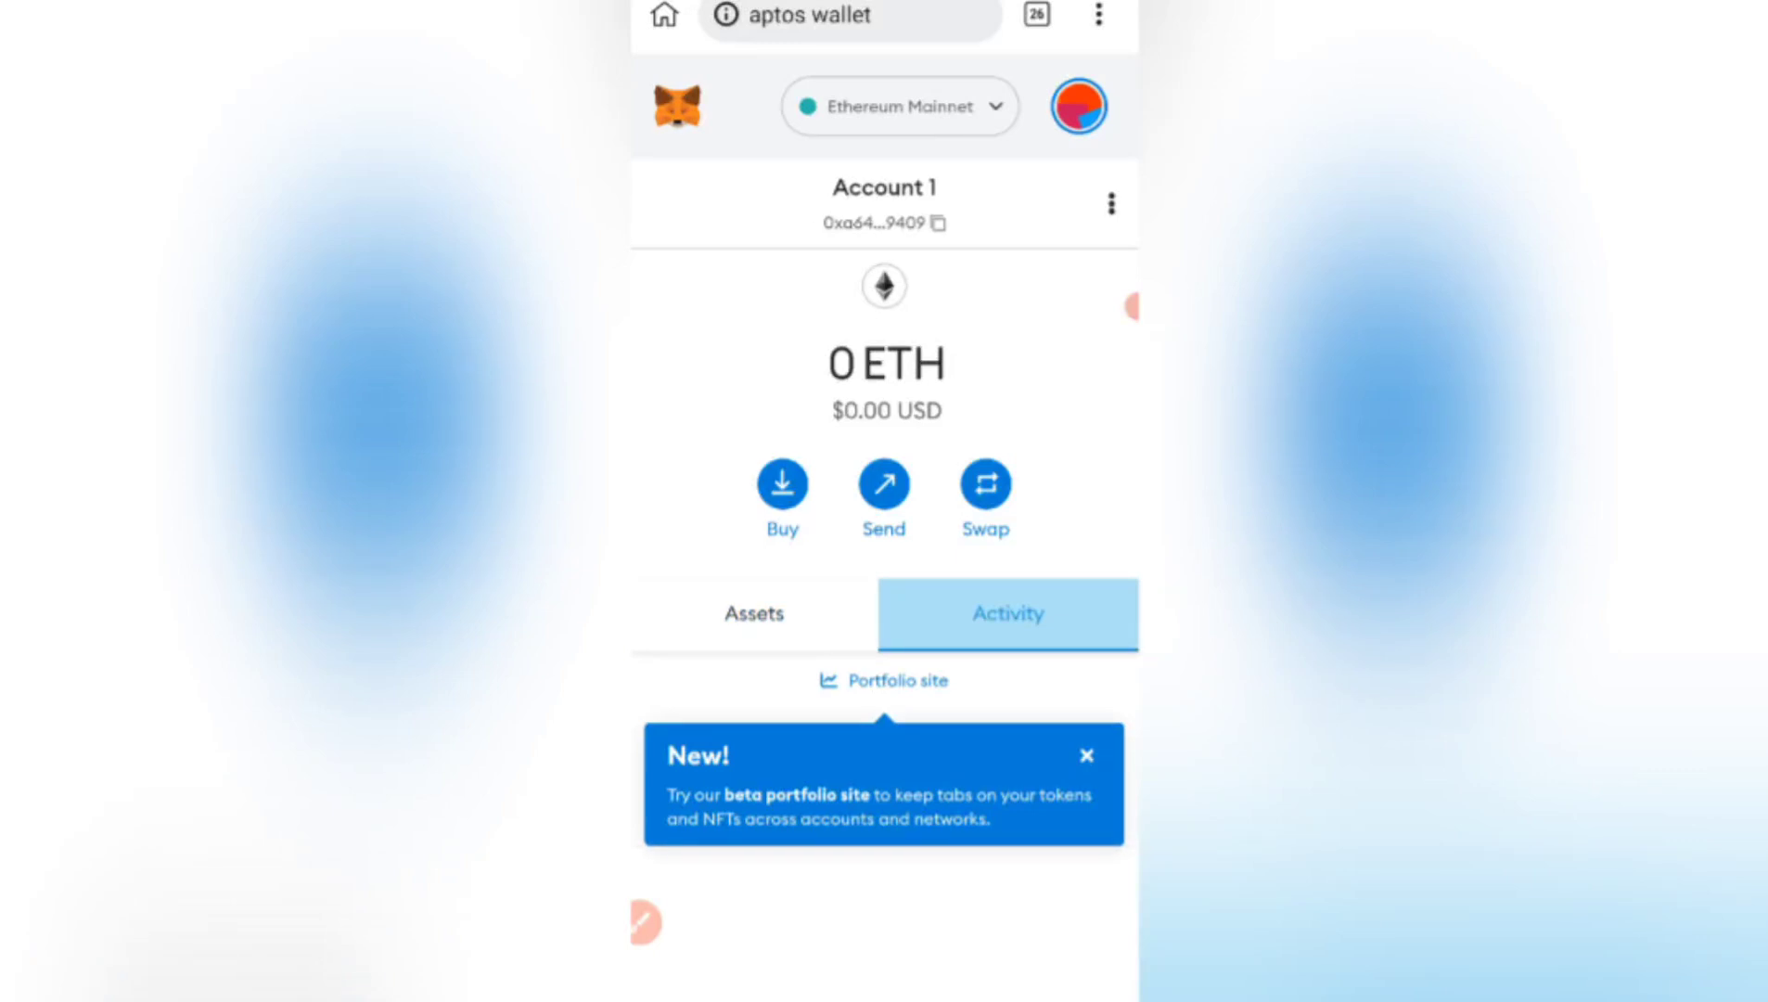
click(753, 615)
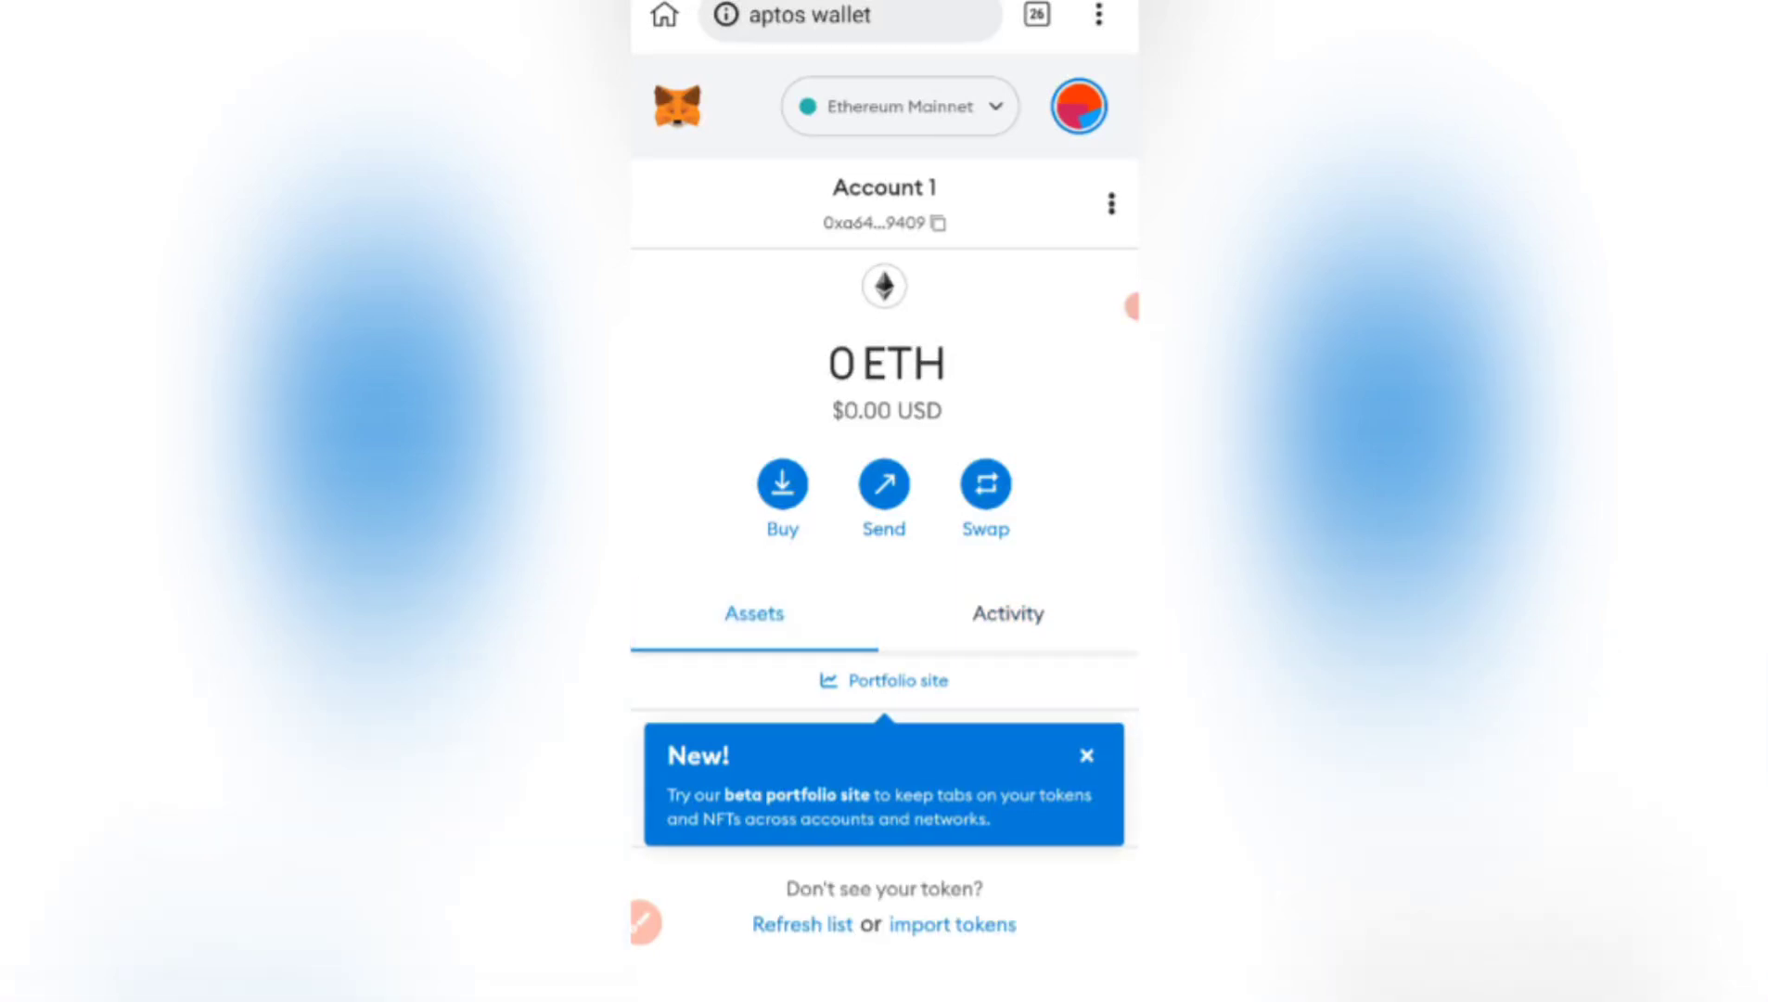
click(1006, 615)
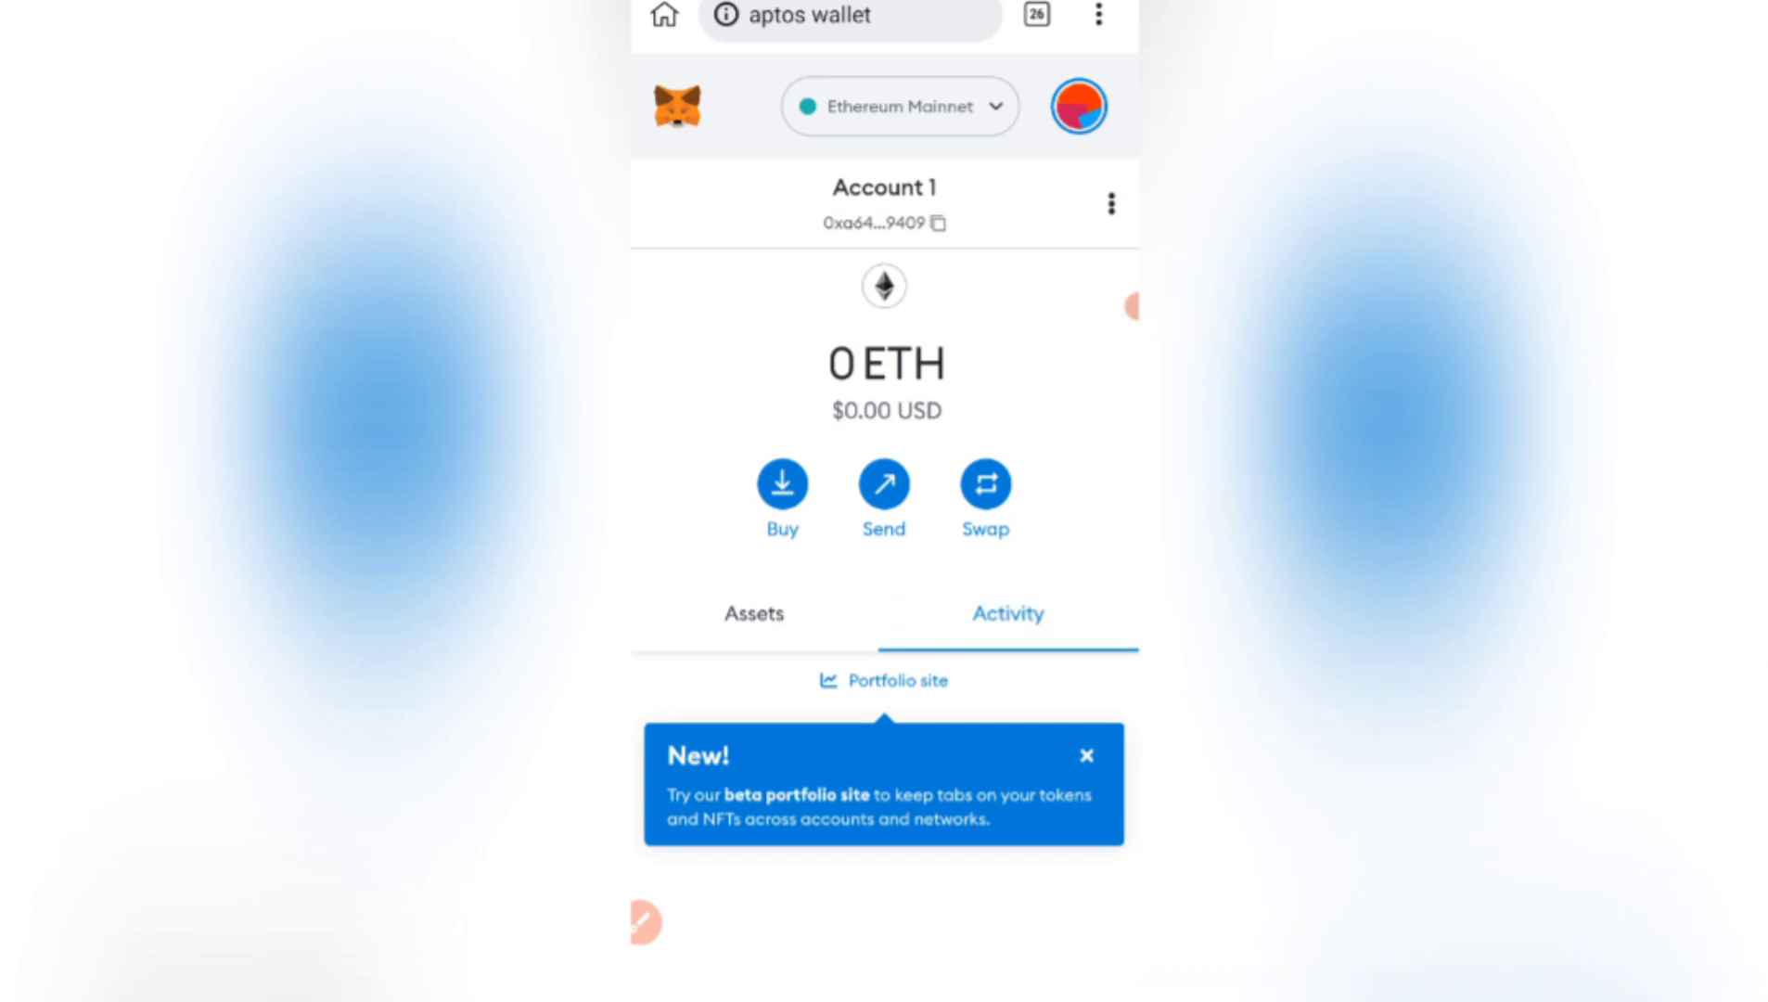
click(848, 16)
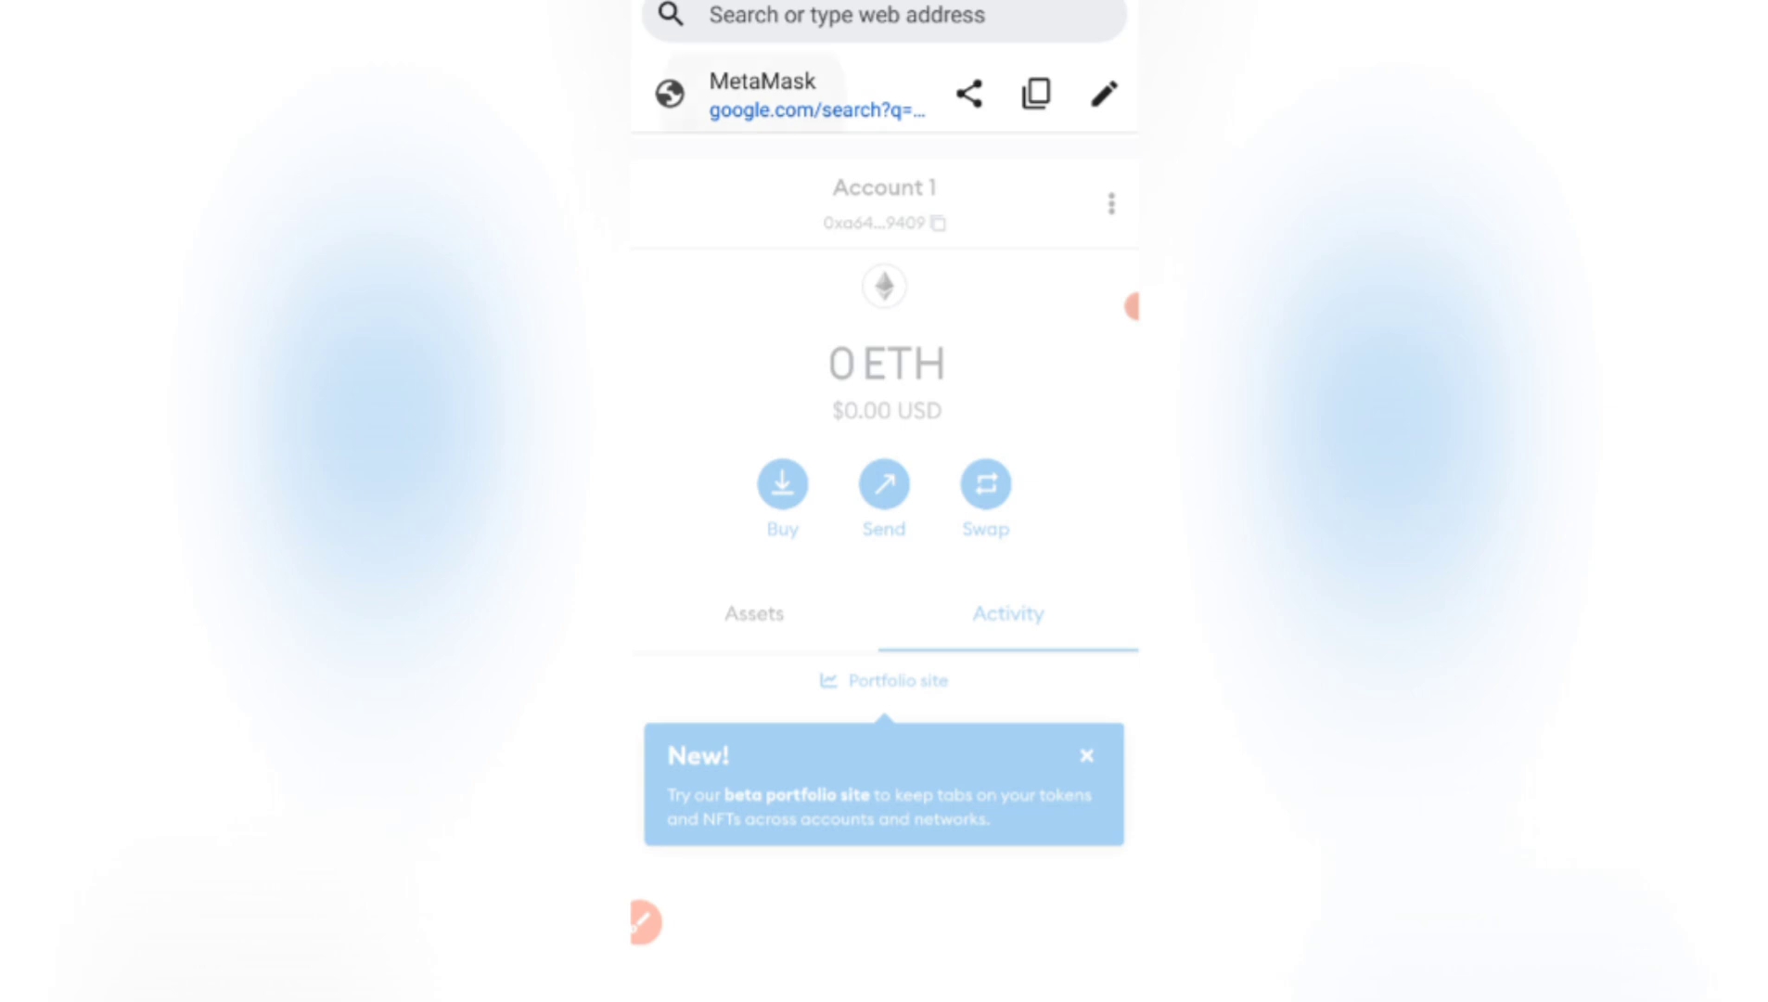
Dismiss the portfolio notice, view the empty Activity tab, and show installed extensions in the menu.
click(752, 615)
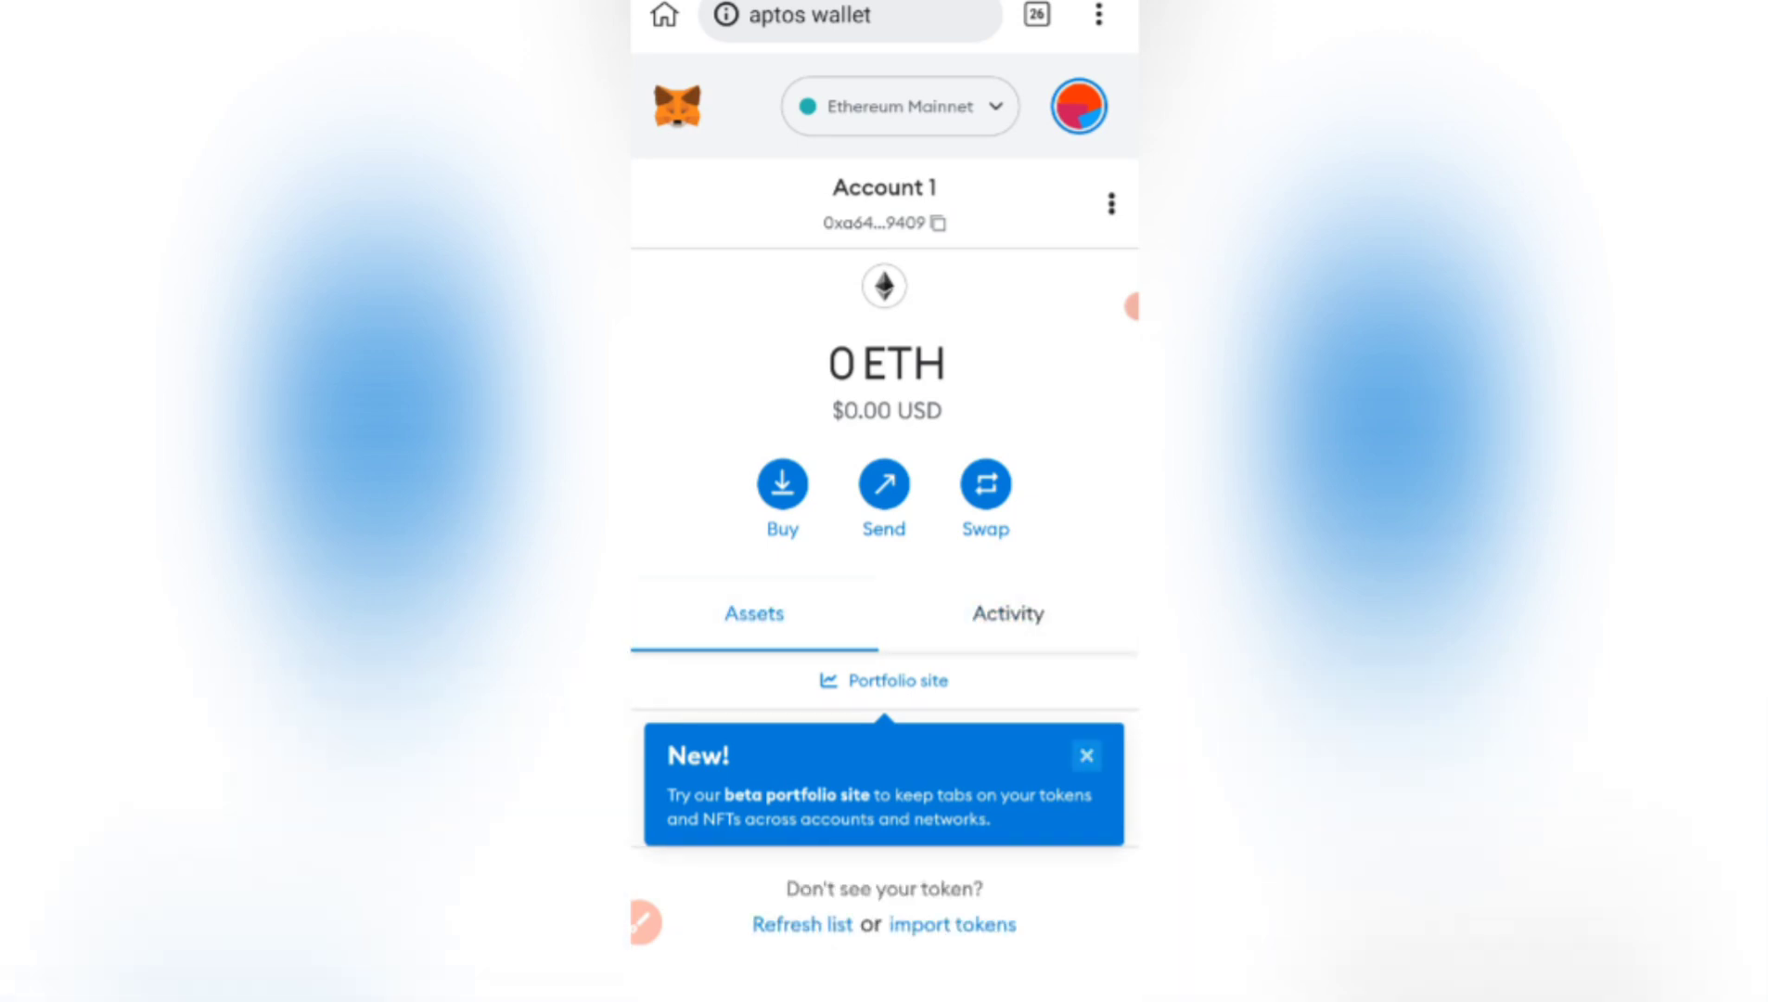
click(1084, 753)
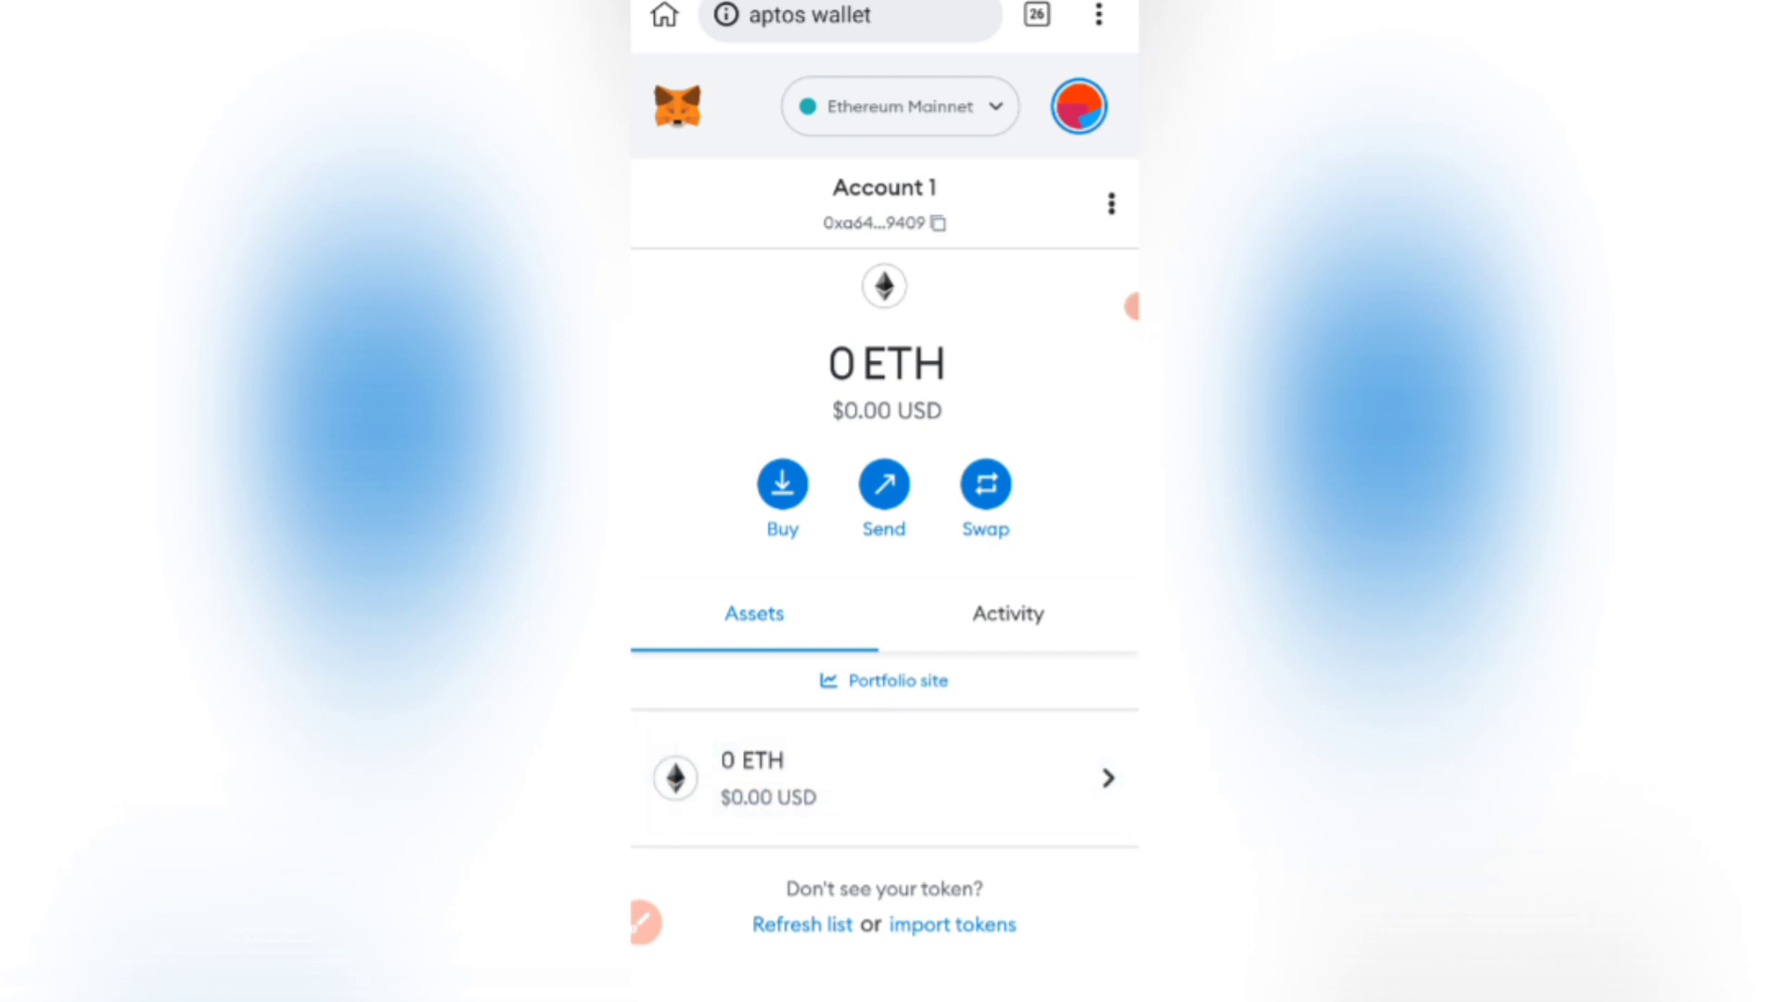
click(961, 923)
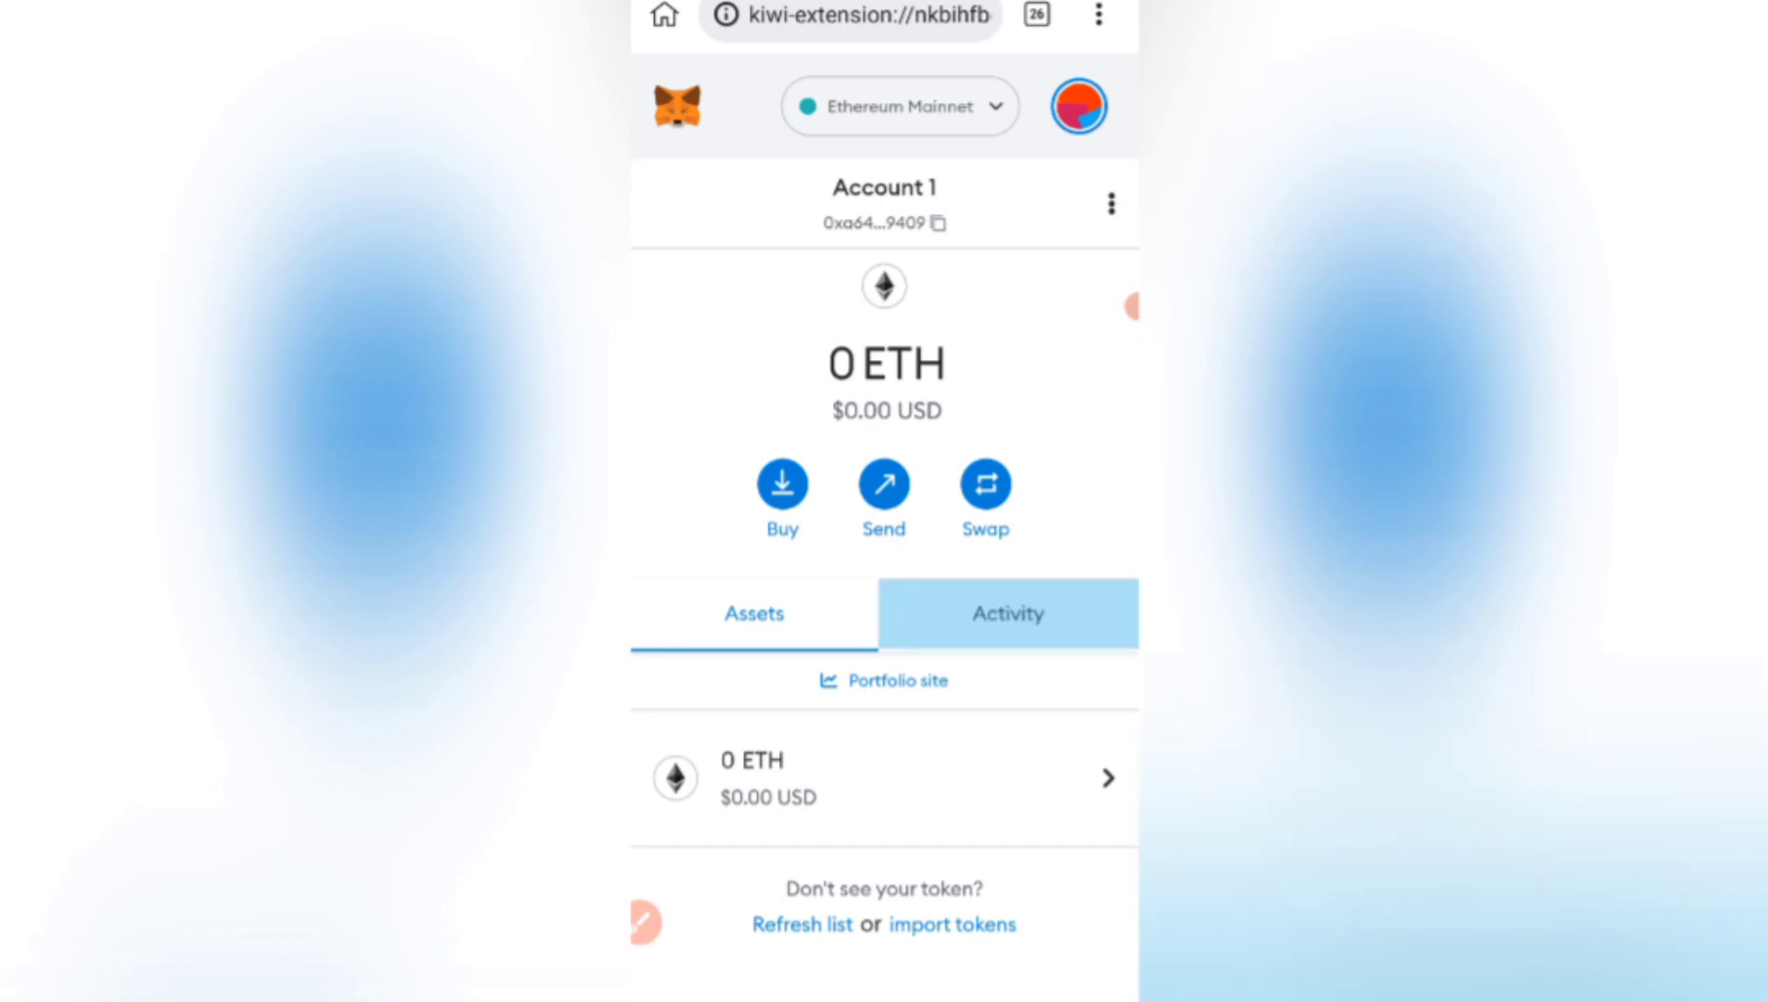
click(1005, 613)
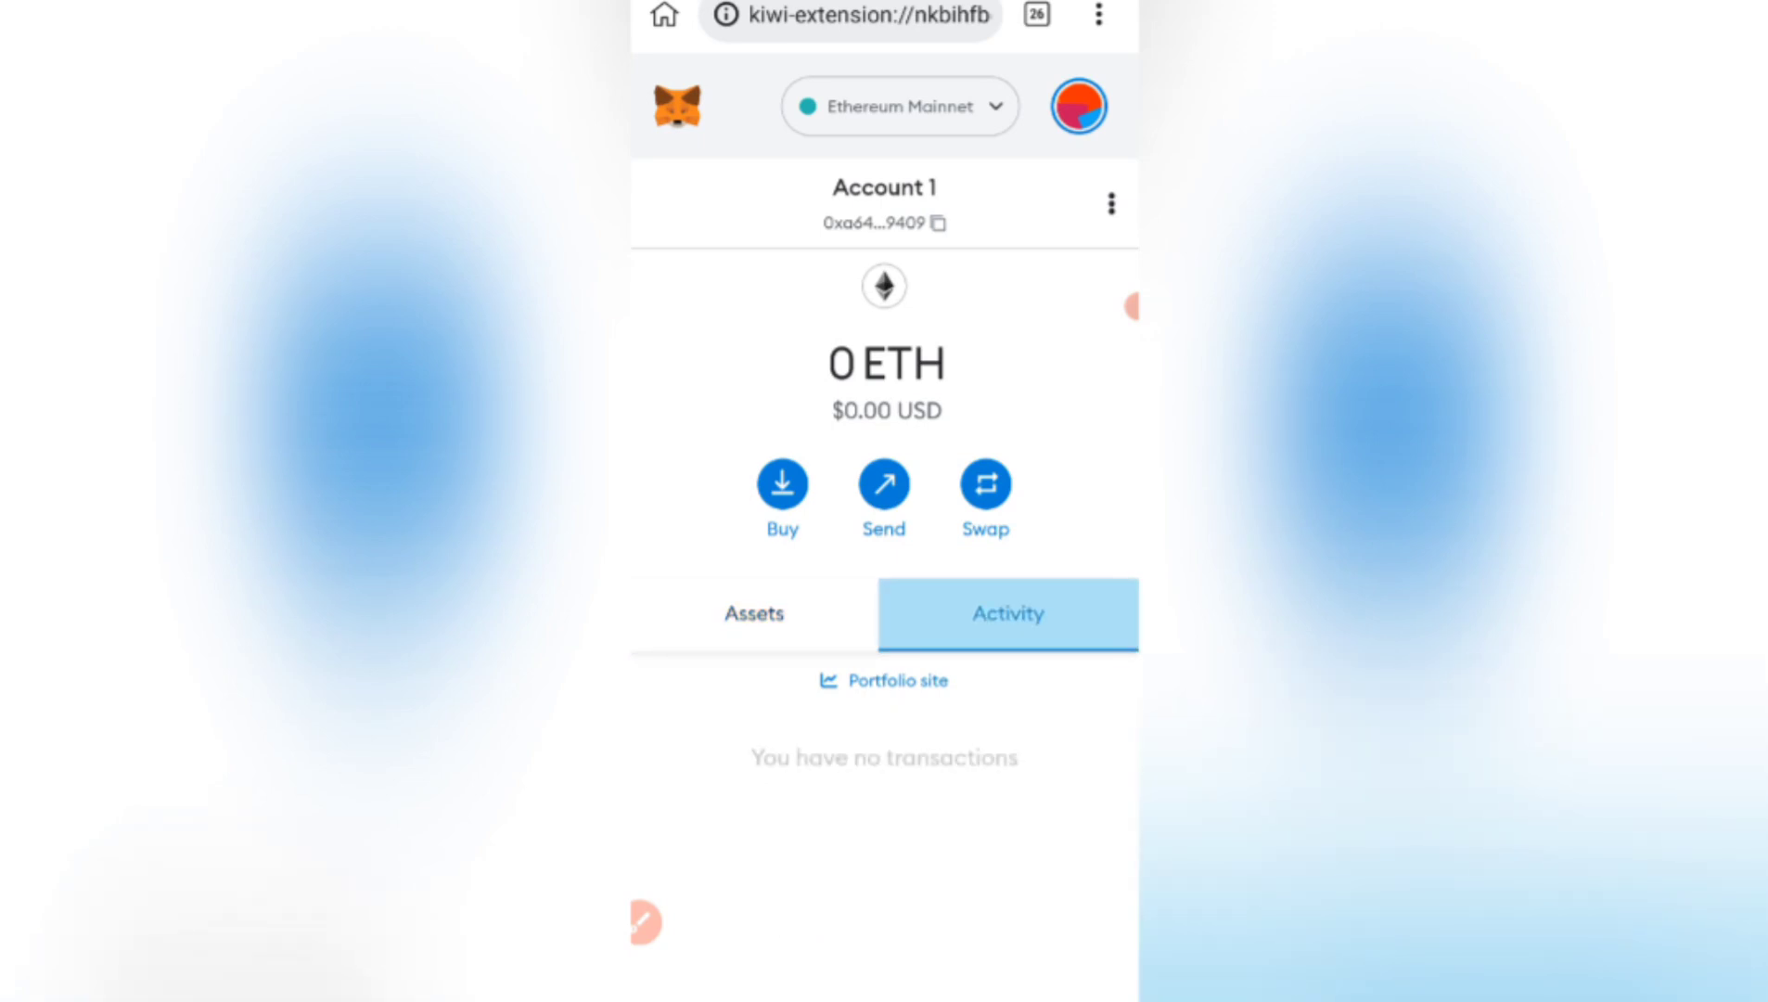
click(752, 614)
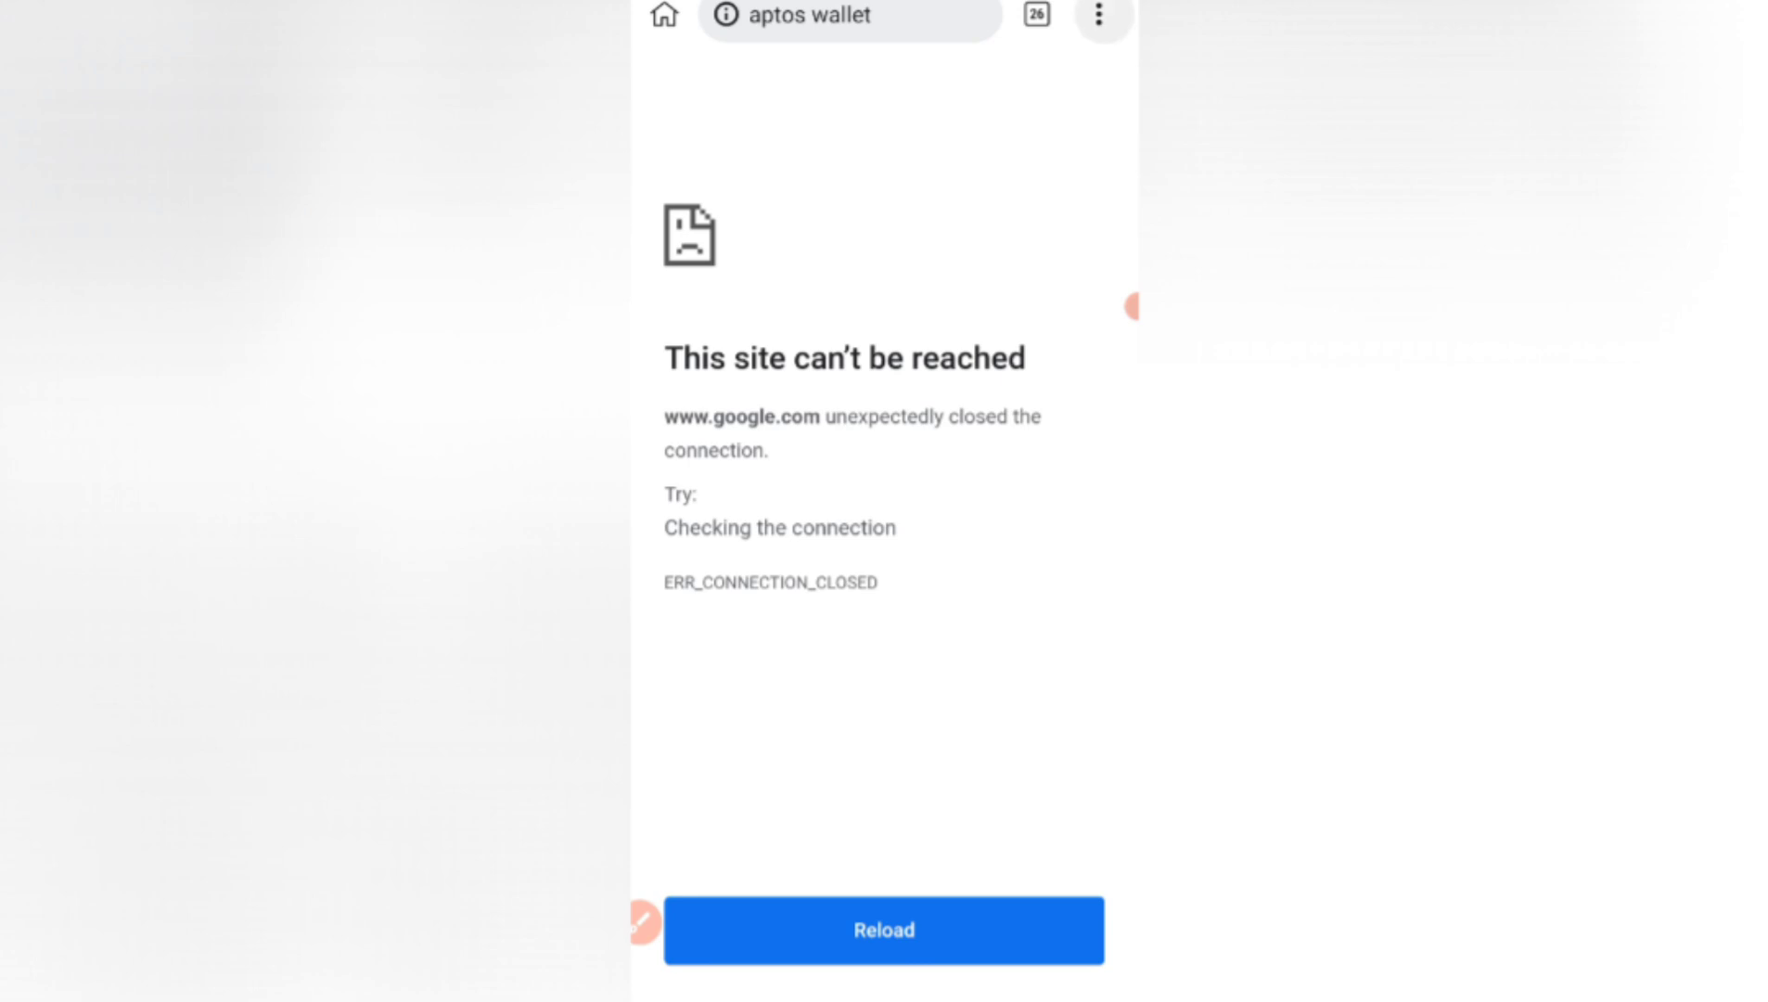
click(1103, 18)
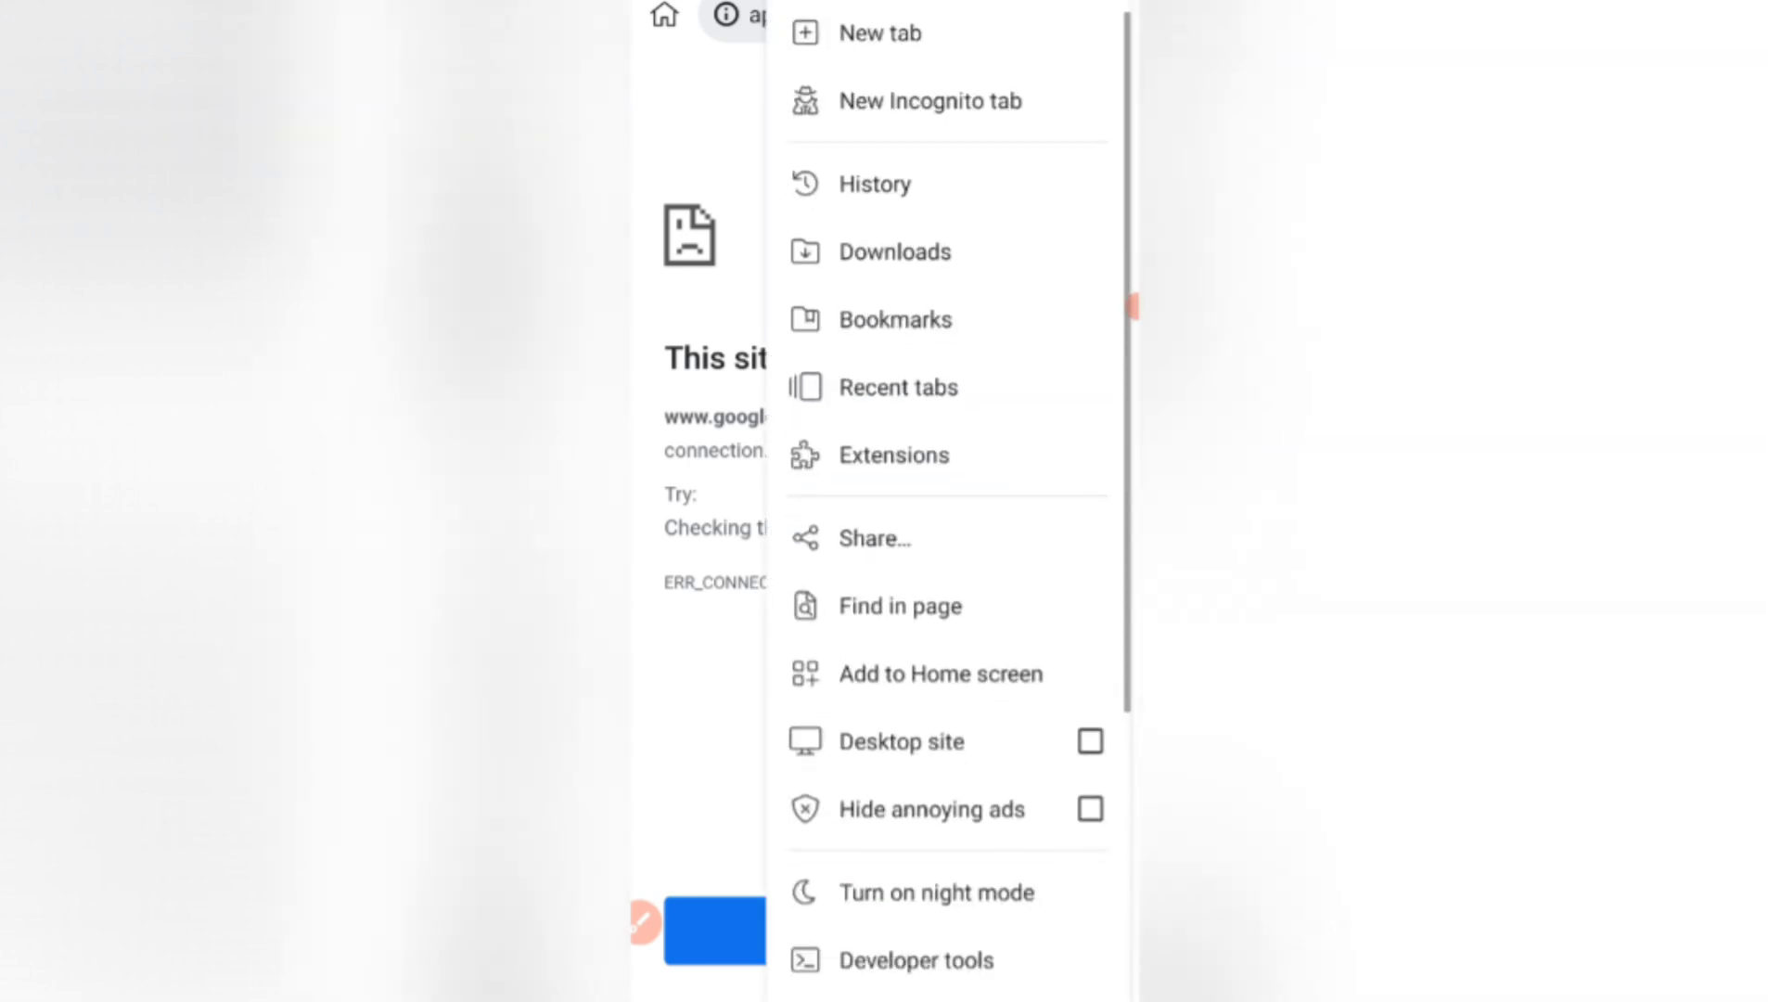
scroll(down, 3)
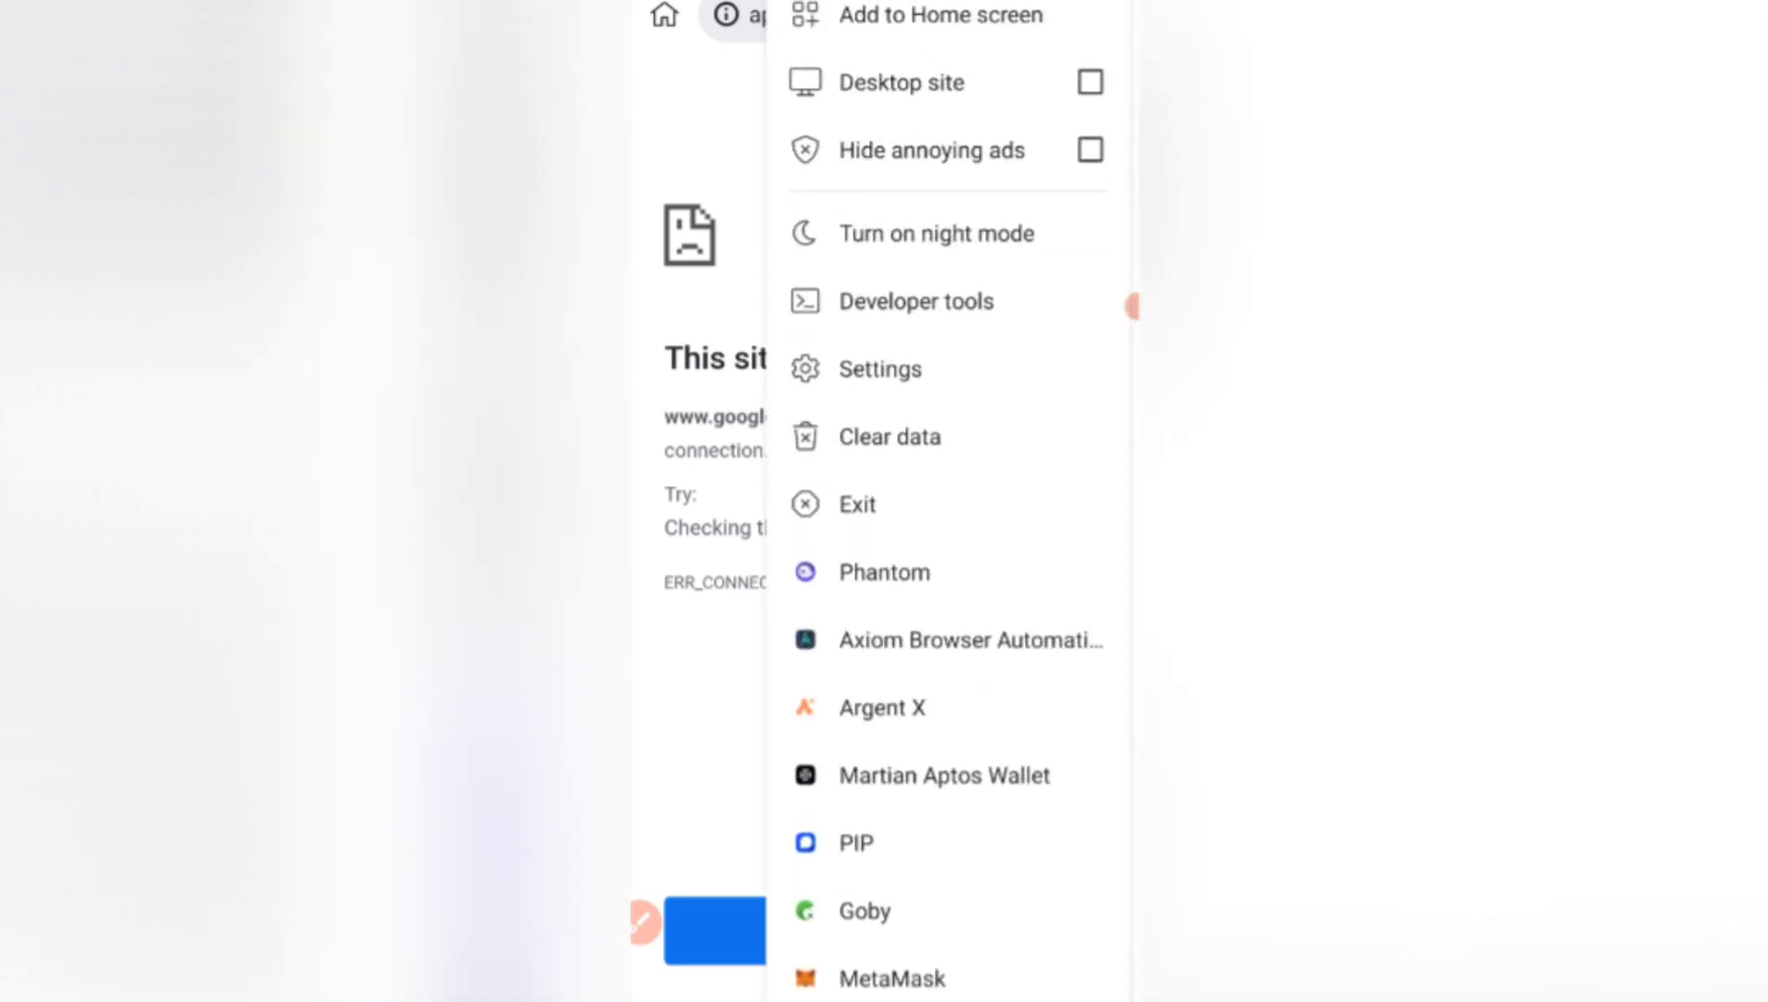